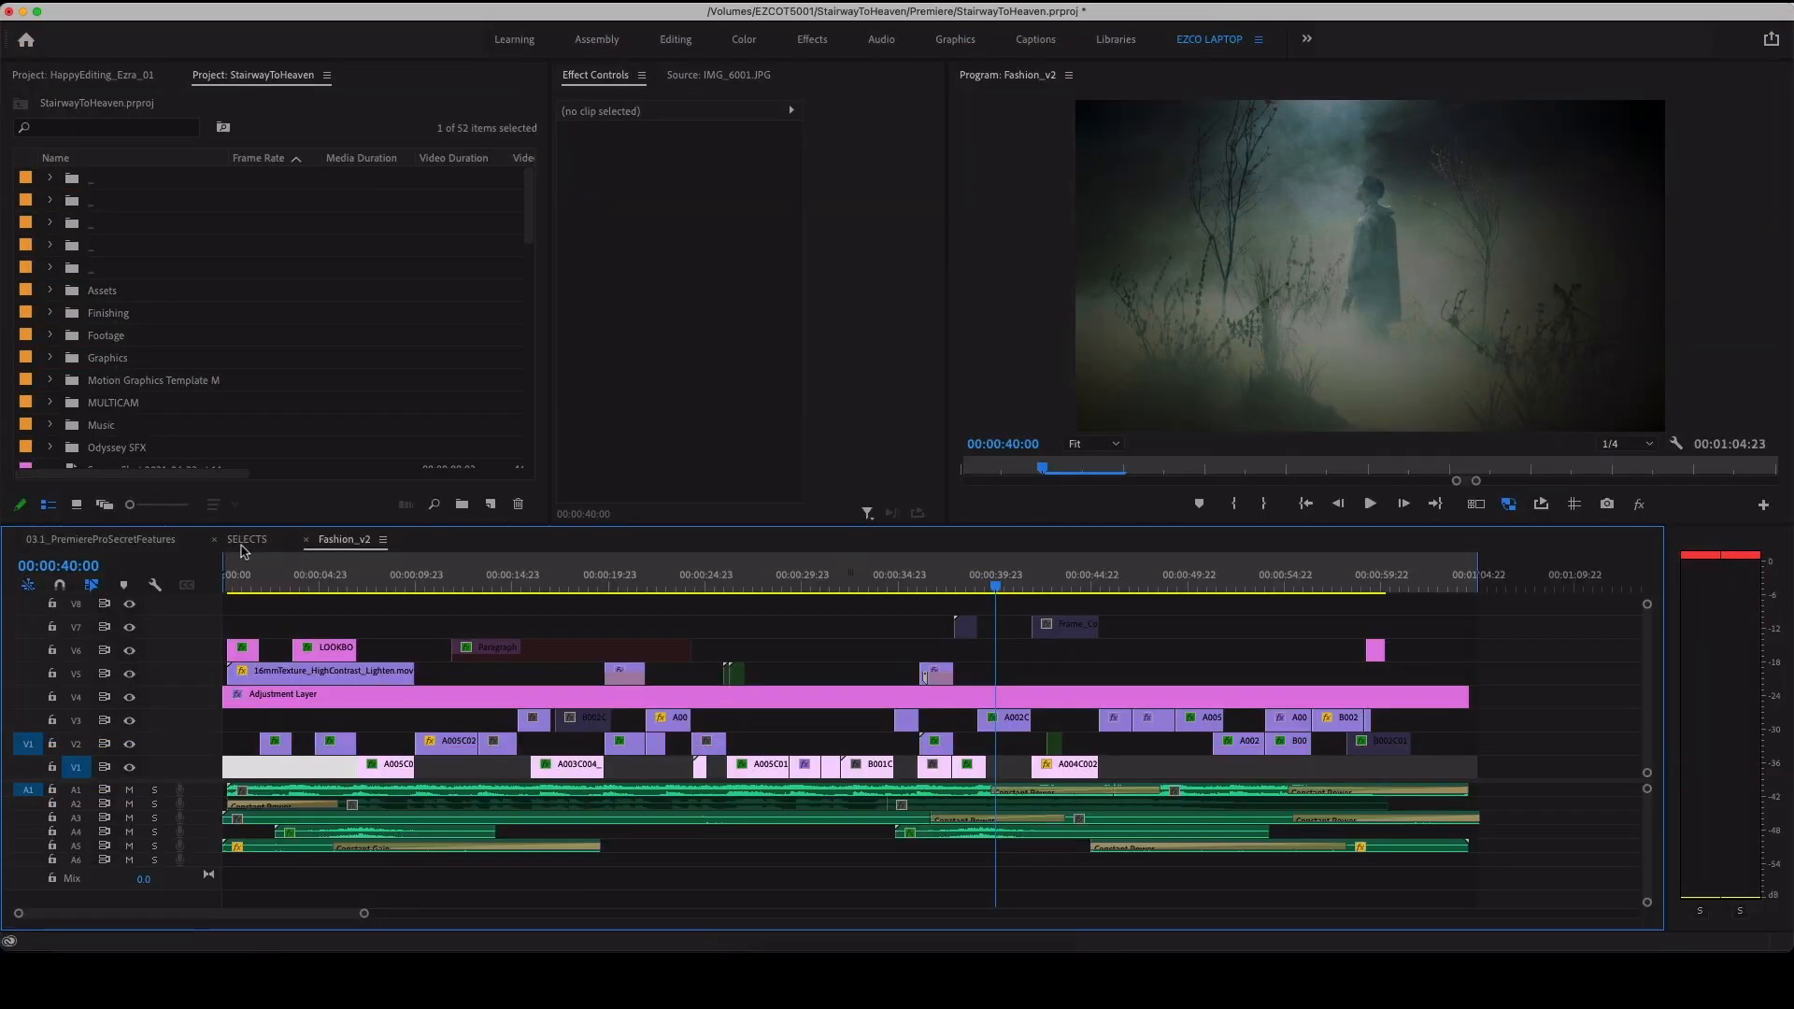
Step: Open the SELECTS sequence as a second timeline docked alongside Fashion_v2
left_click(245, 539)
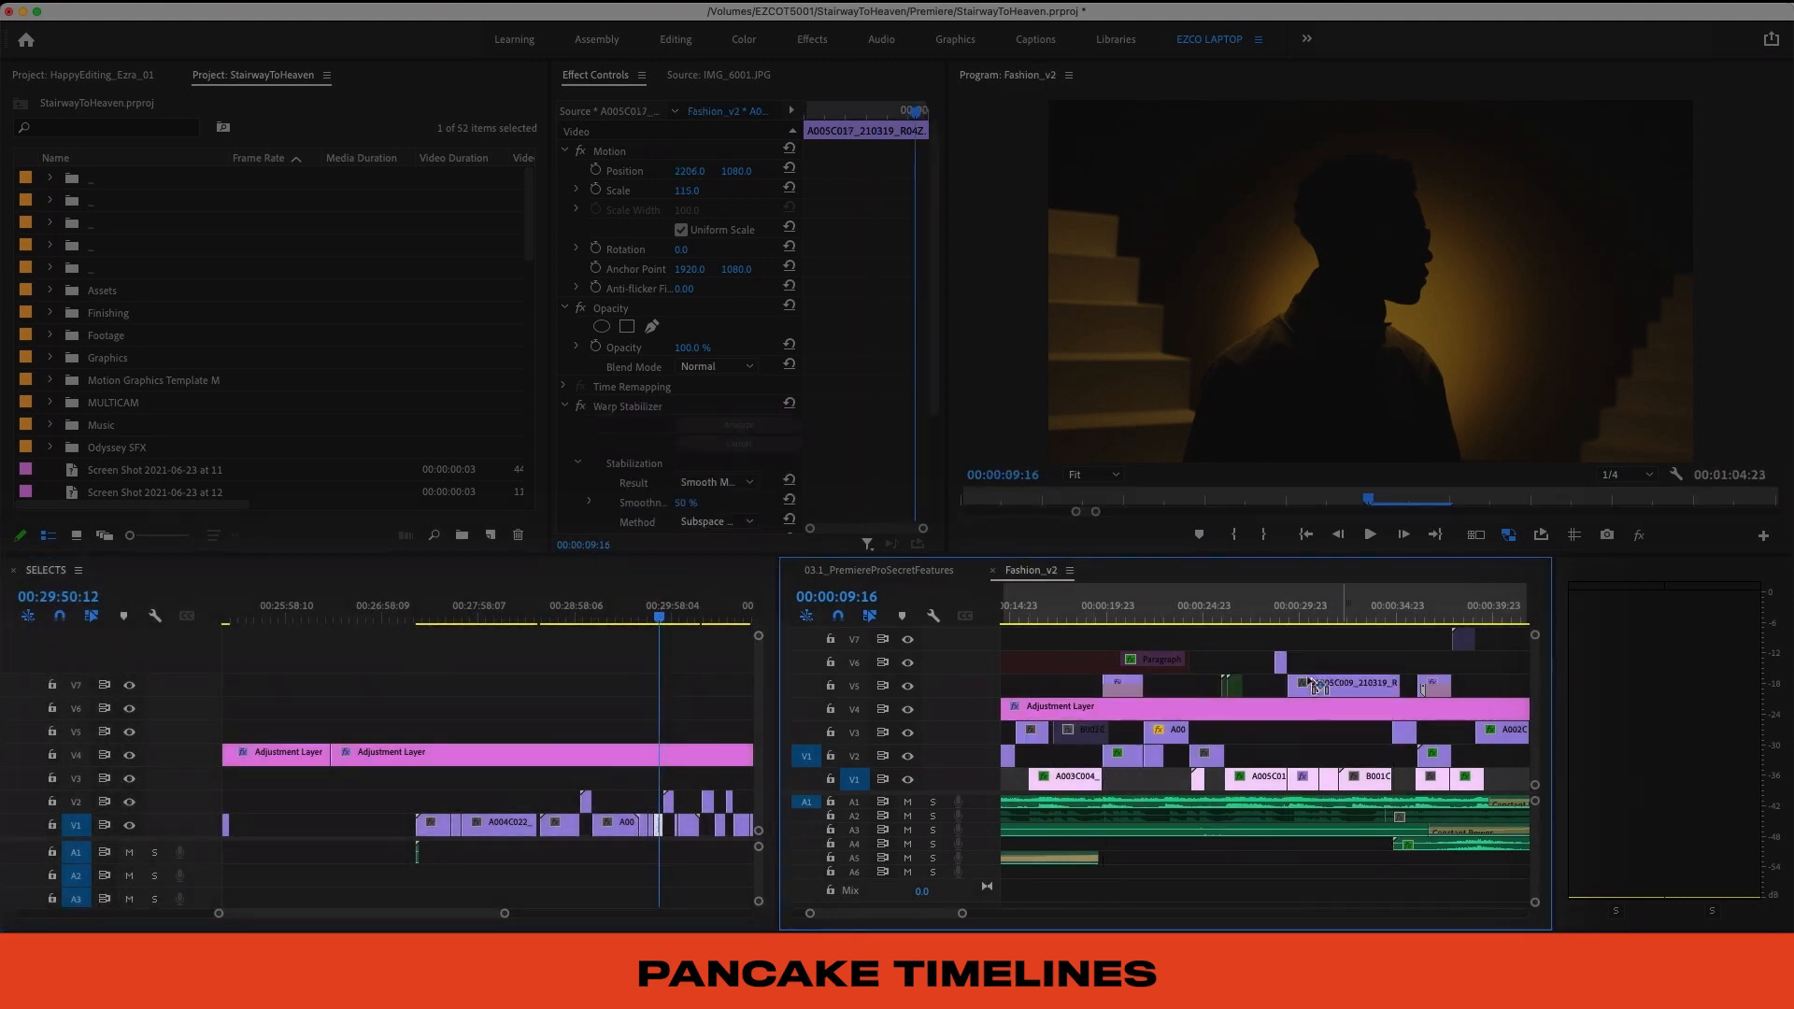
Step: Close the extra timeline panel and select a clip in Fashion_v2
left_click(1286, 607)
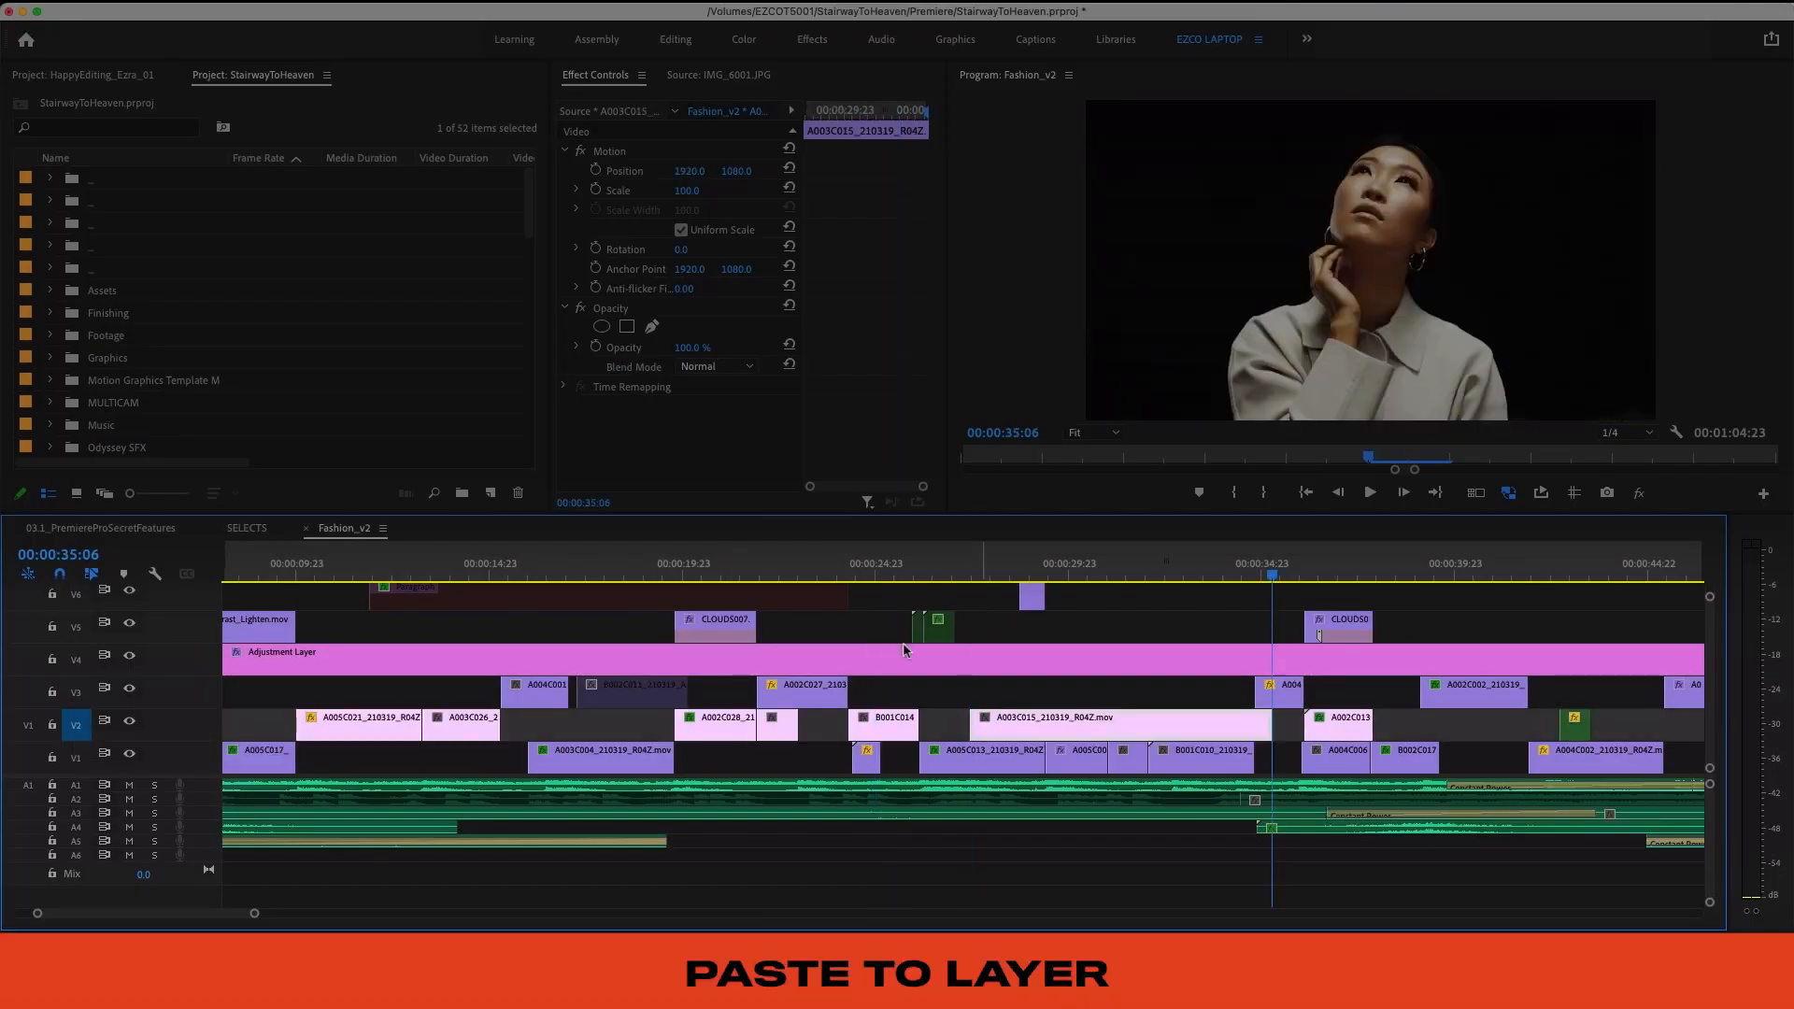
left_click(968, 563)
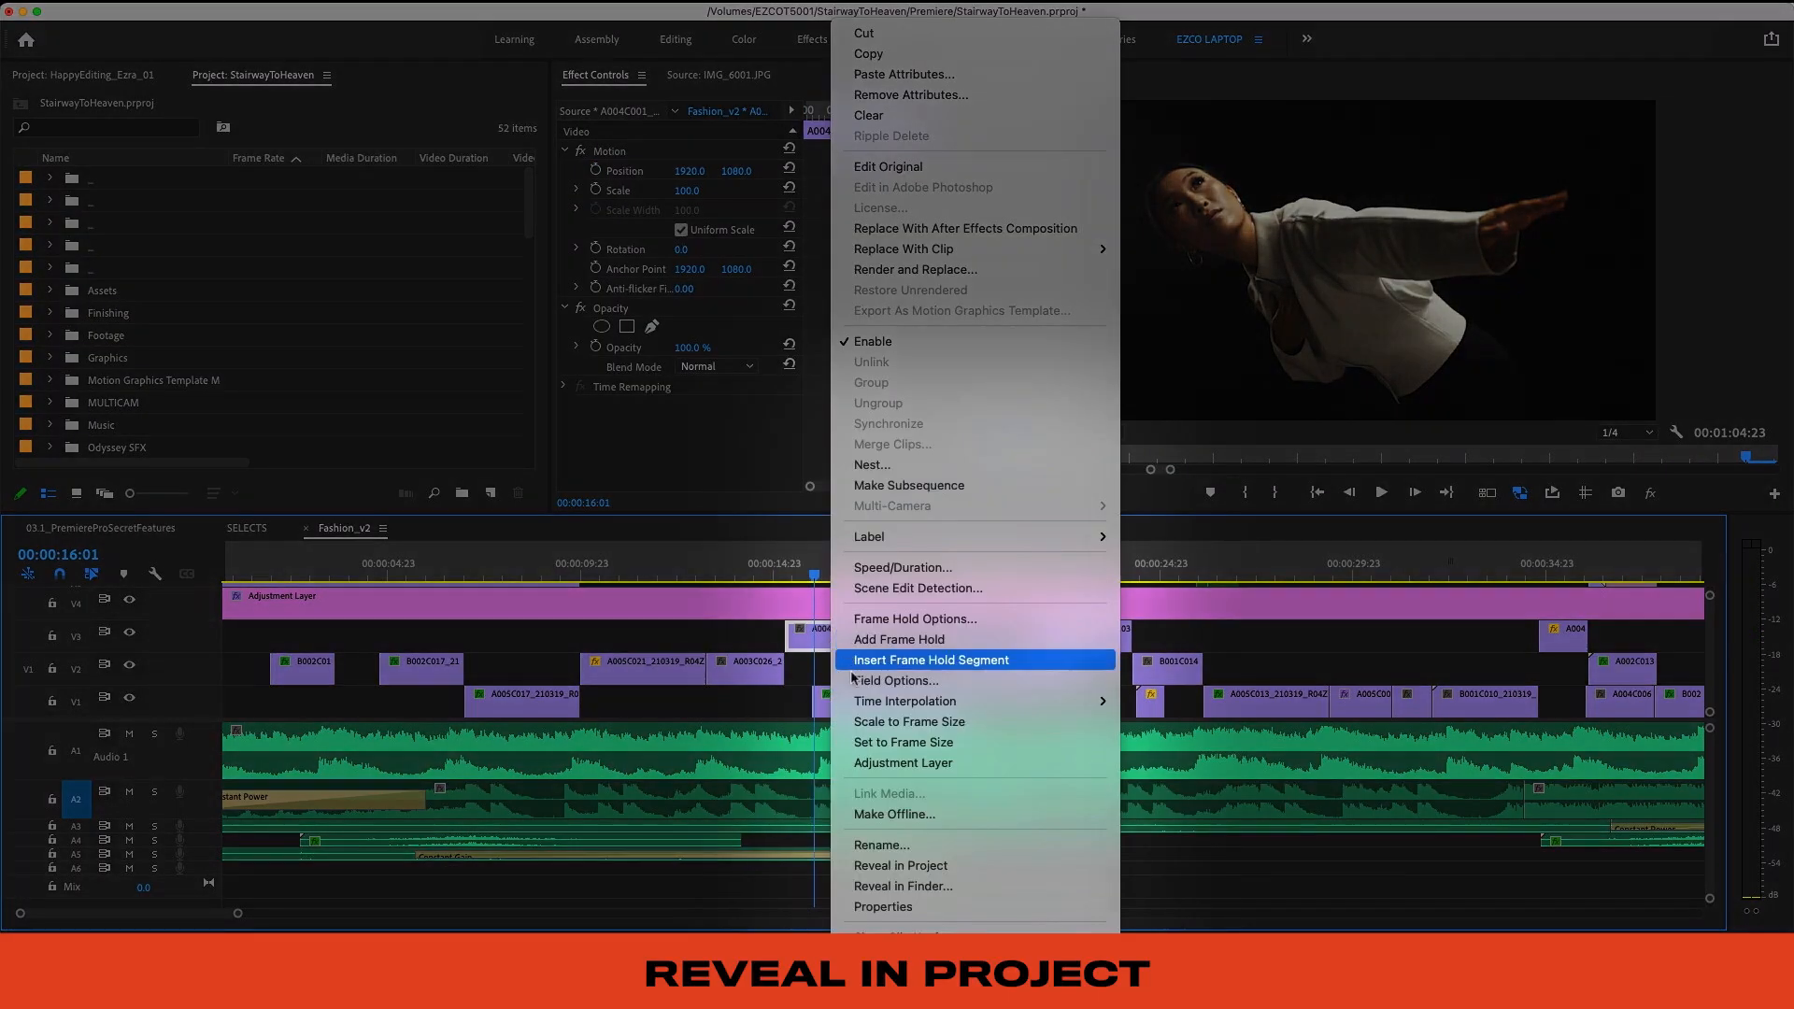
Step: Reveal the clip's source file in the project's Footage folder
left_click(899, 865)
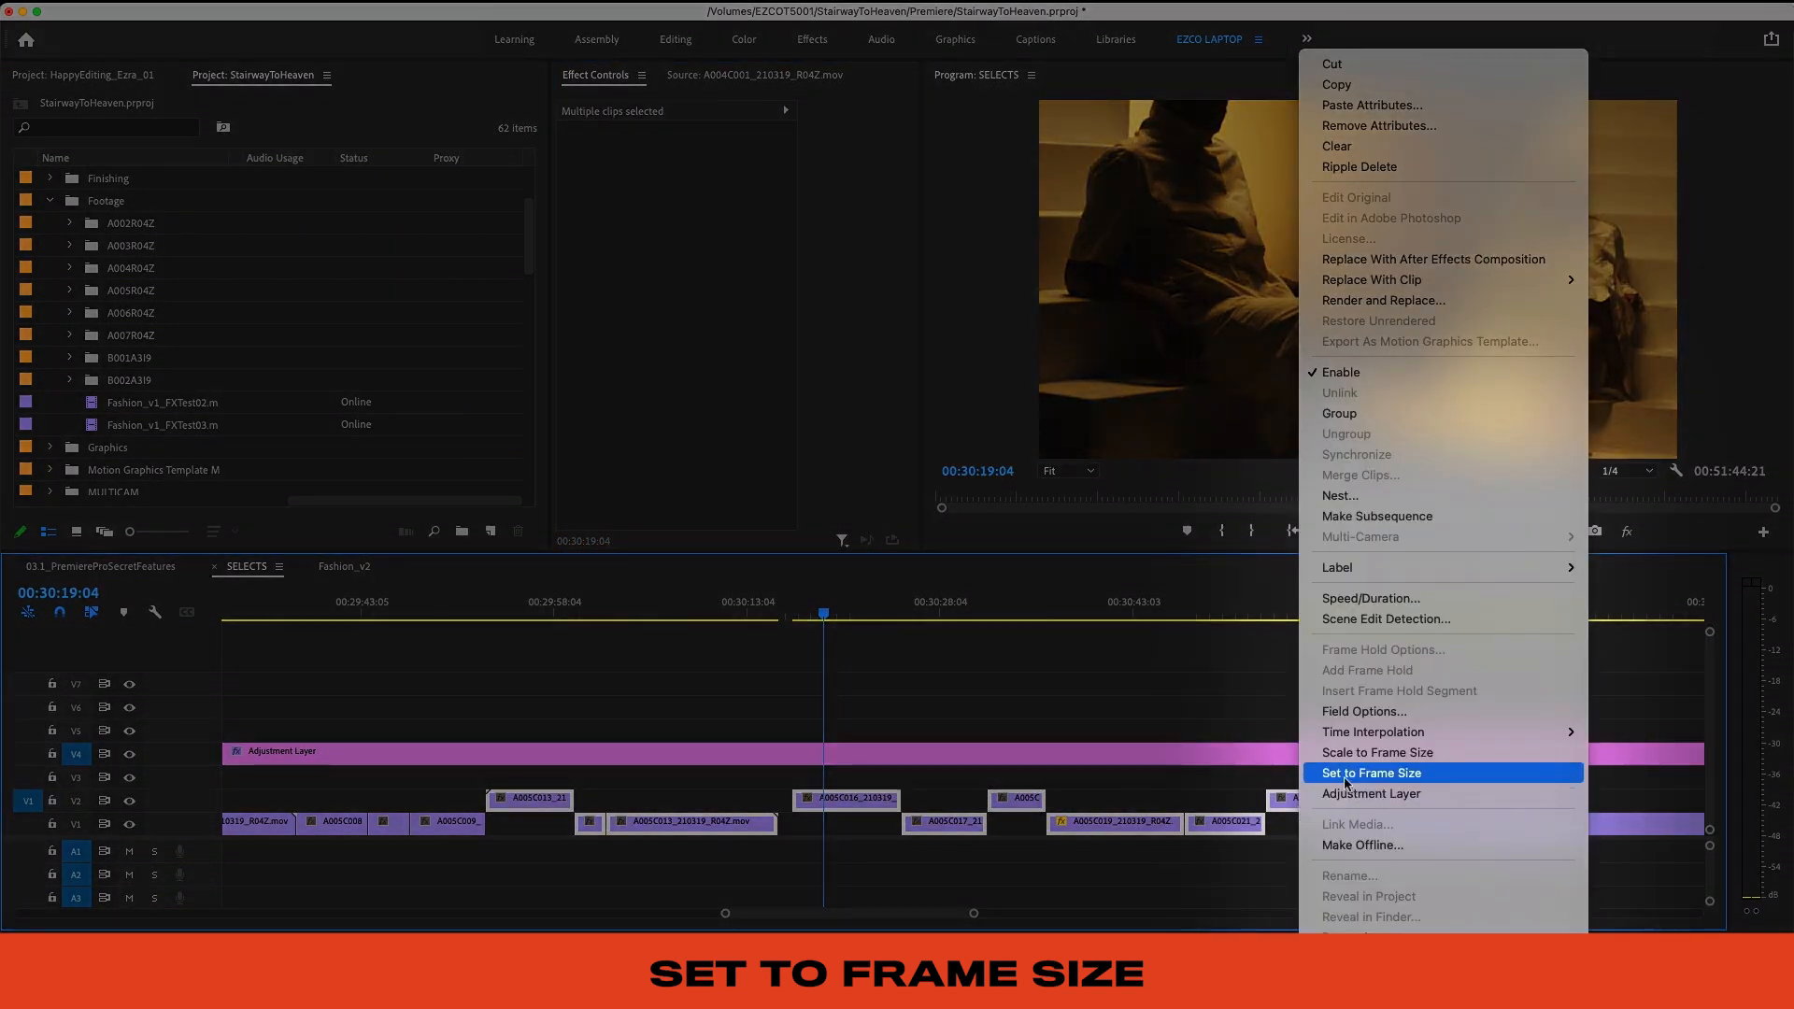
Step: Set the selected SELECTS clips to frame size and check another clip's fitted scale
left_click(1365, 773)
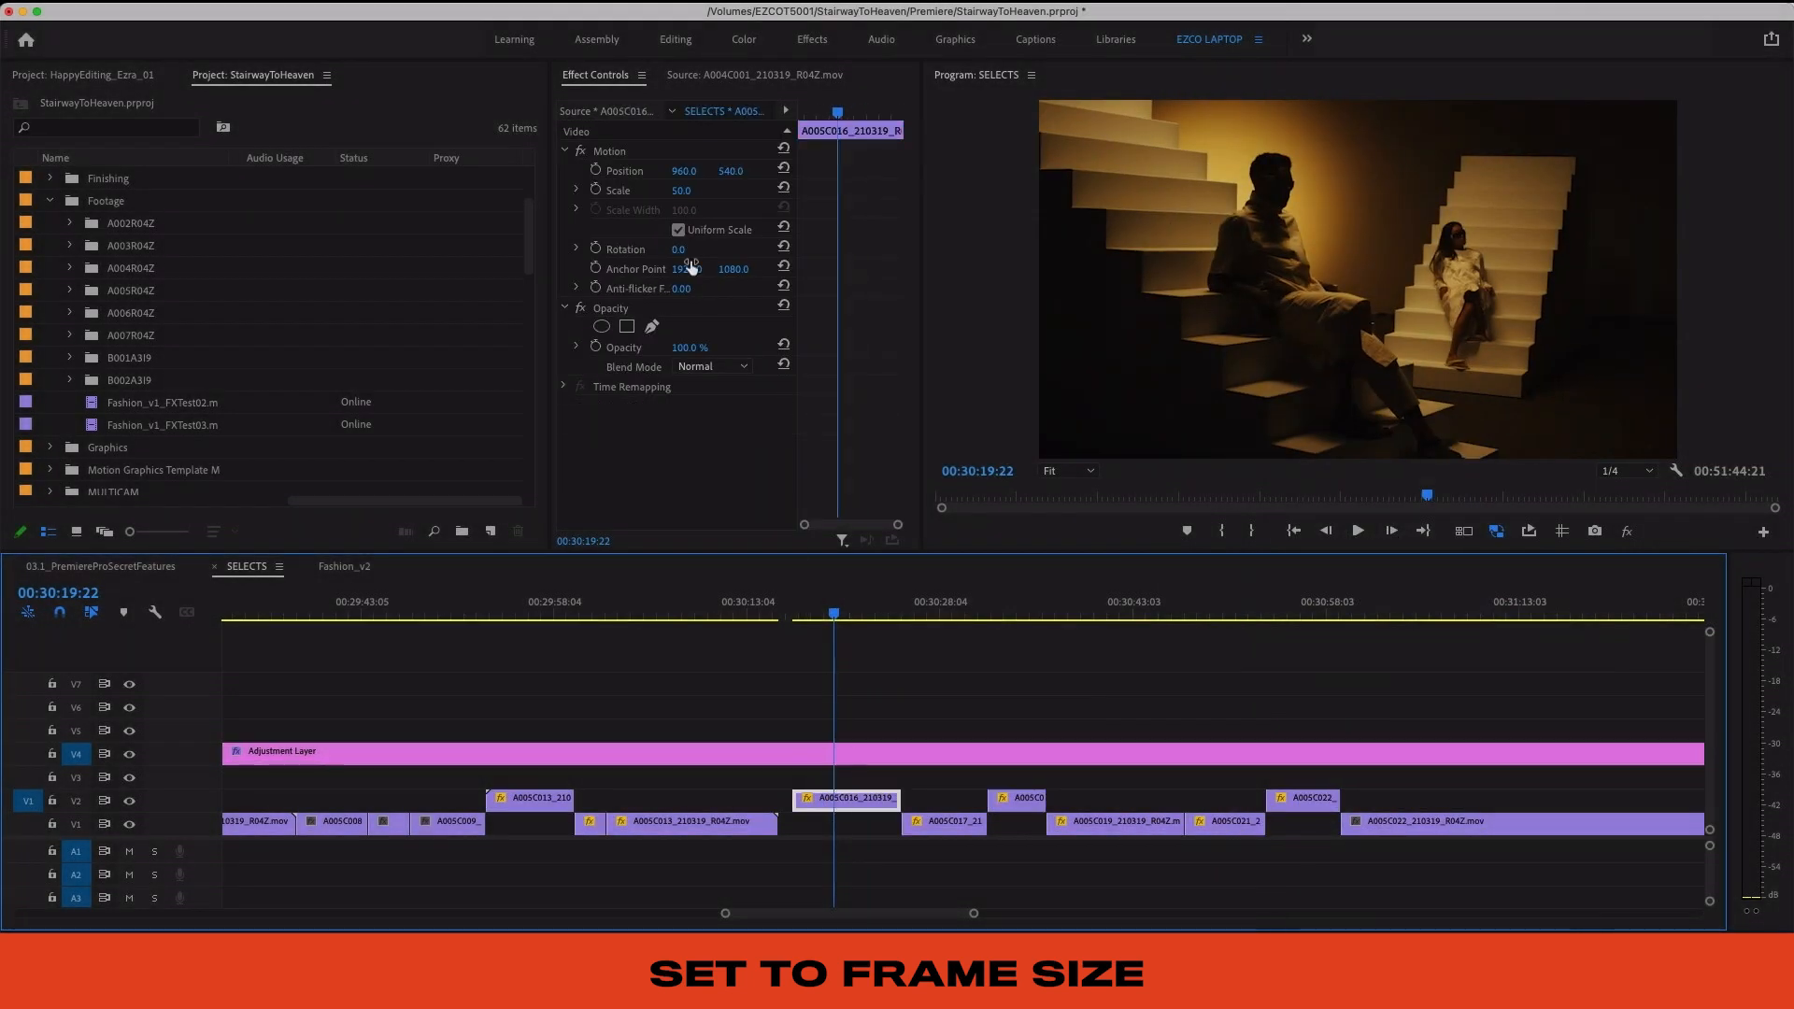
left_click(691, 822)
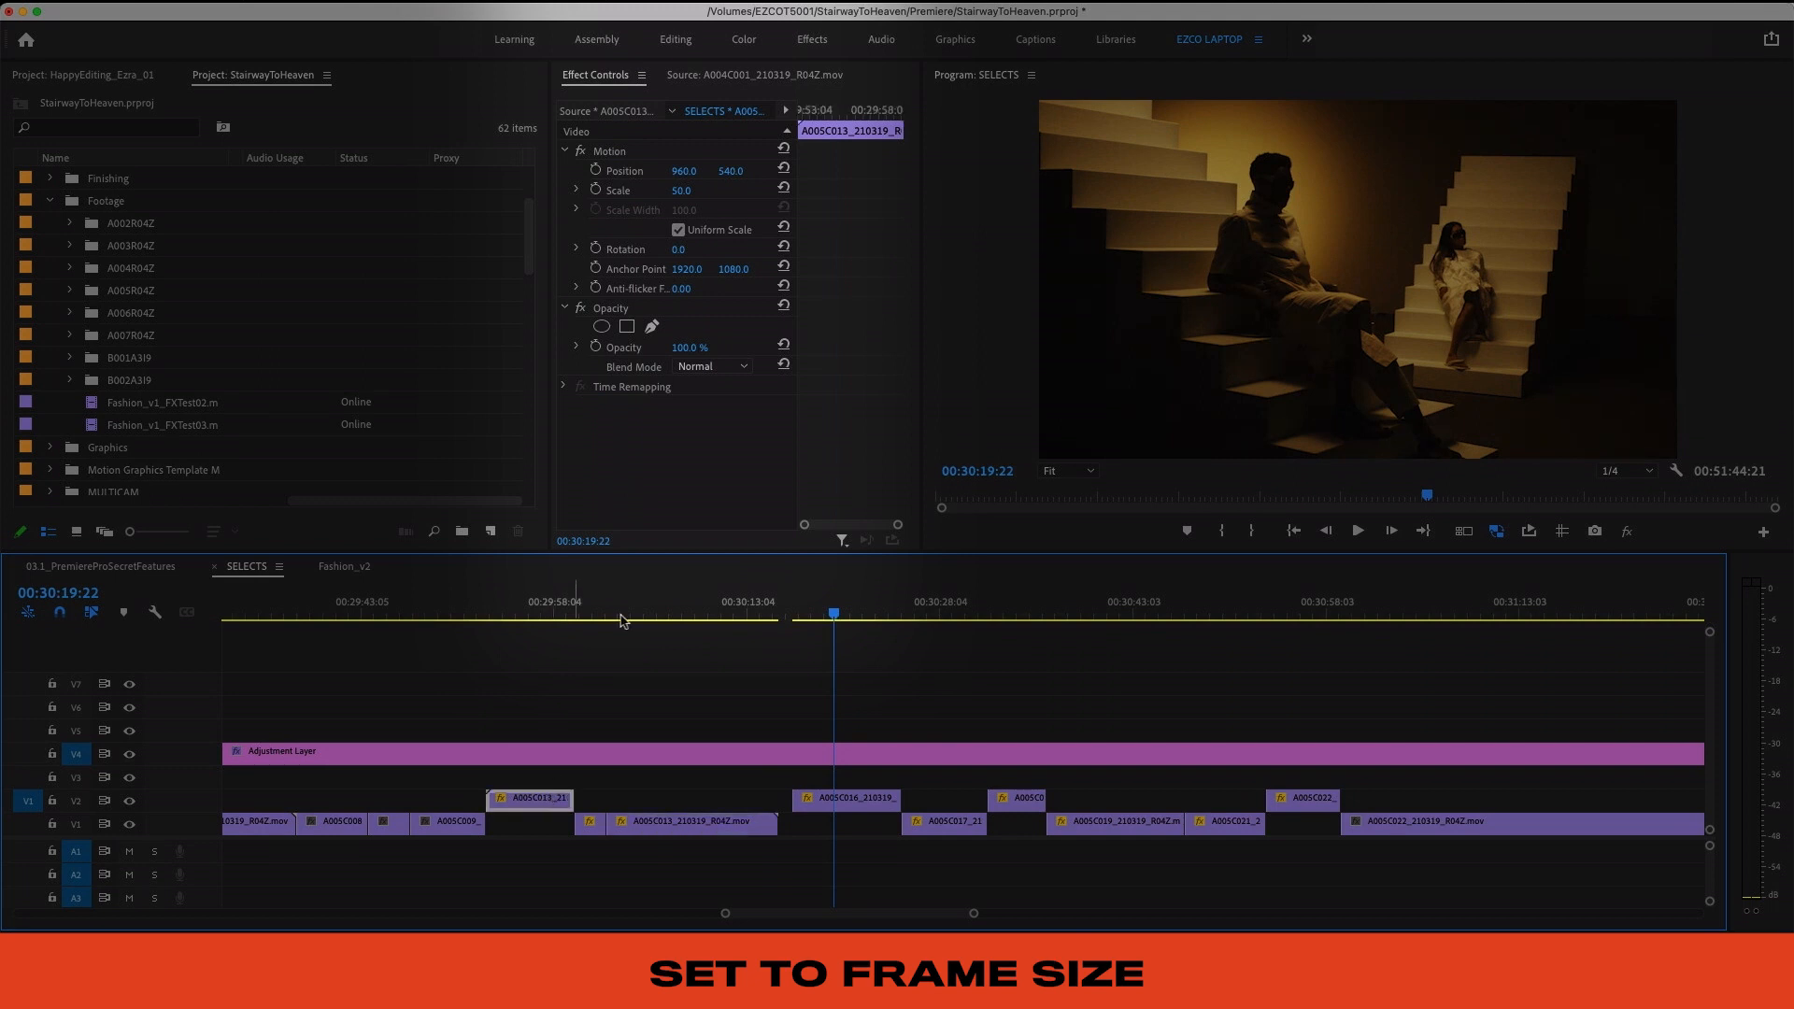
mouse_move(1084, 807)
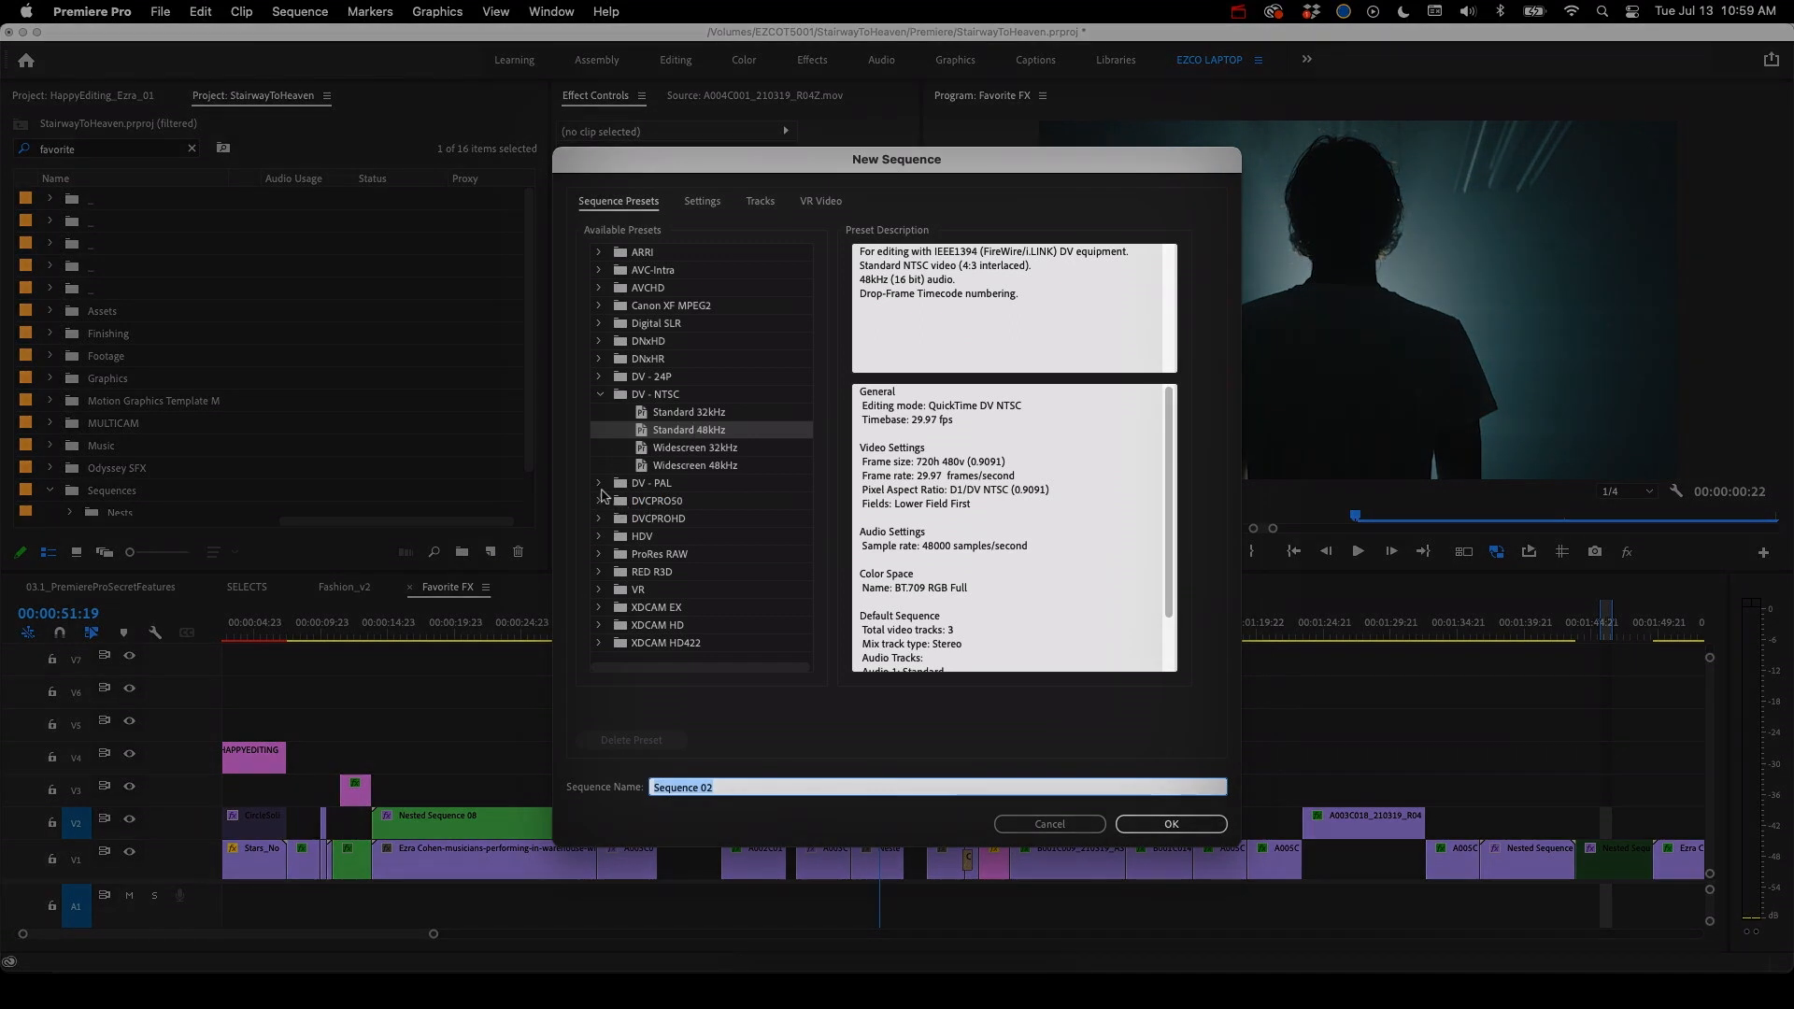
Step: Cancel New Sequence presets and create a sequence matching clip A002C002_210319_R04Z
left_click(598, 287)
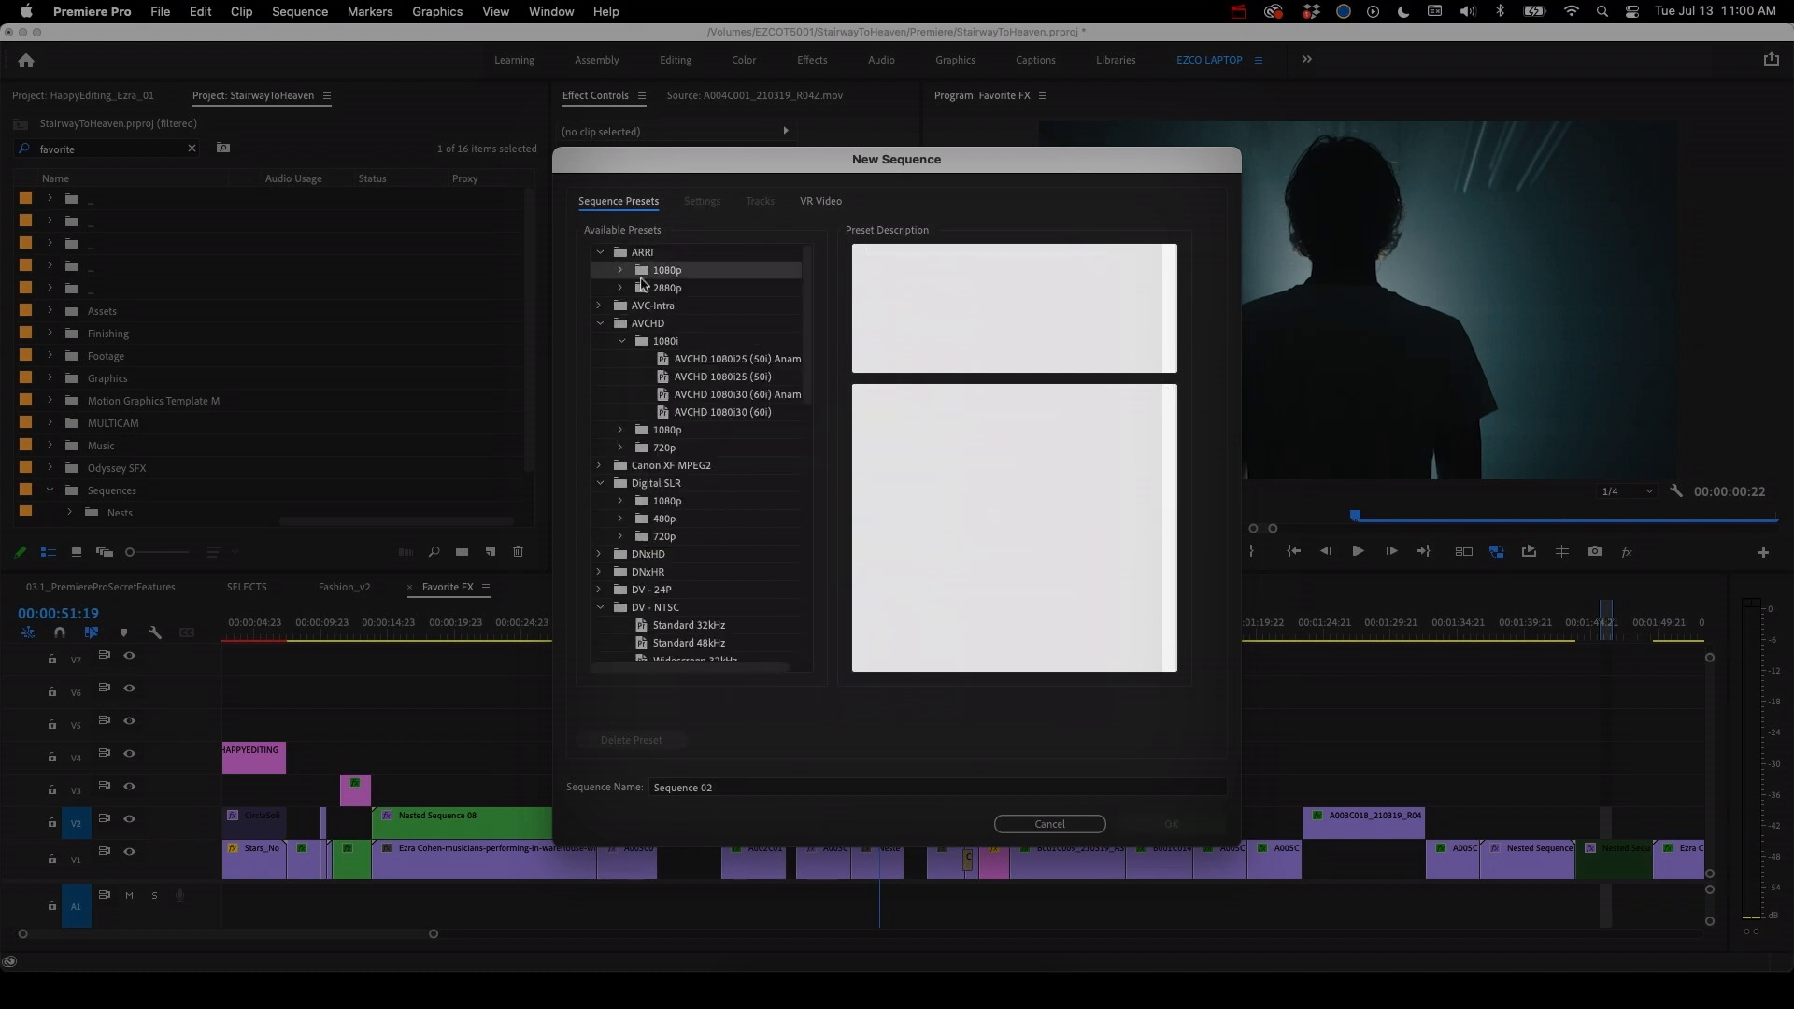
left_click(1049, 824)
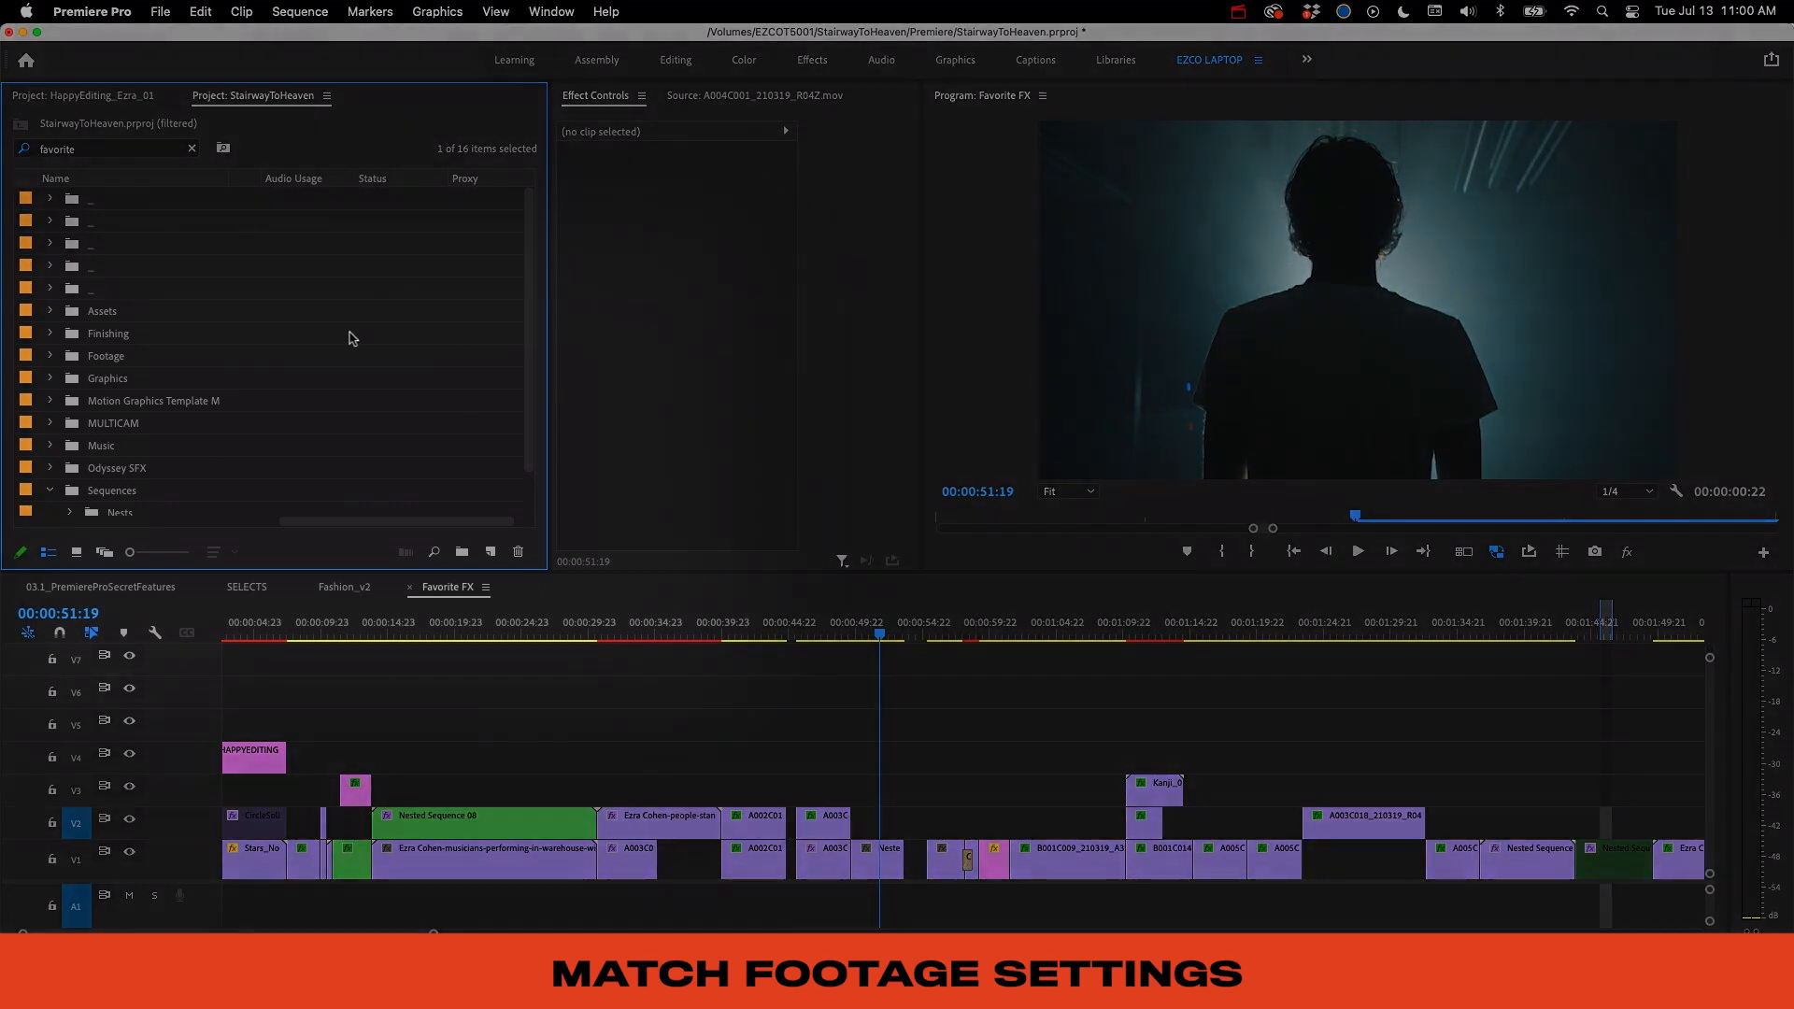
left_click(191, 149)
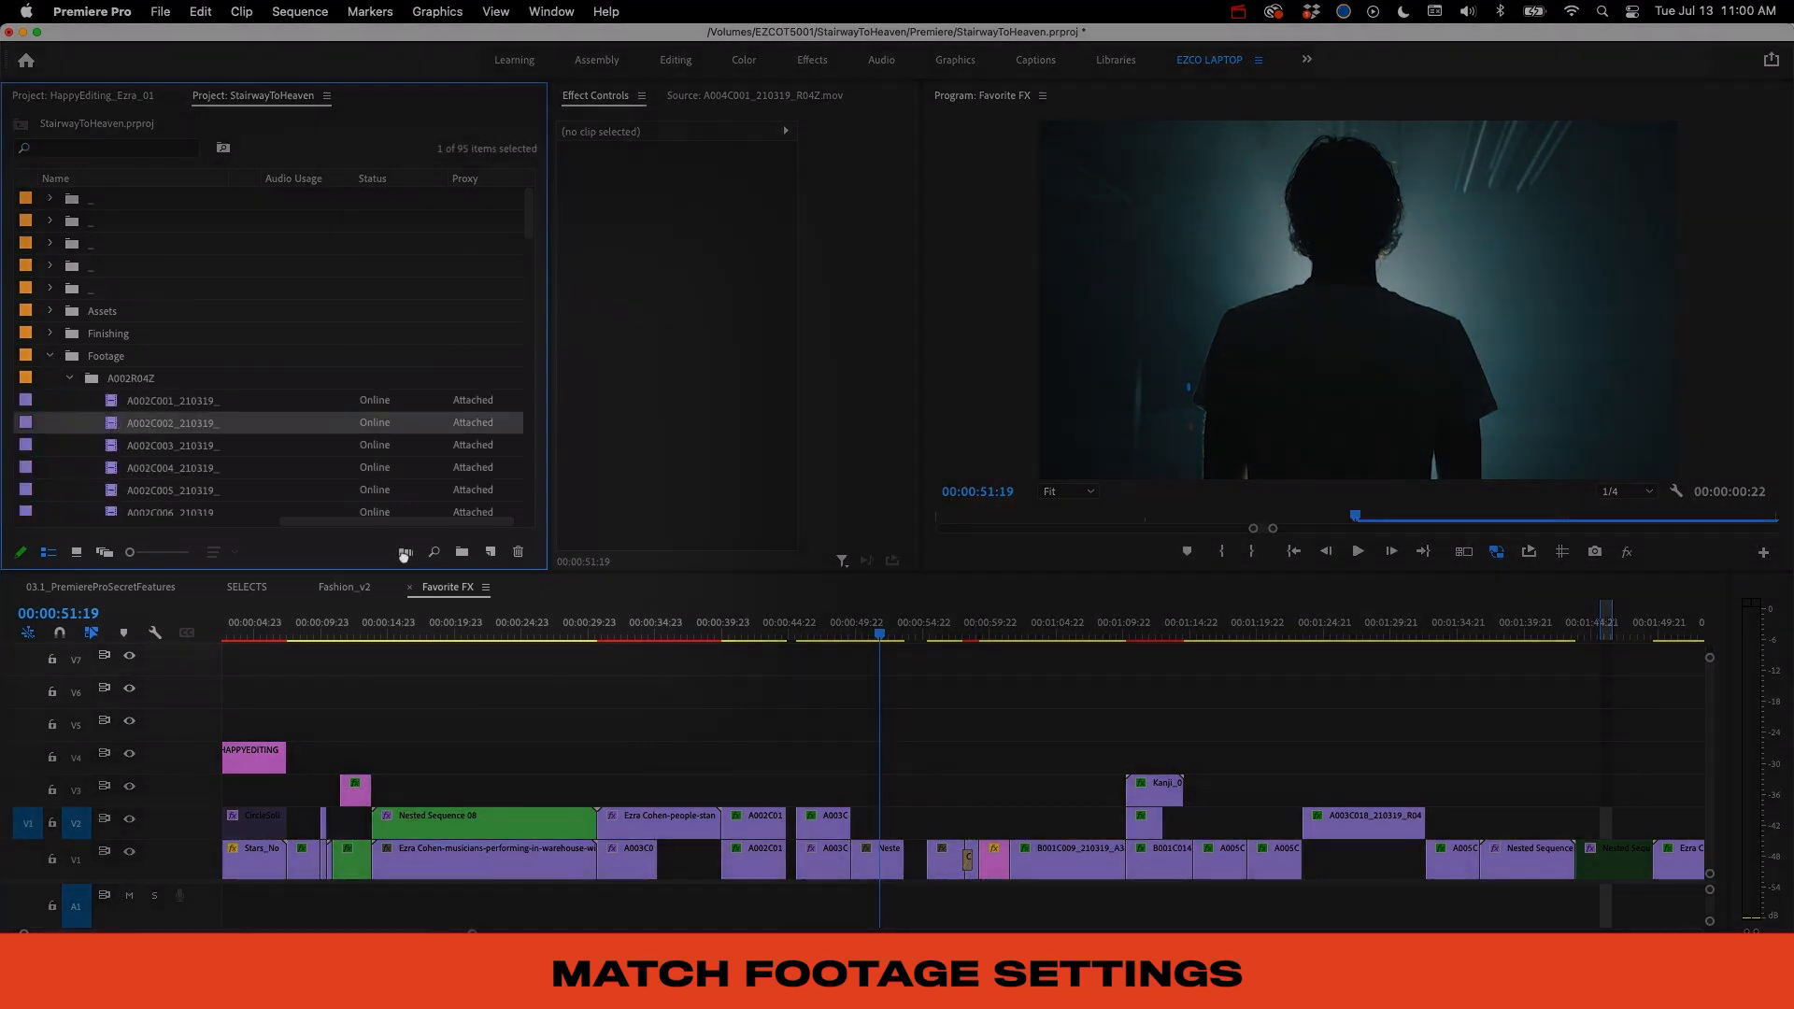
double_click(172, 422)
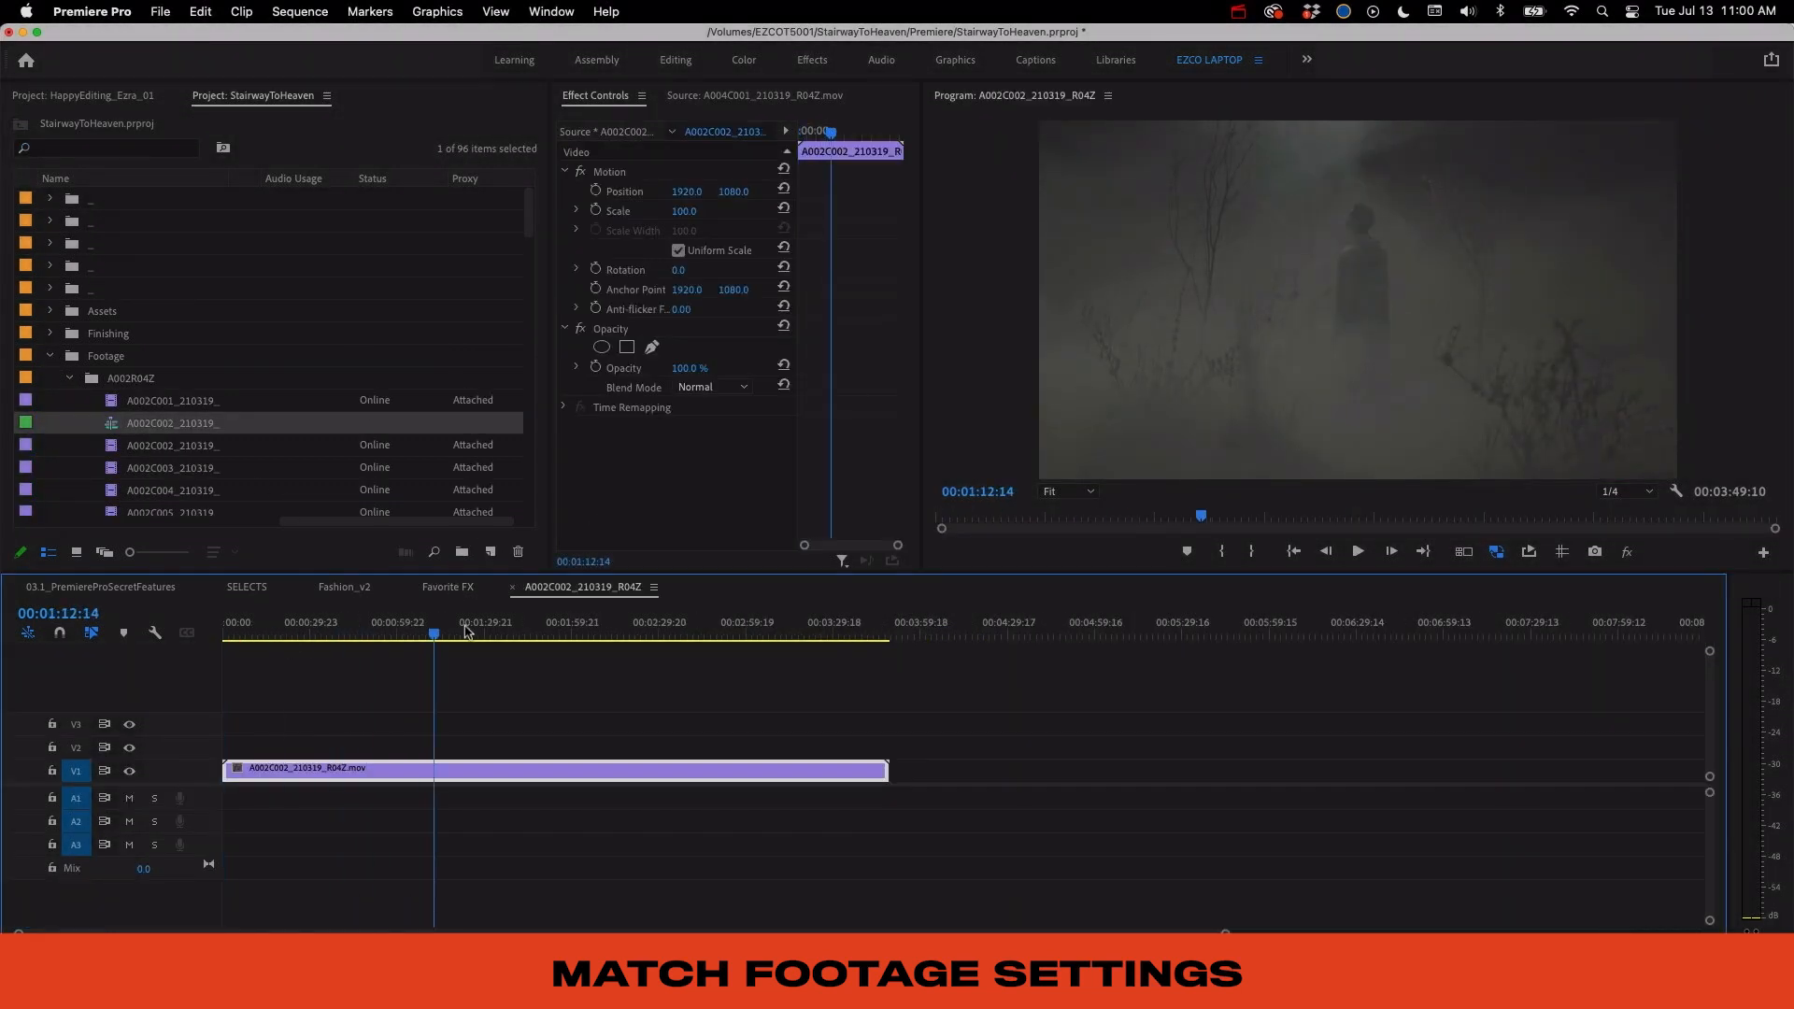
left_click(299, 10)
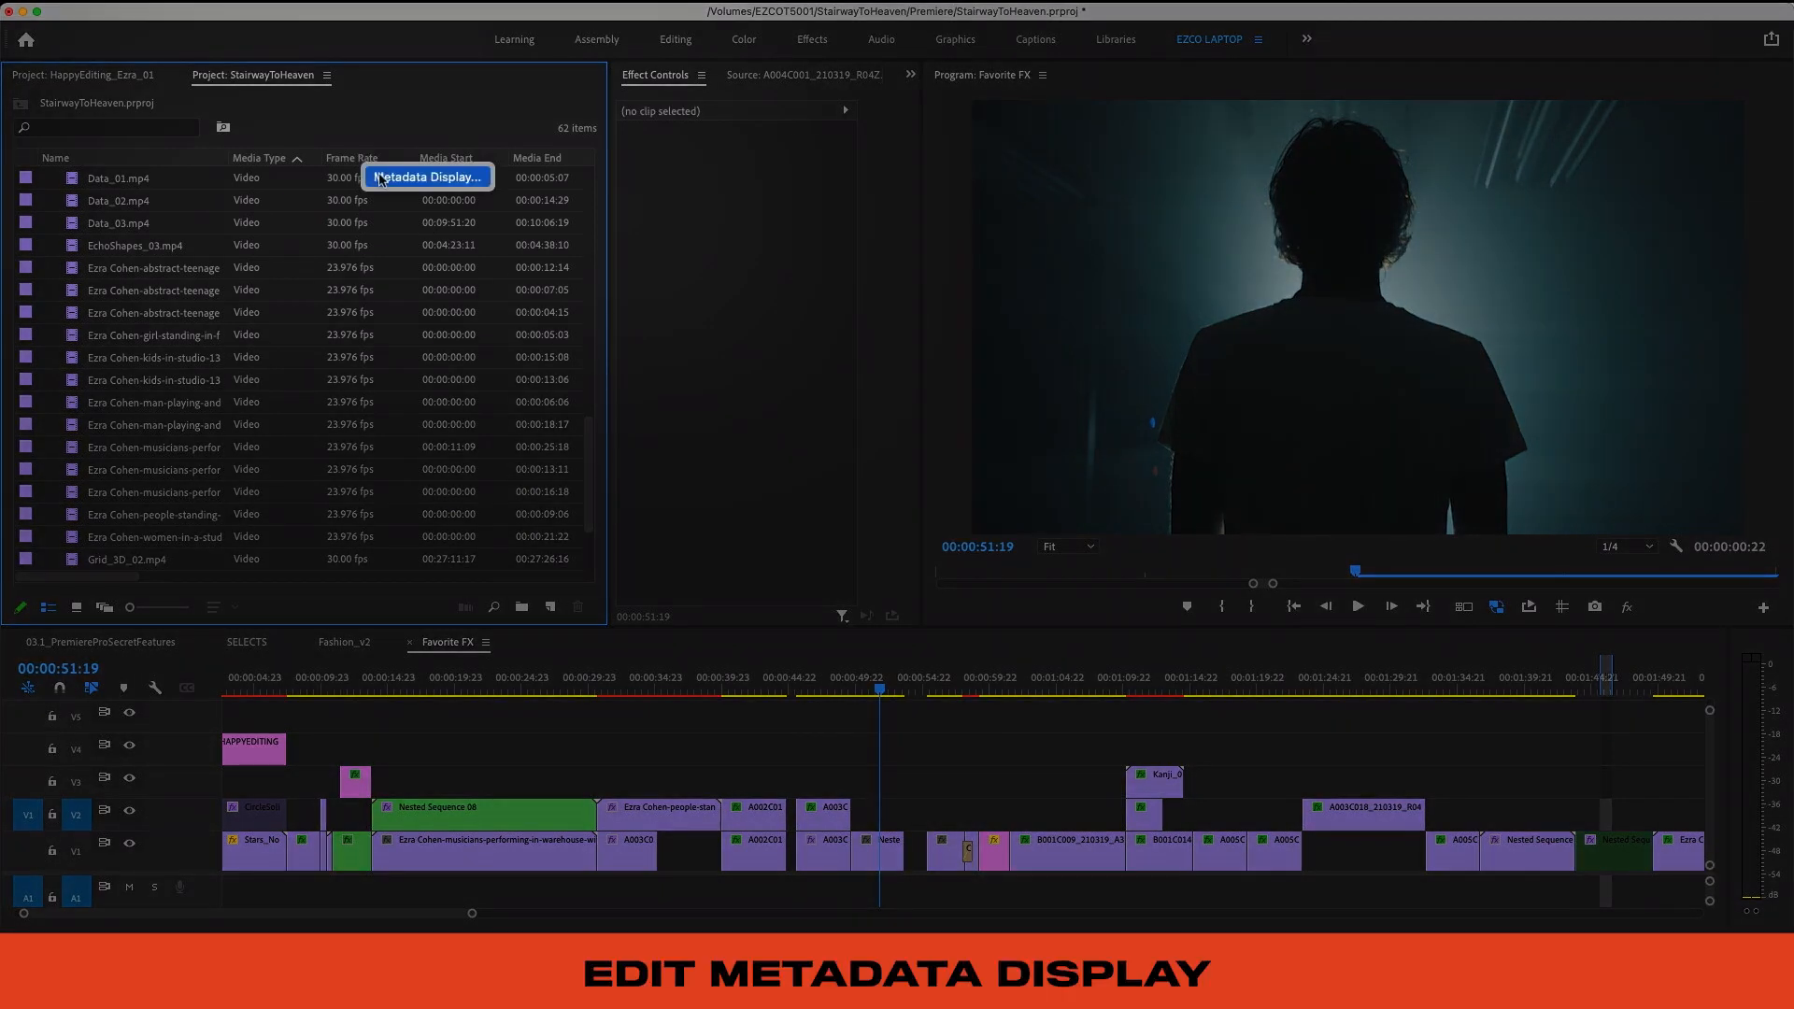
Step: Hide the Media Type column and show the Proxy column in the project list
left_click(428, 177)
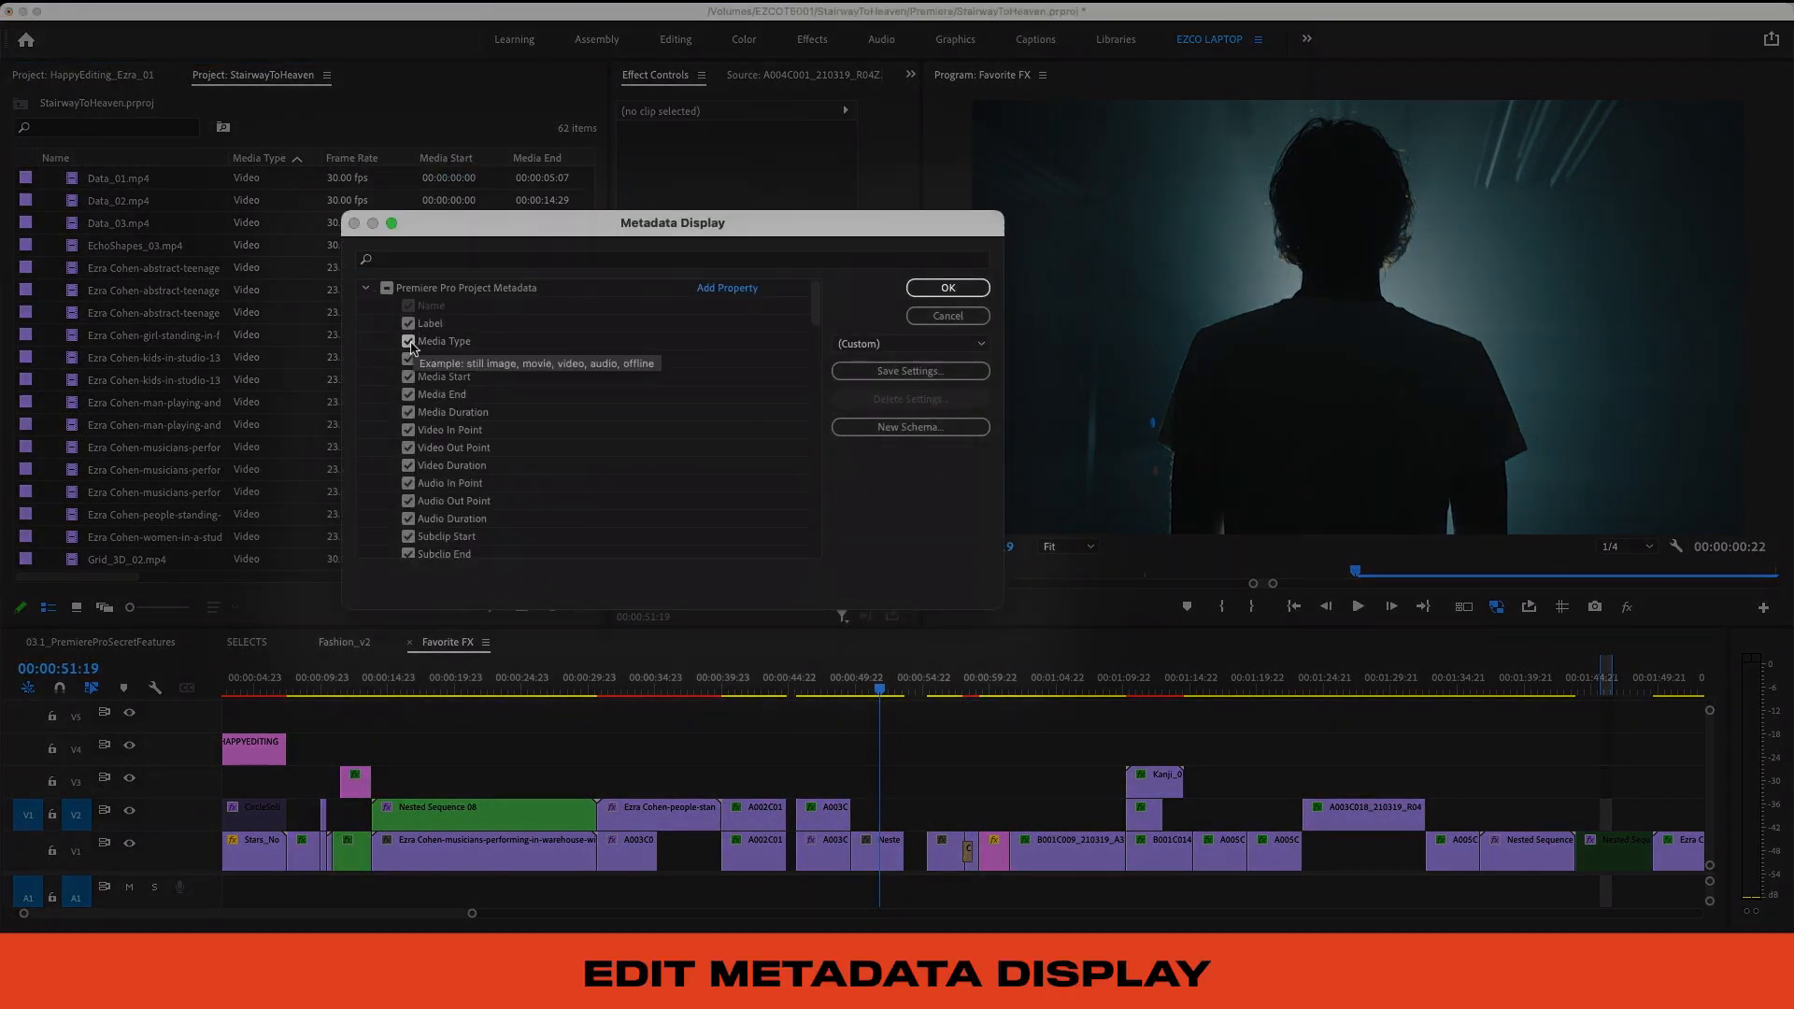
left_click(408, 341)
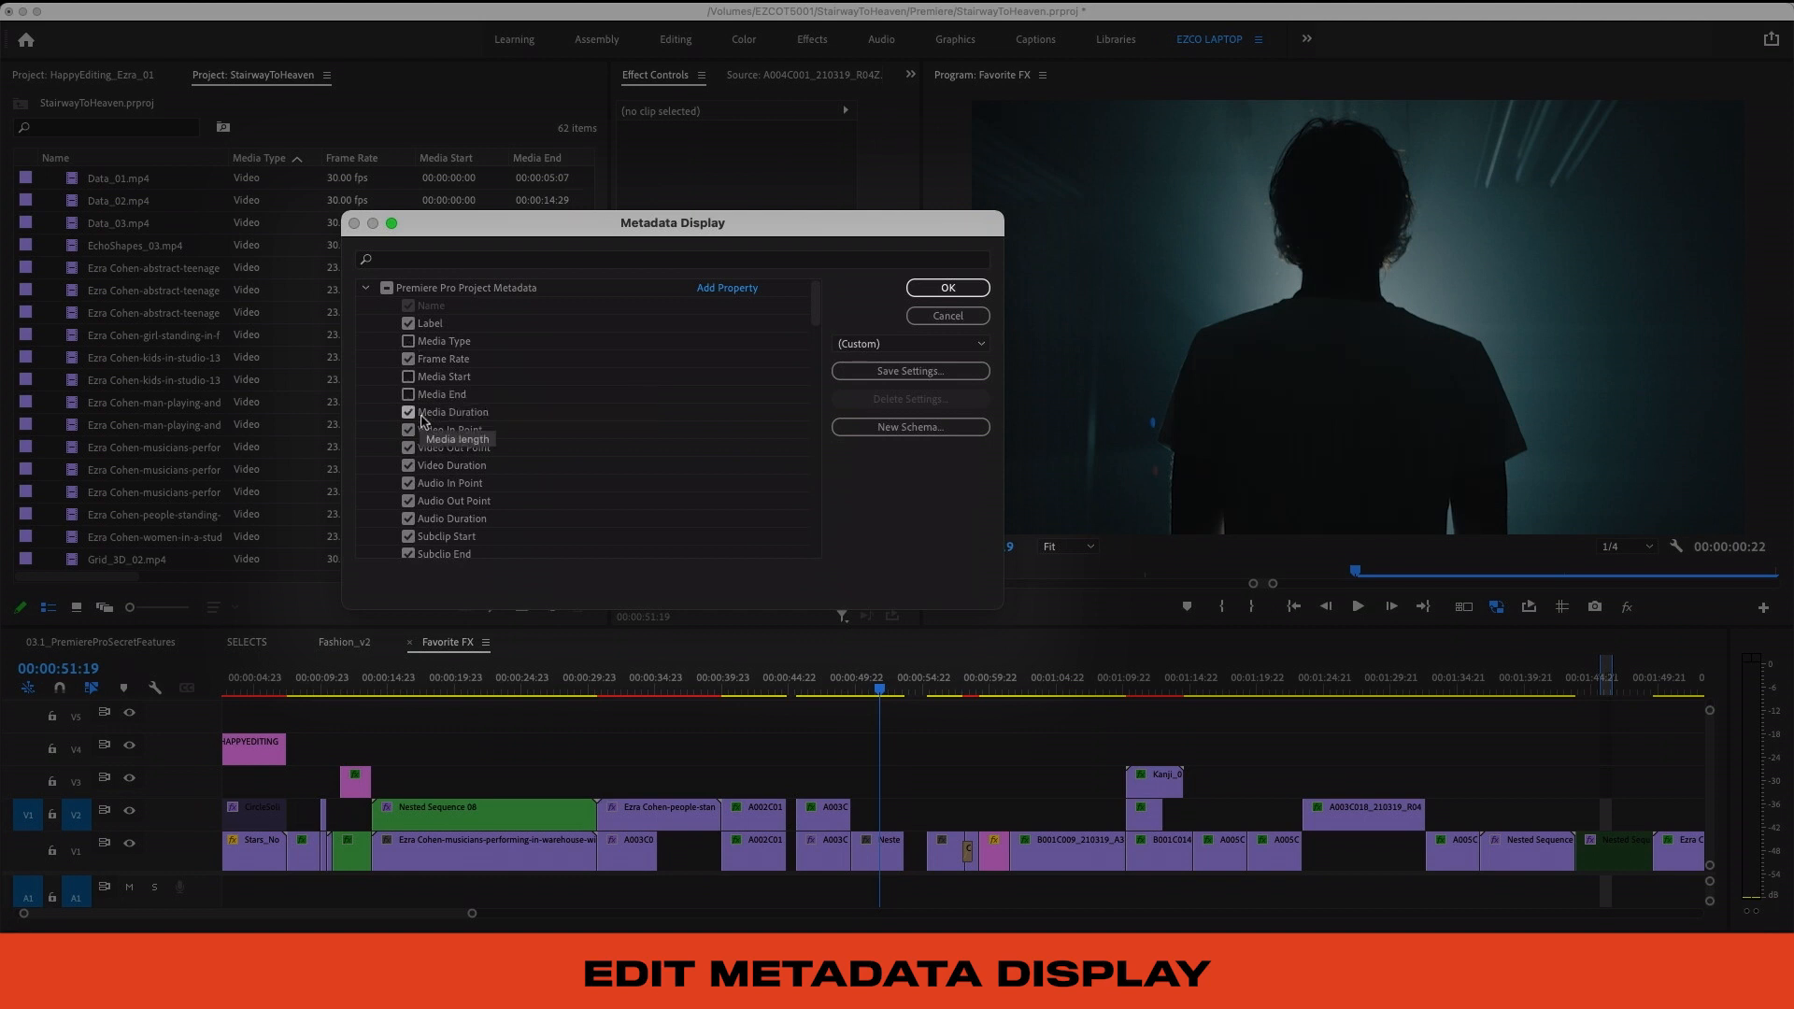
scroll("down", 3)
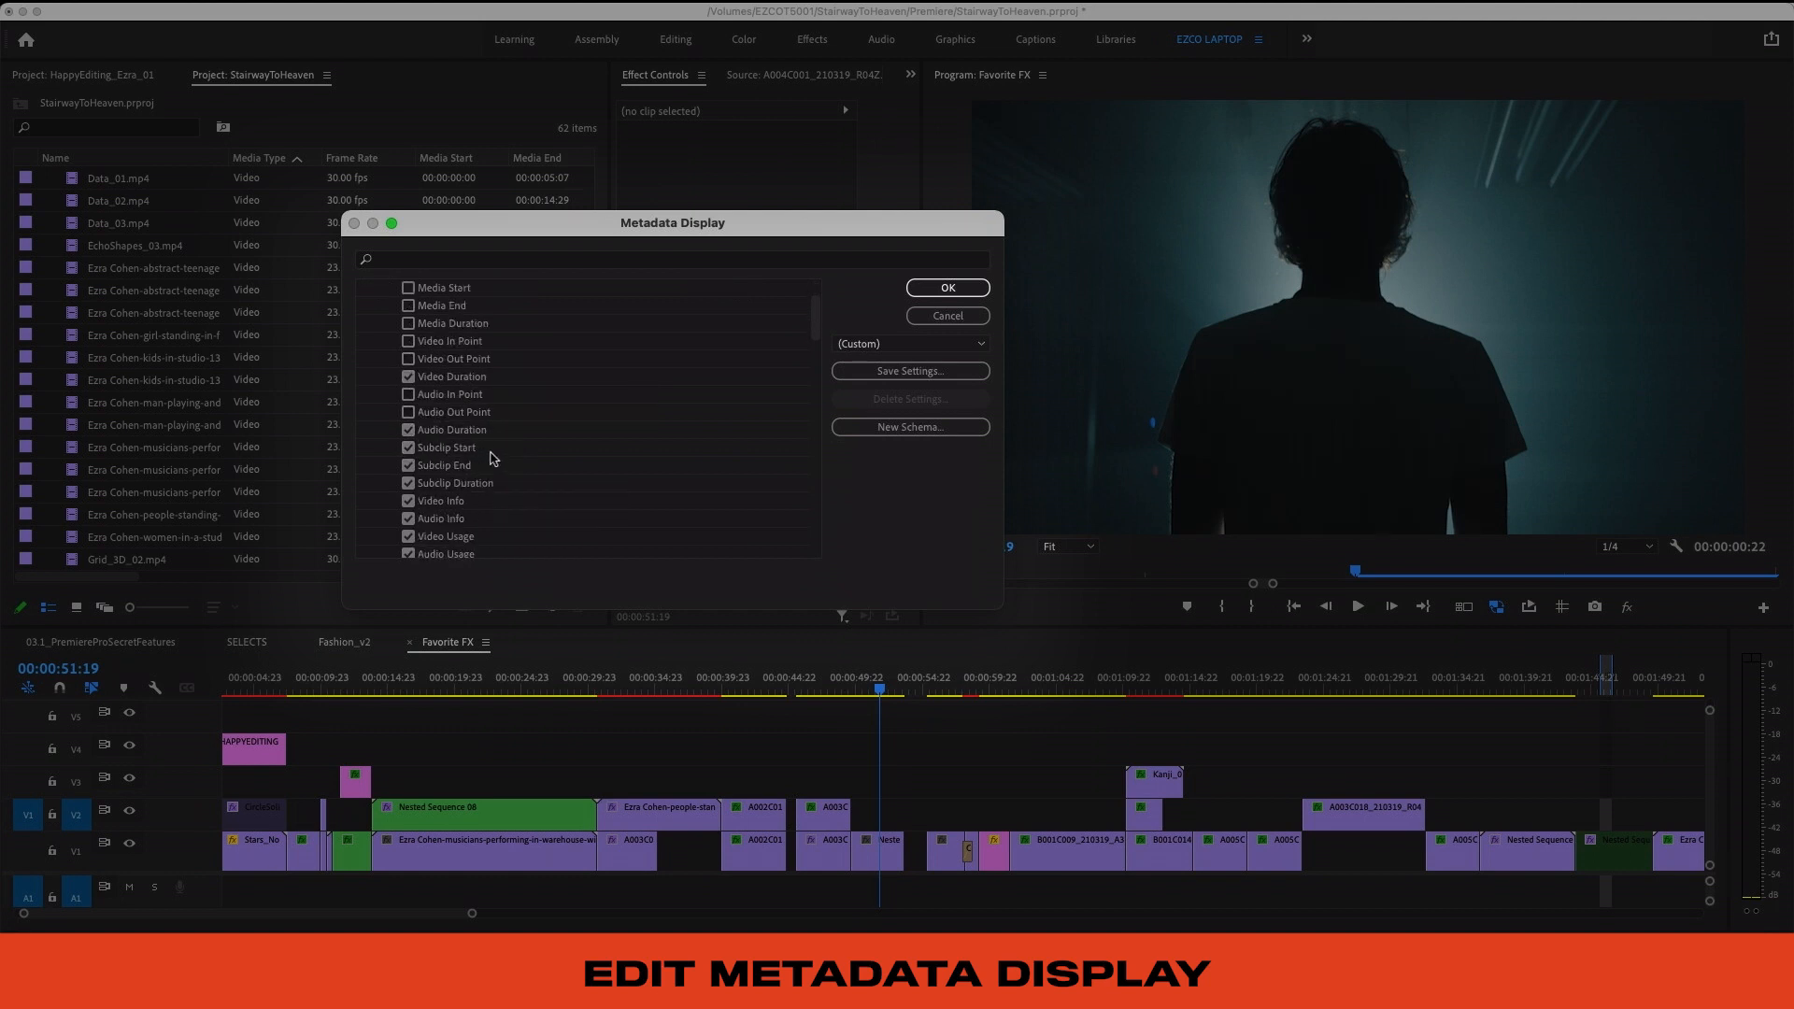
scroll("down", 3)
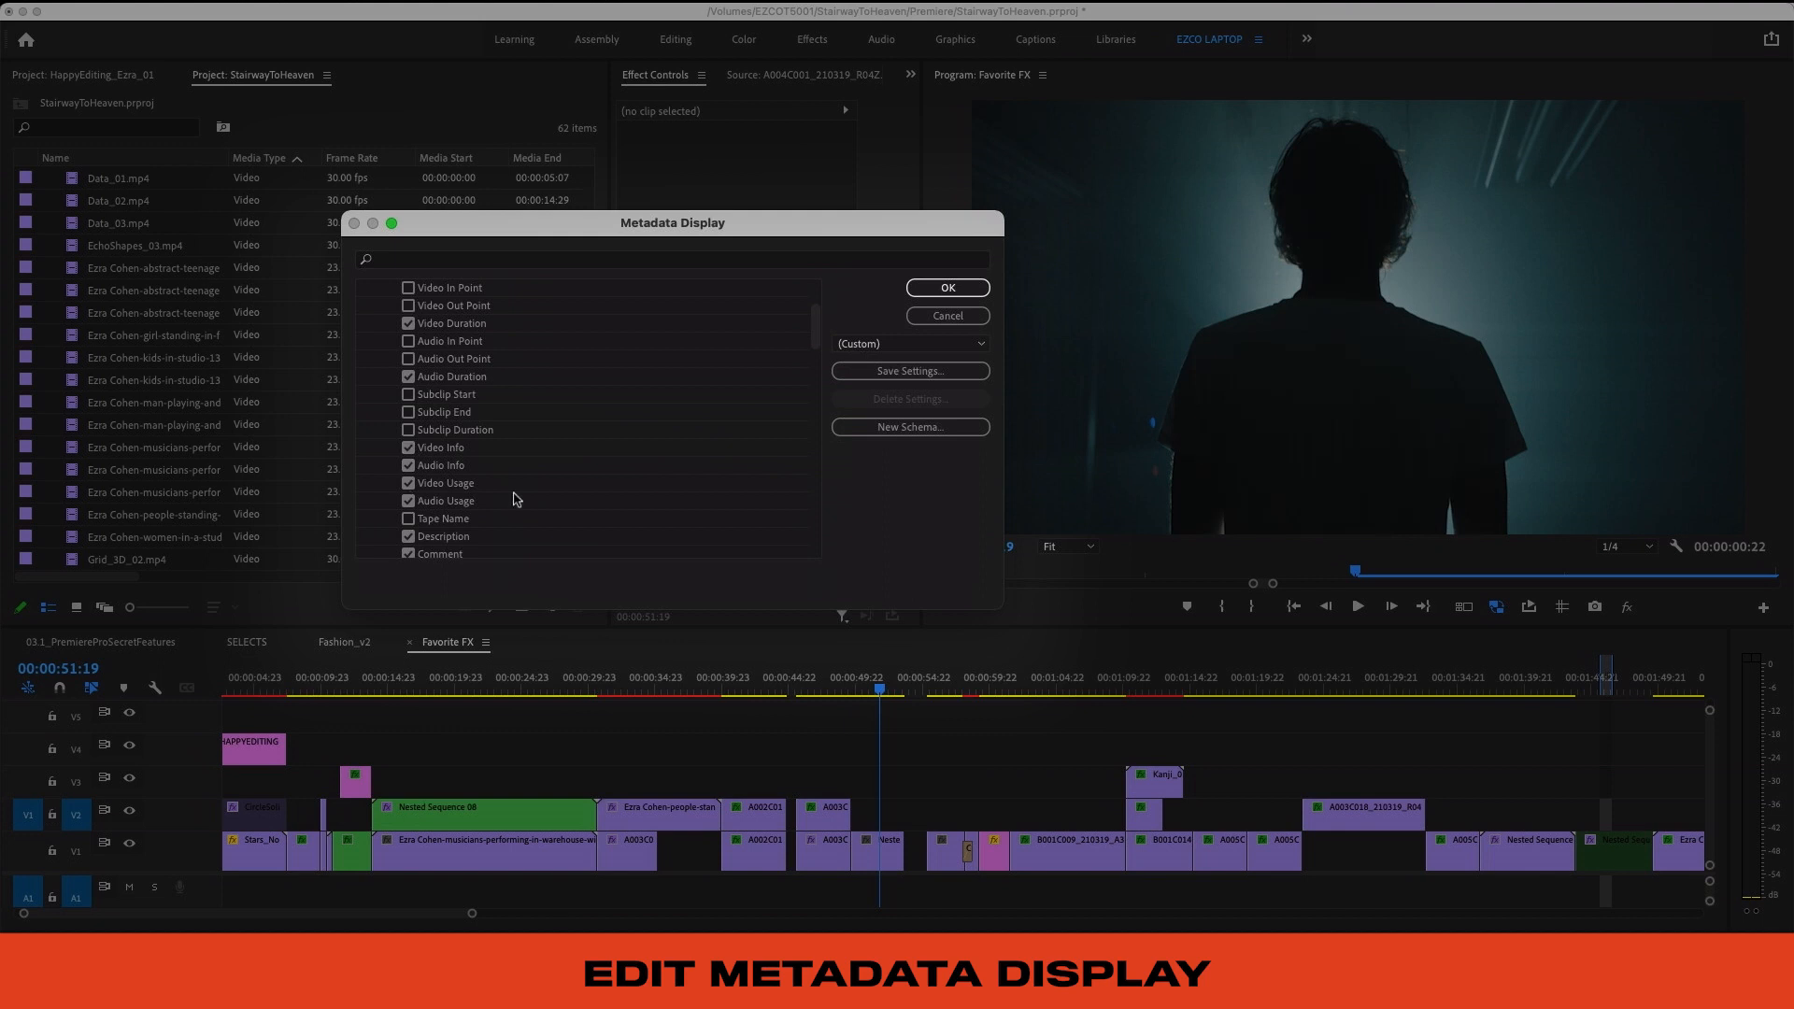
scroll("down", 3)
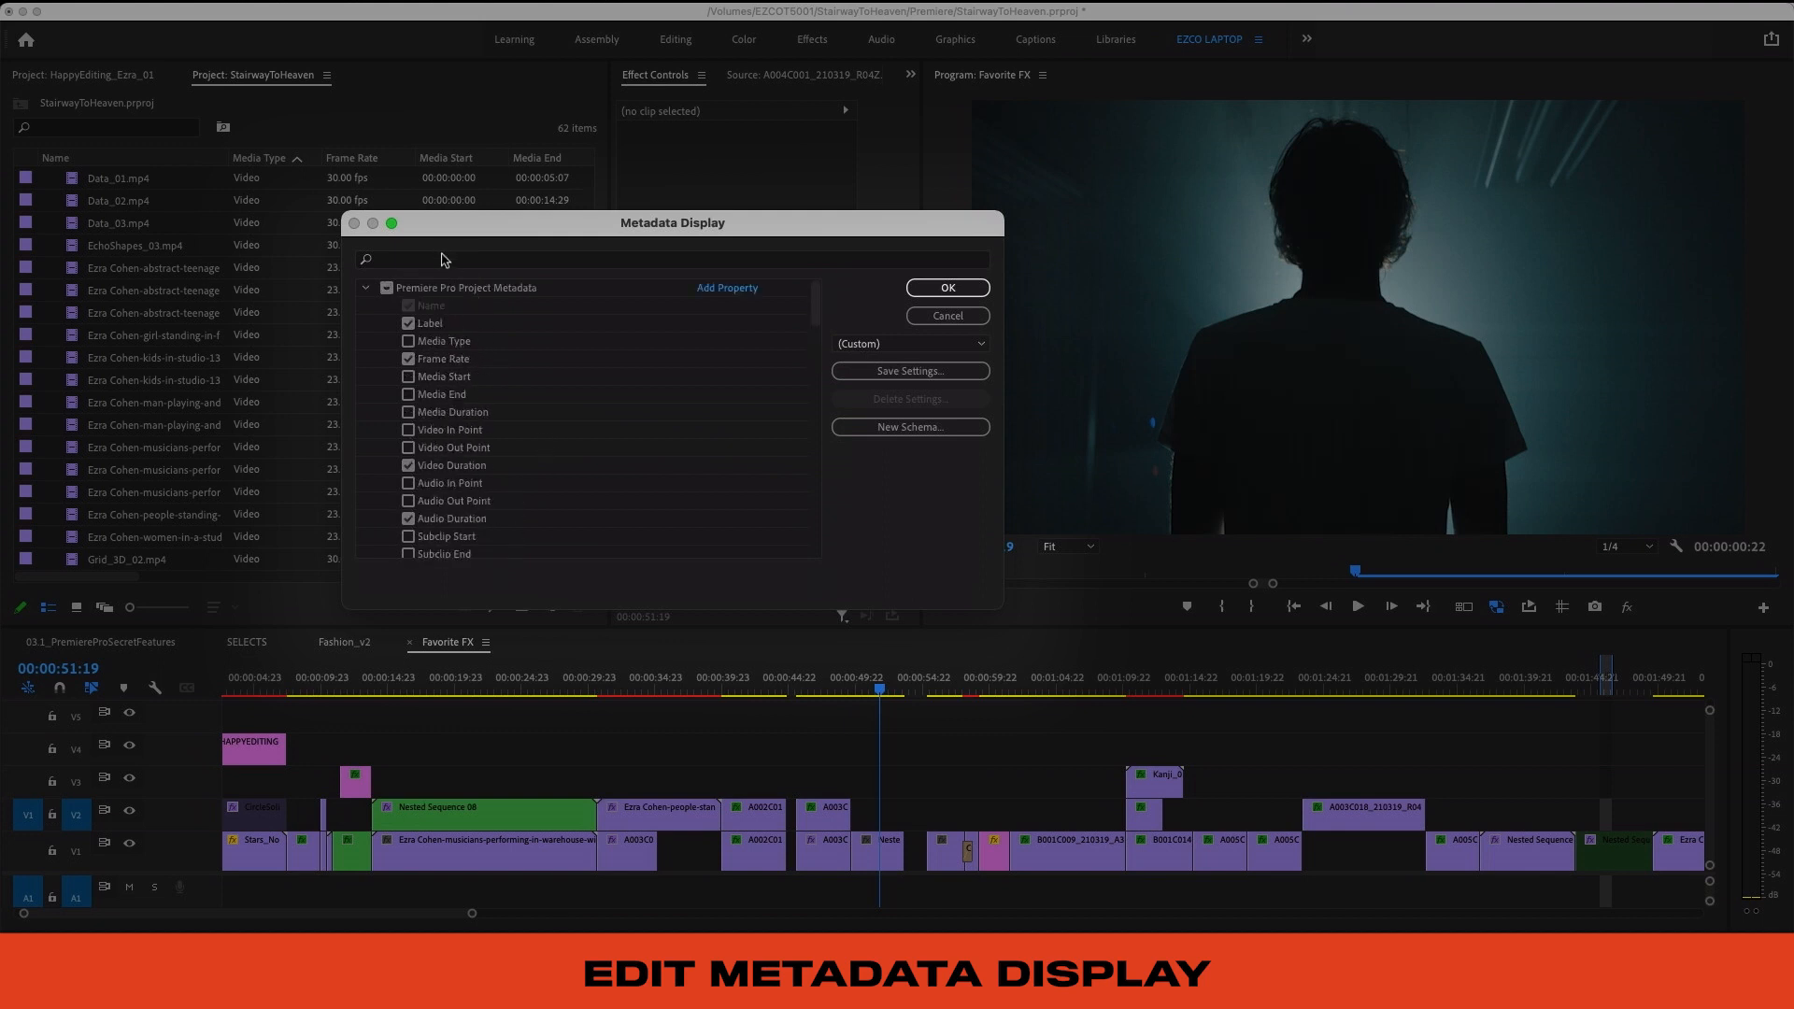
type("pro")
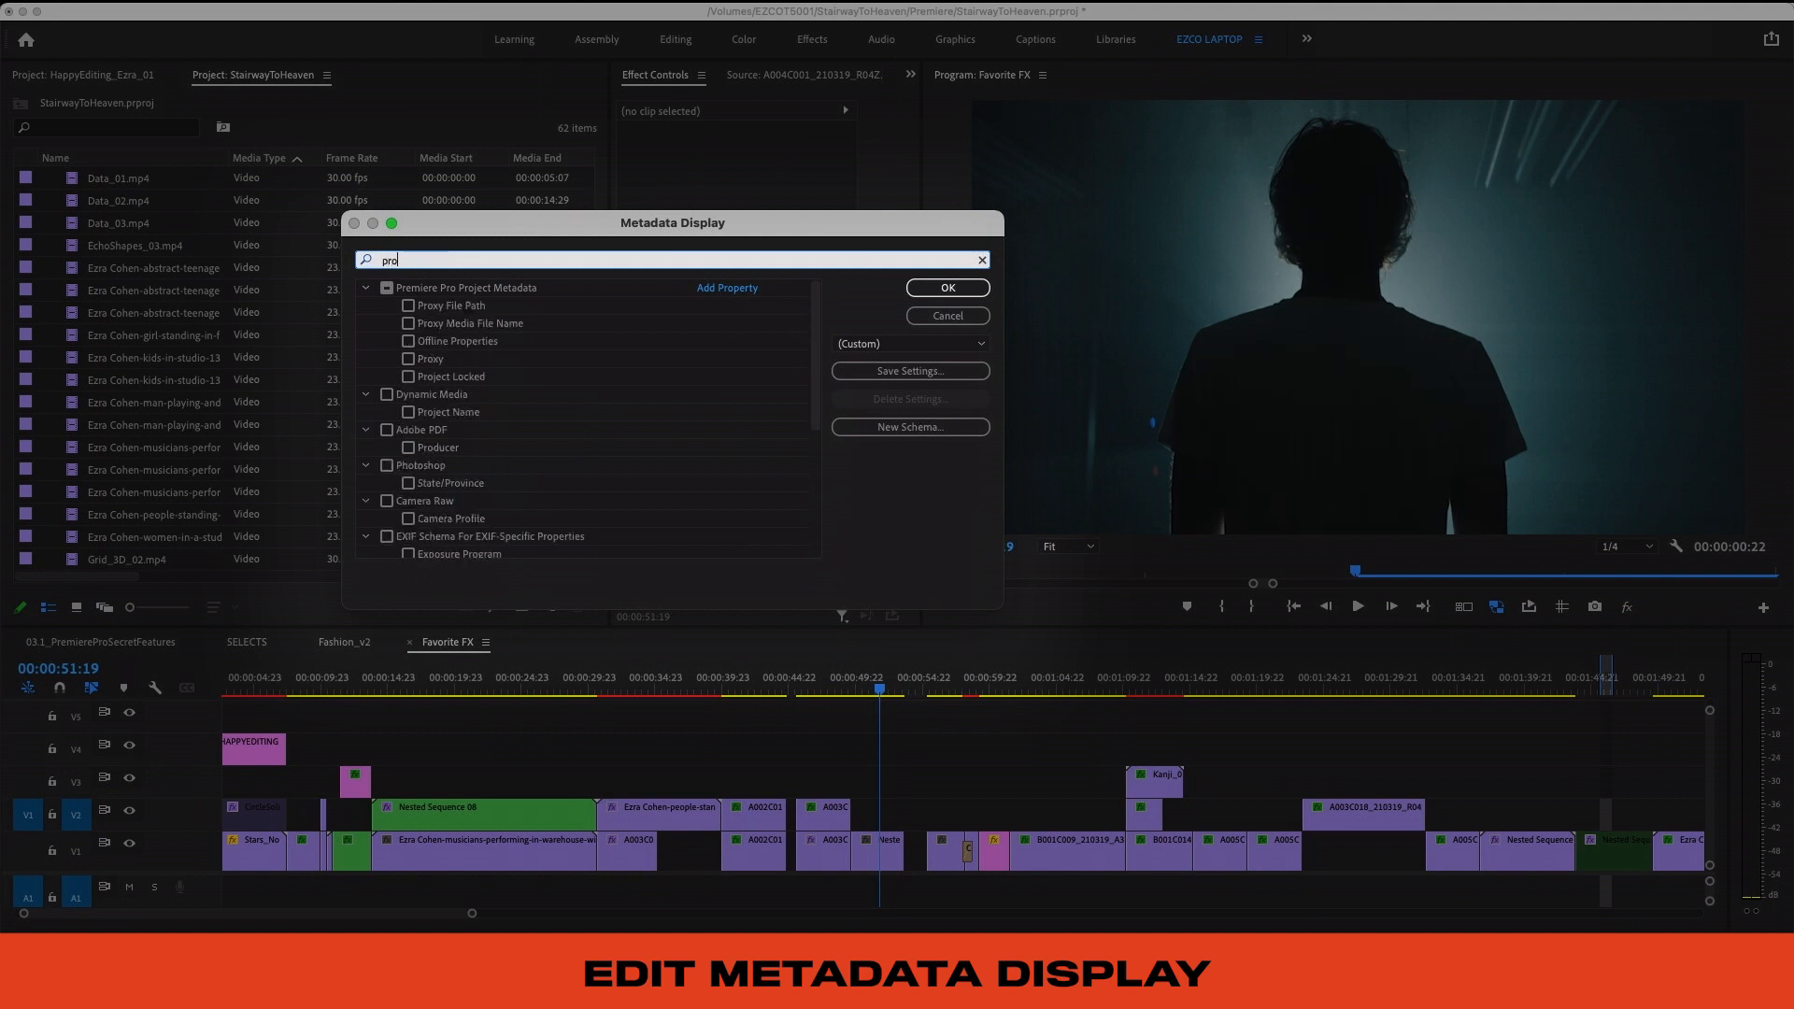
left_click(946, 287)
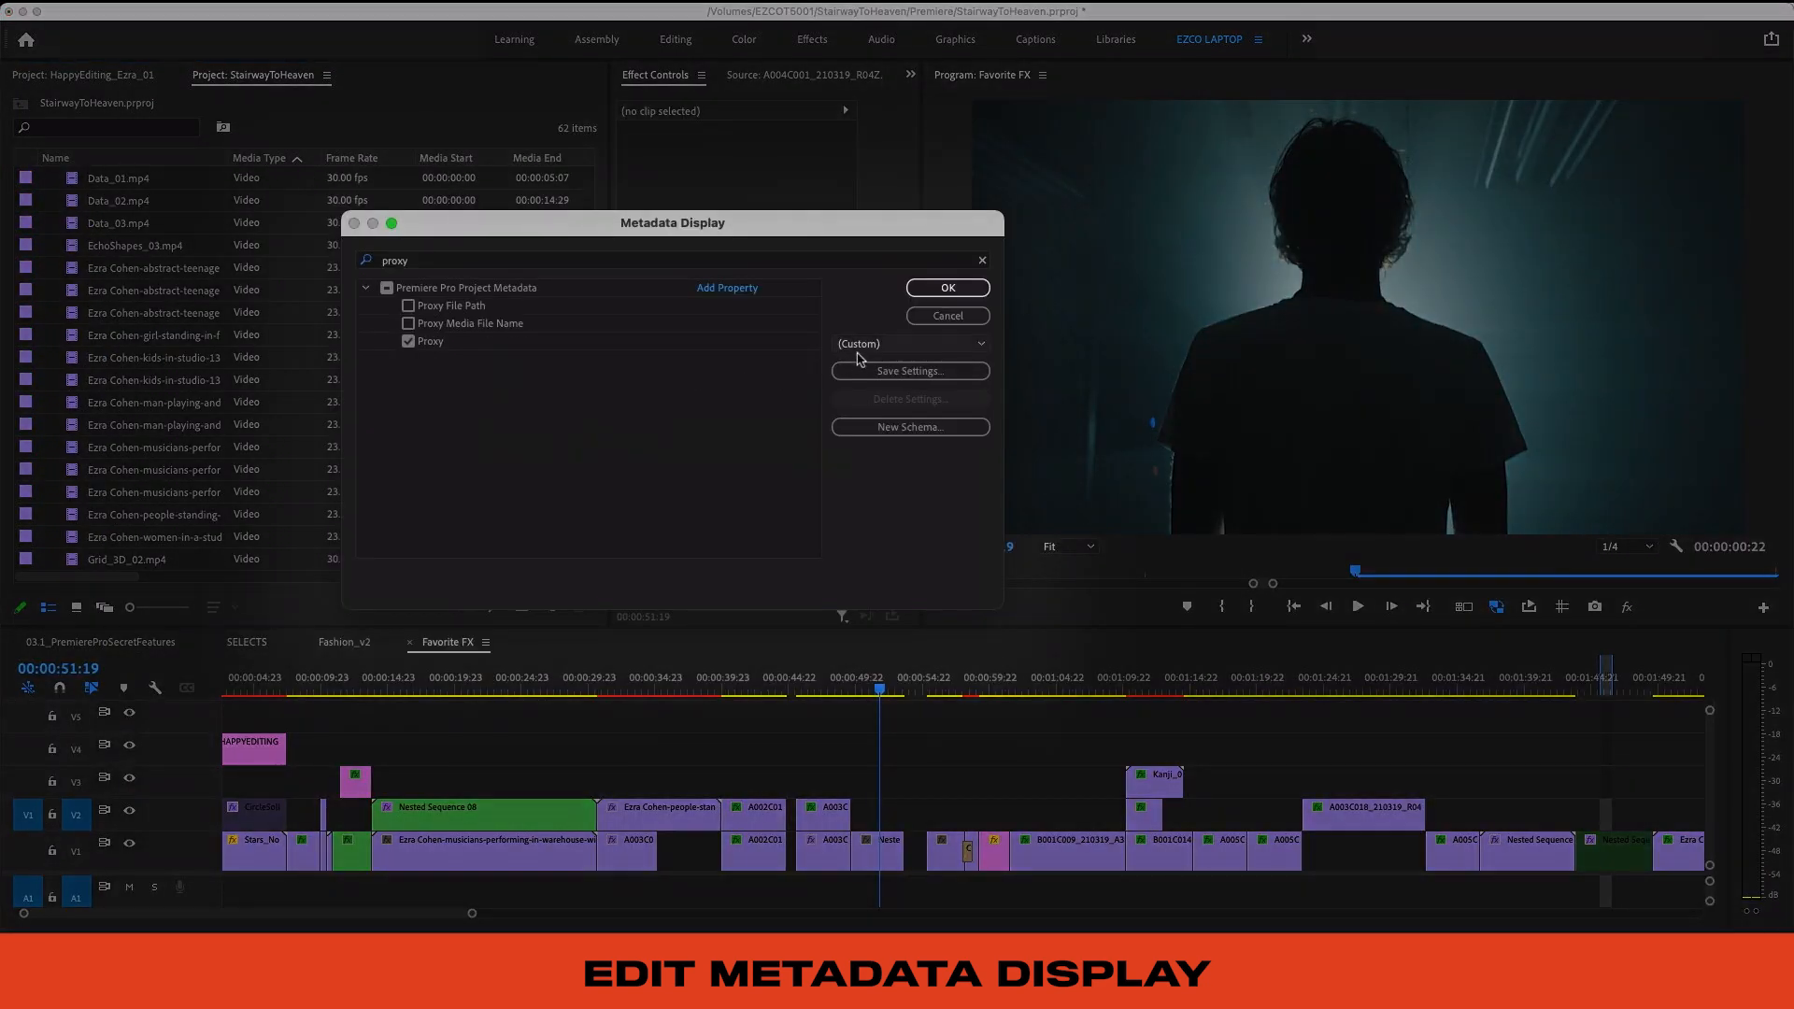
Step: Save these metadata column choices as a preset named EZCO_
left_click(909, 370)
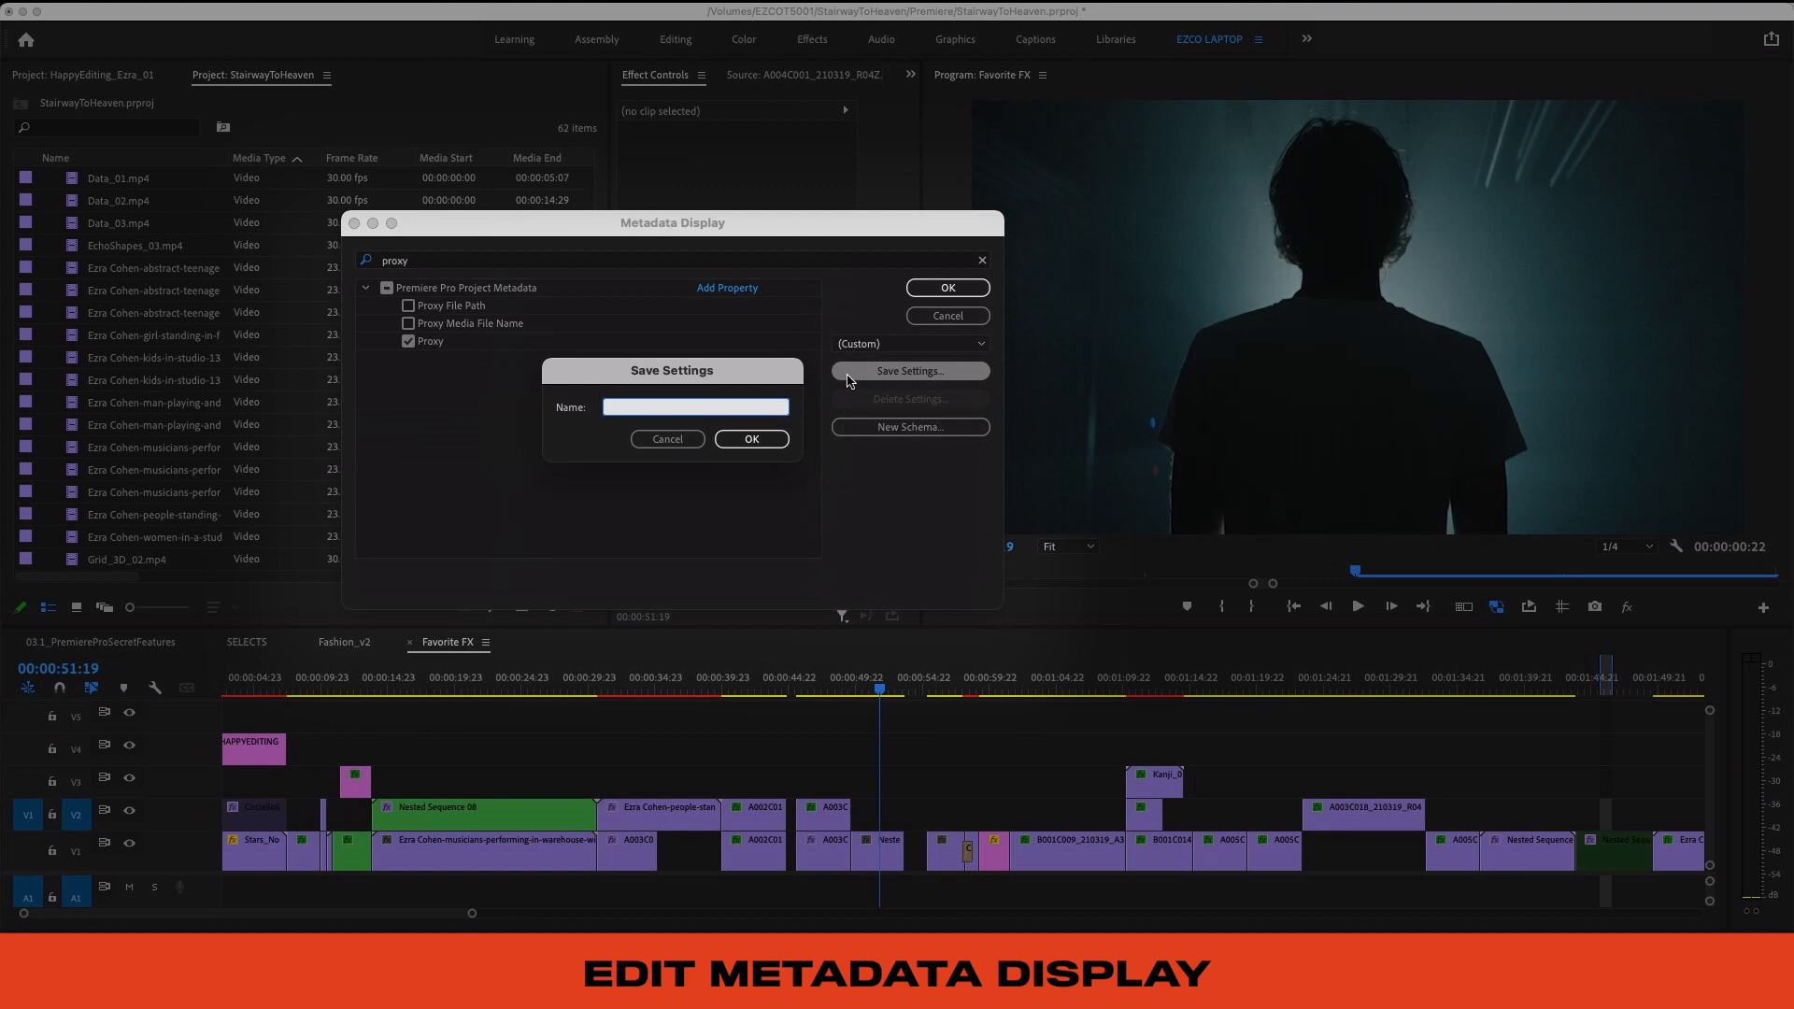
type("EZCO_")
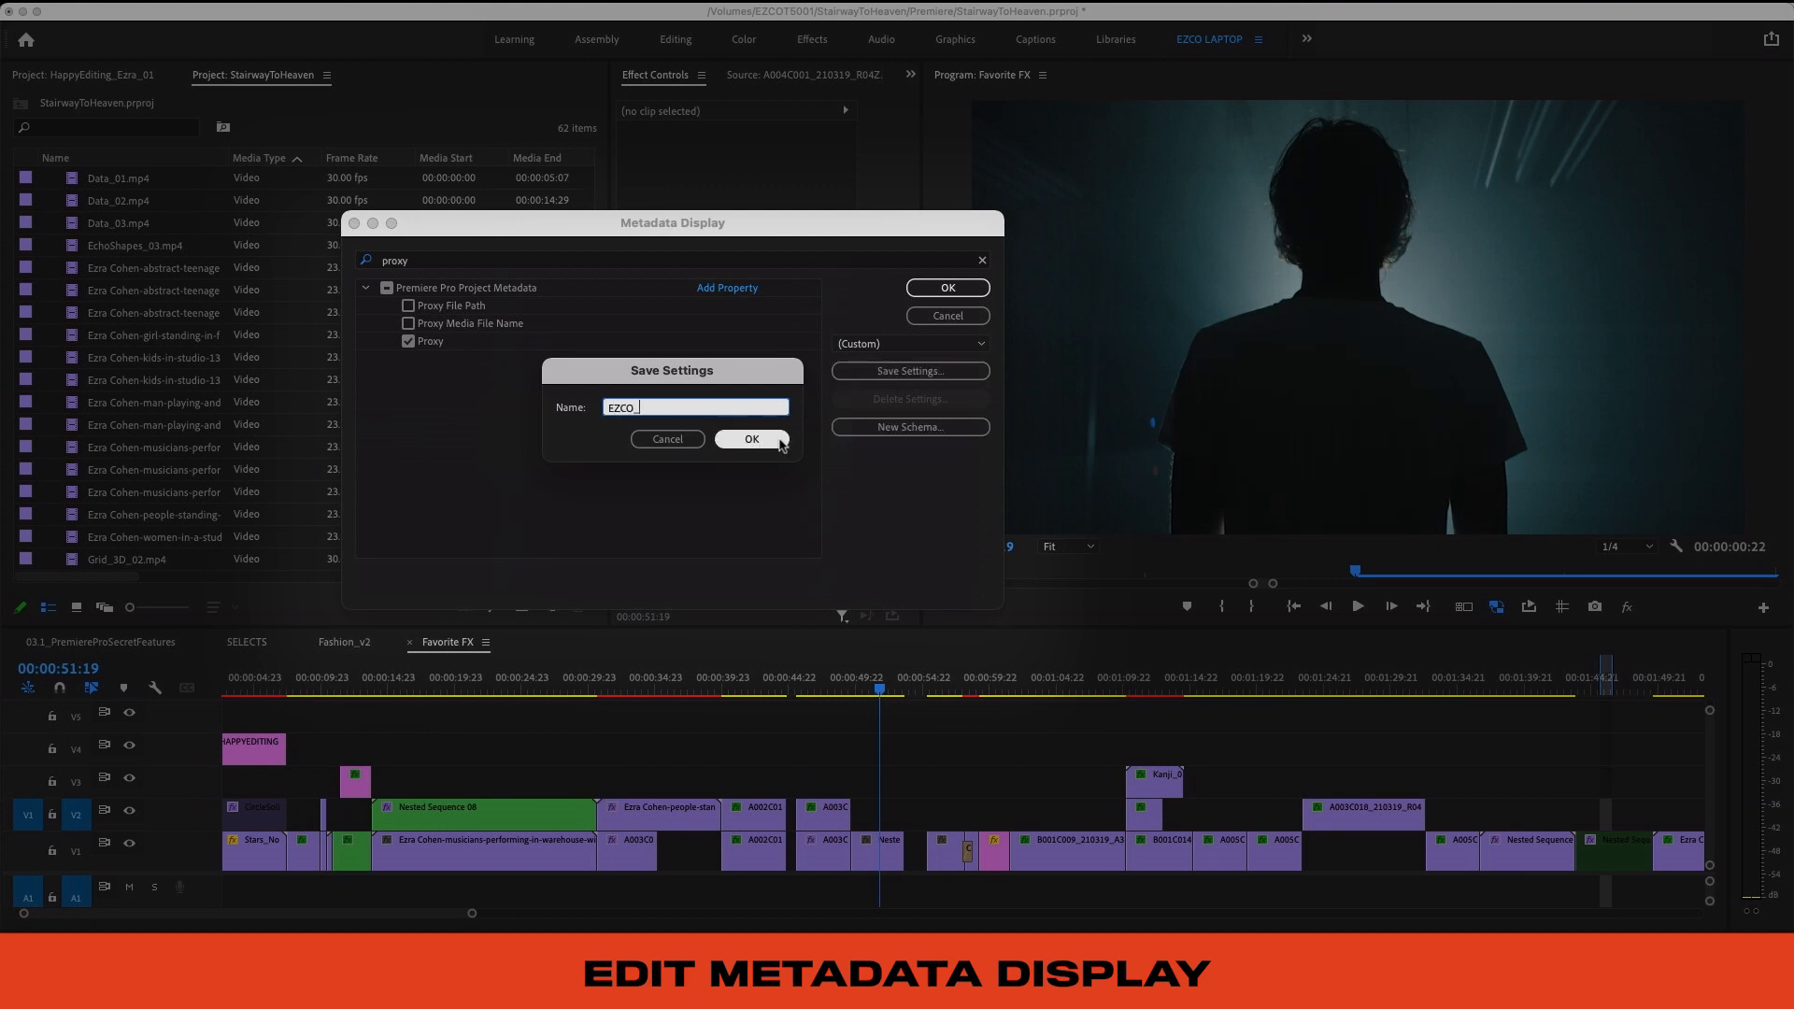
left_click(751, 439)
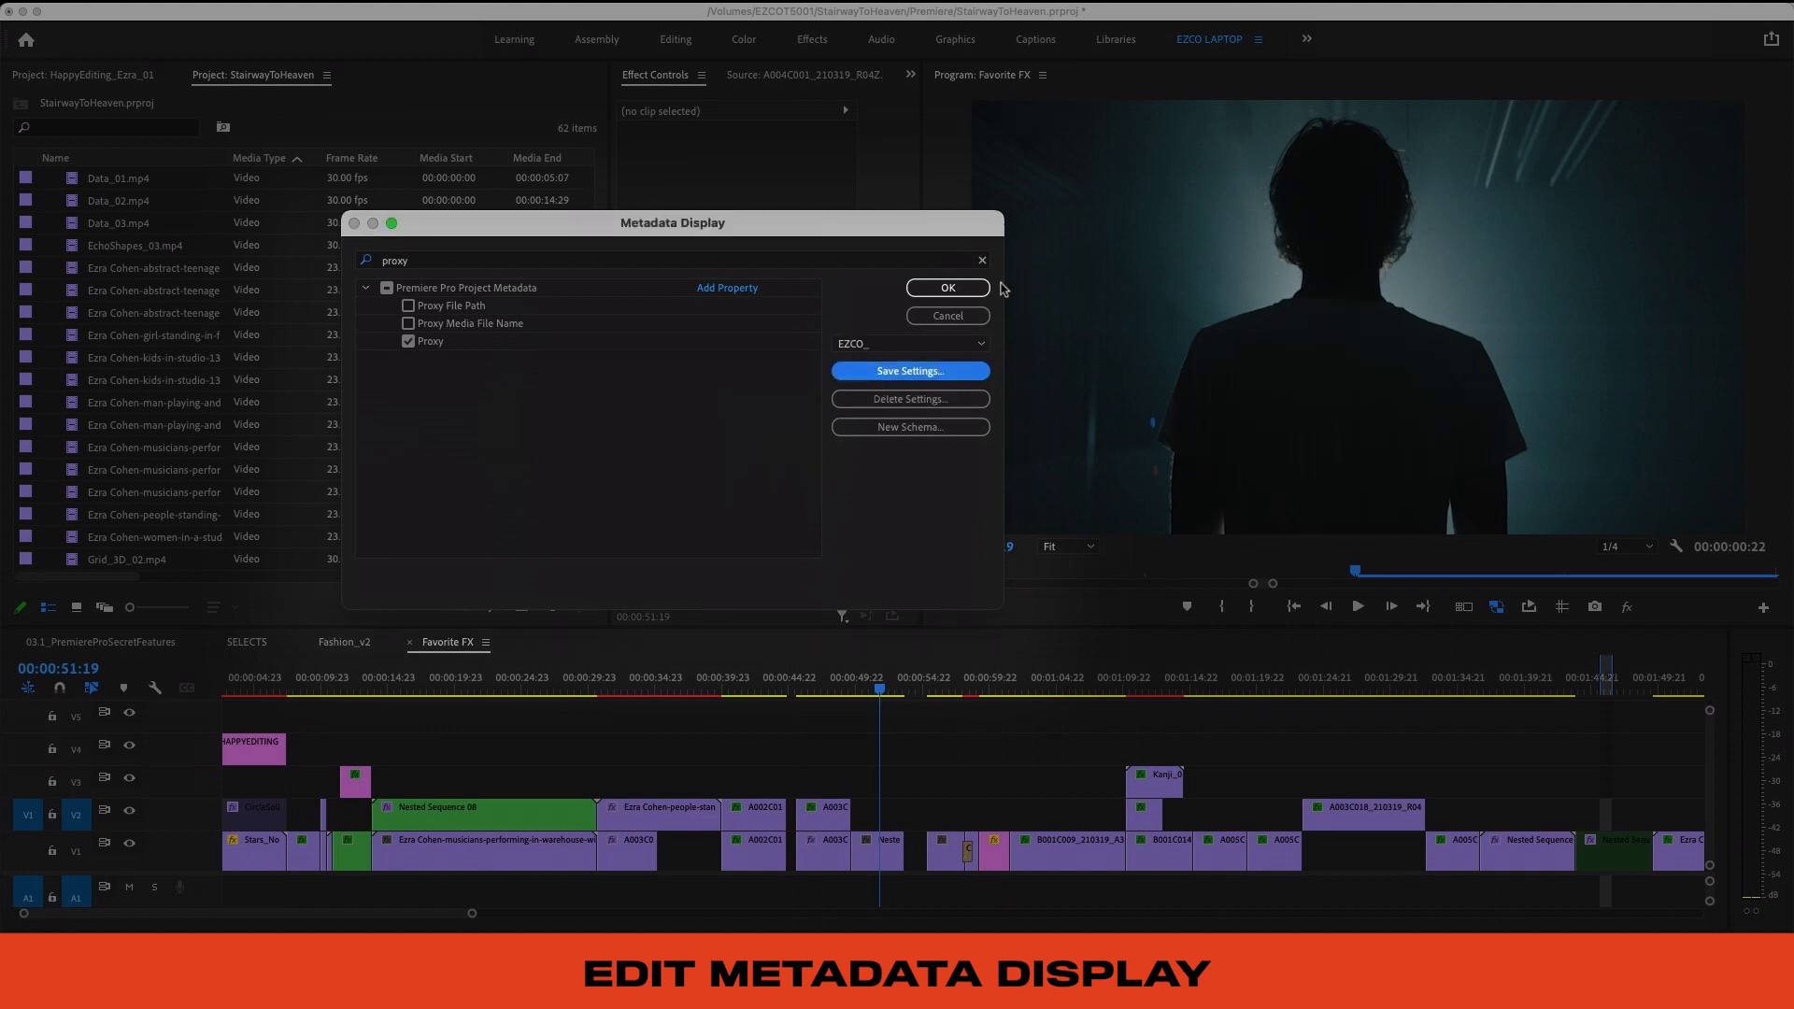
left_click(946, 287)
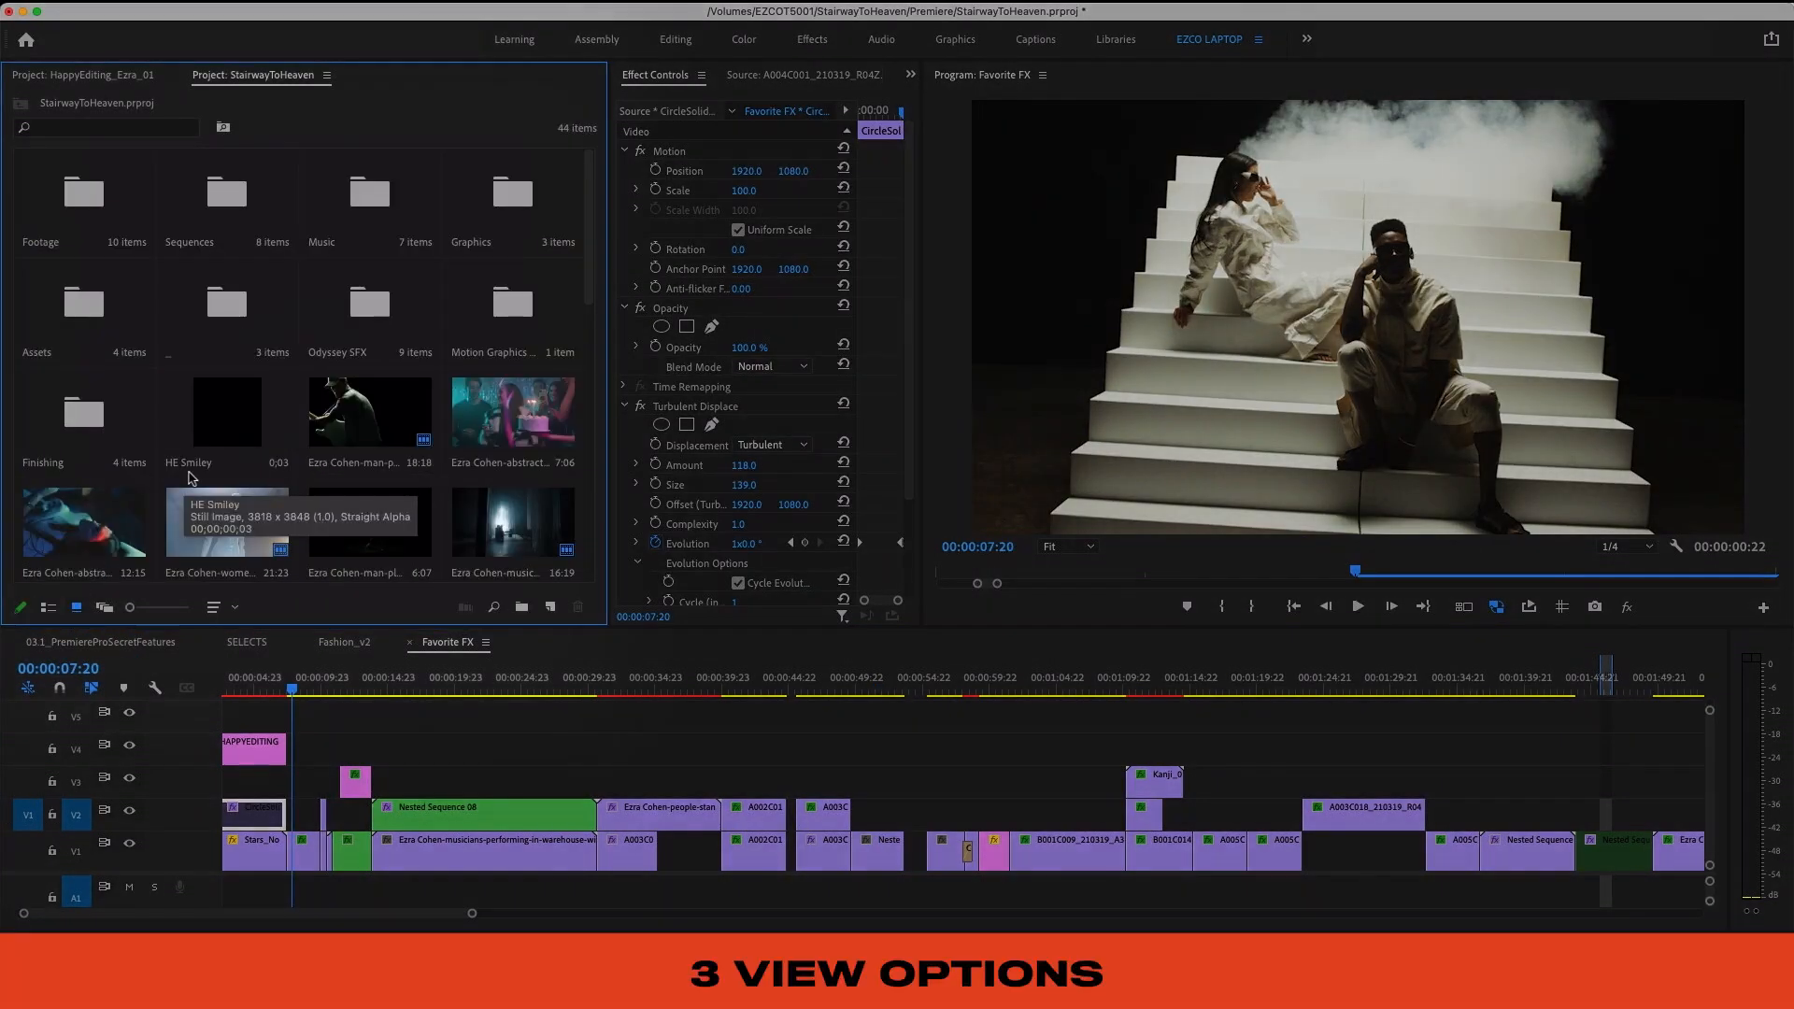
Step: Switch project media between List, Icon and Freeform views, then restore the layout
scroll("down", 3)
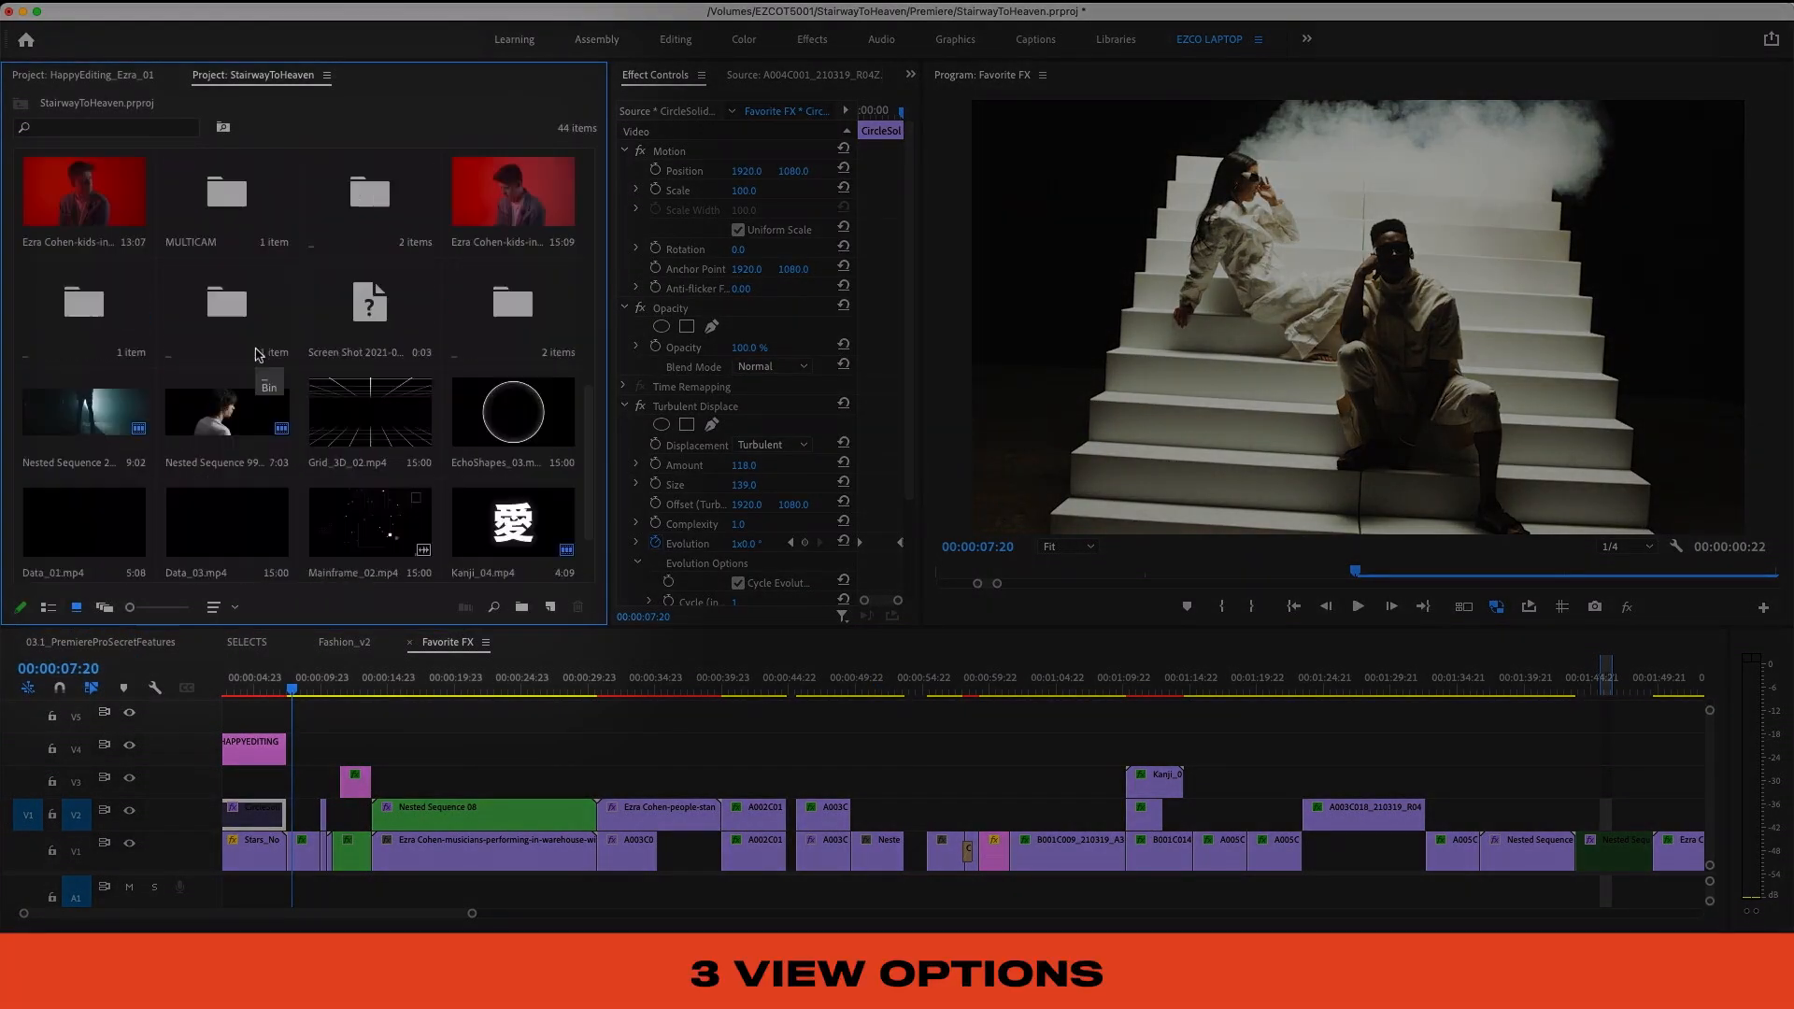
left_click(48, 606)
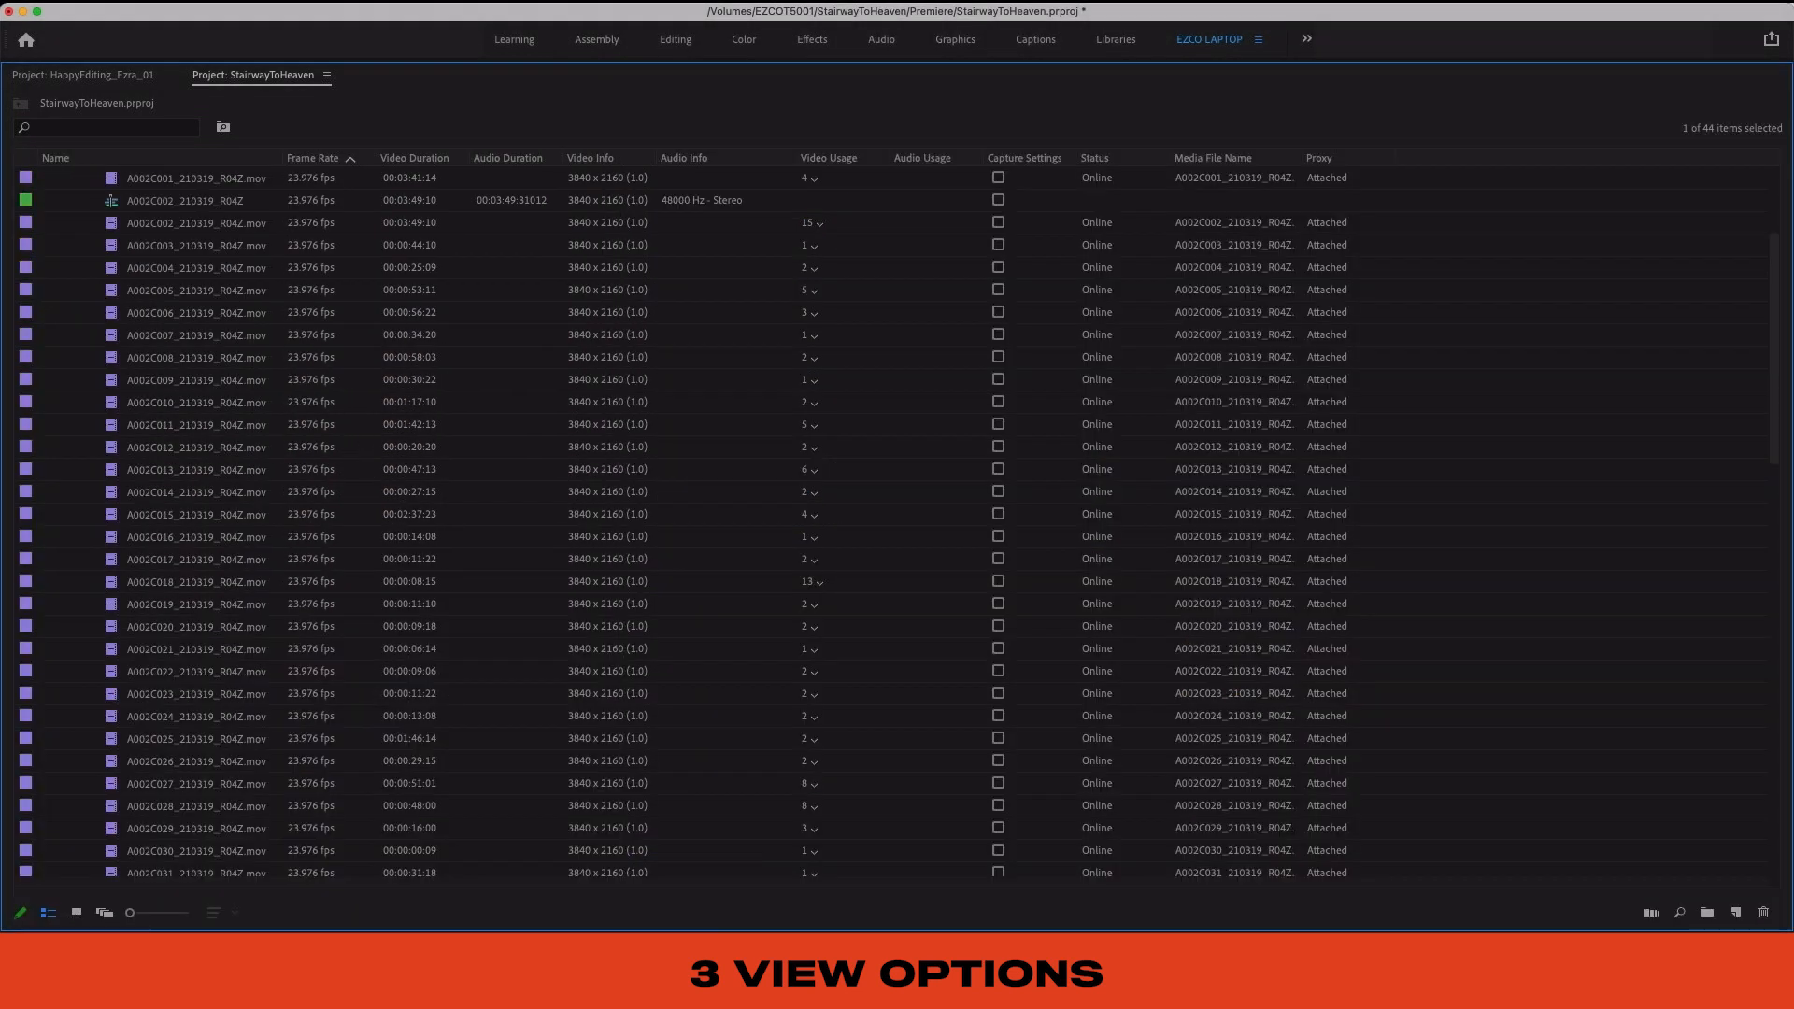
left_click(75, 911)
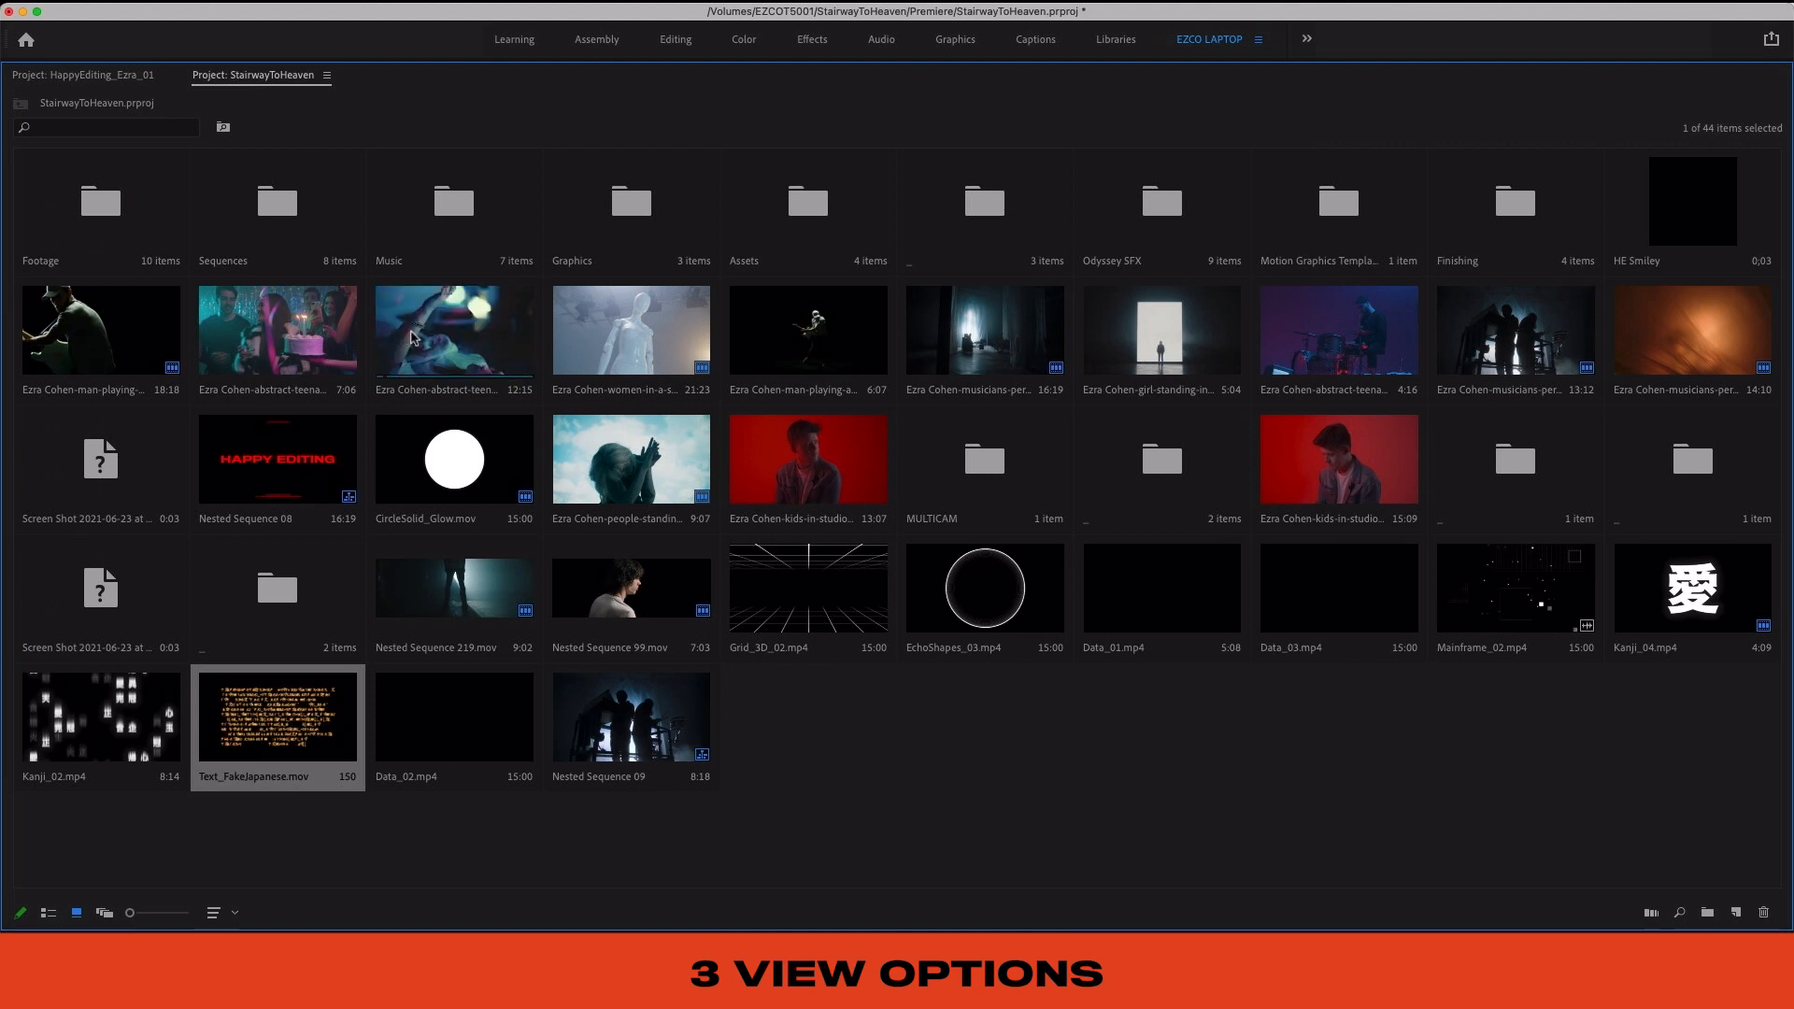
left_click(103, 912)
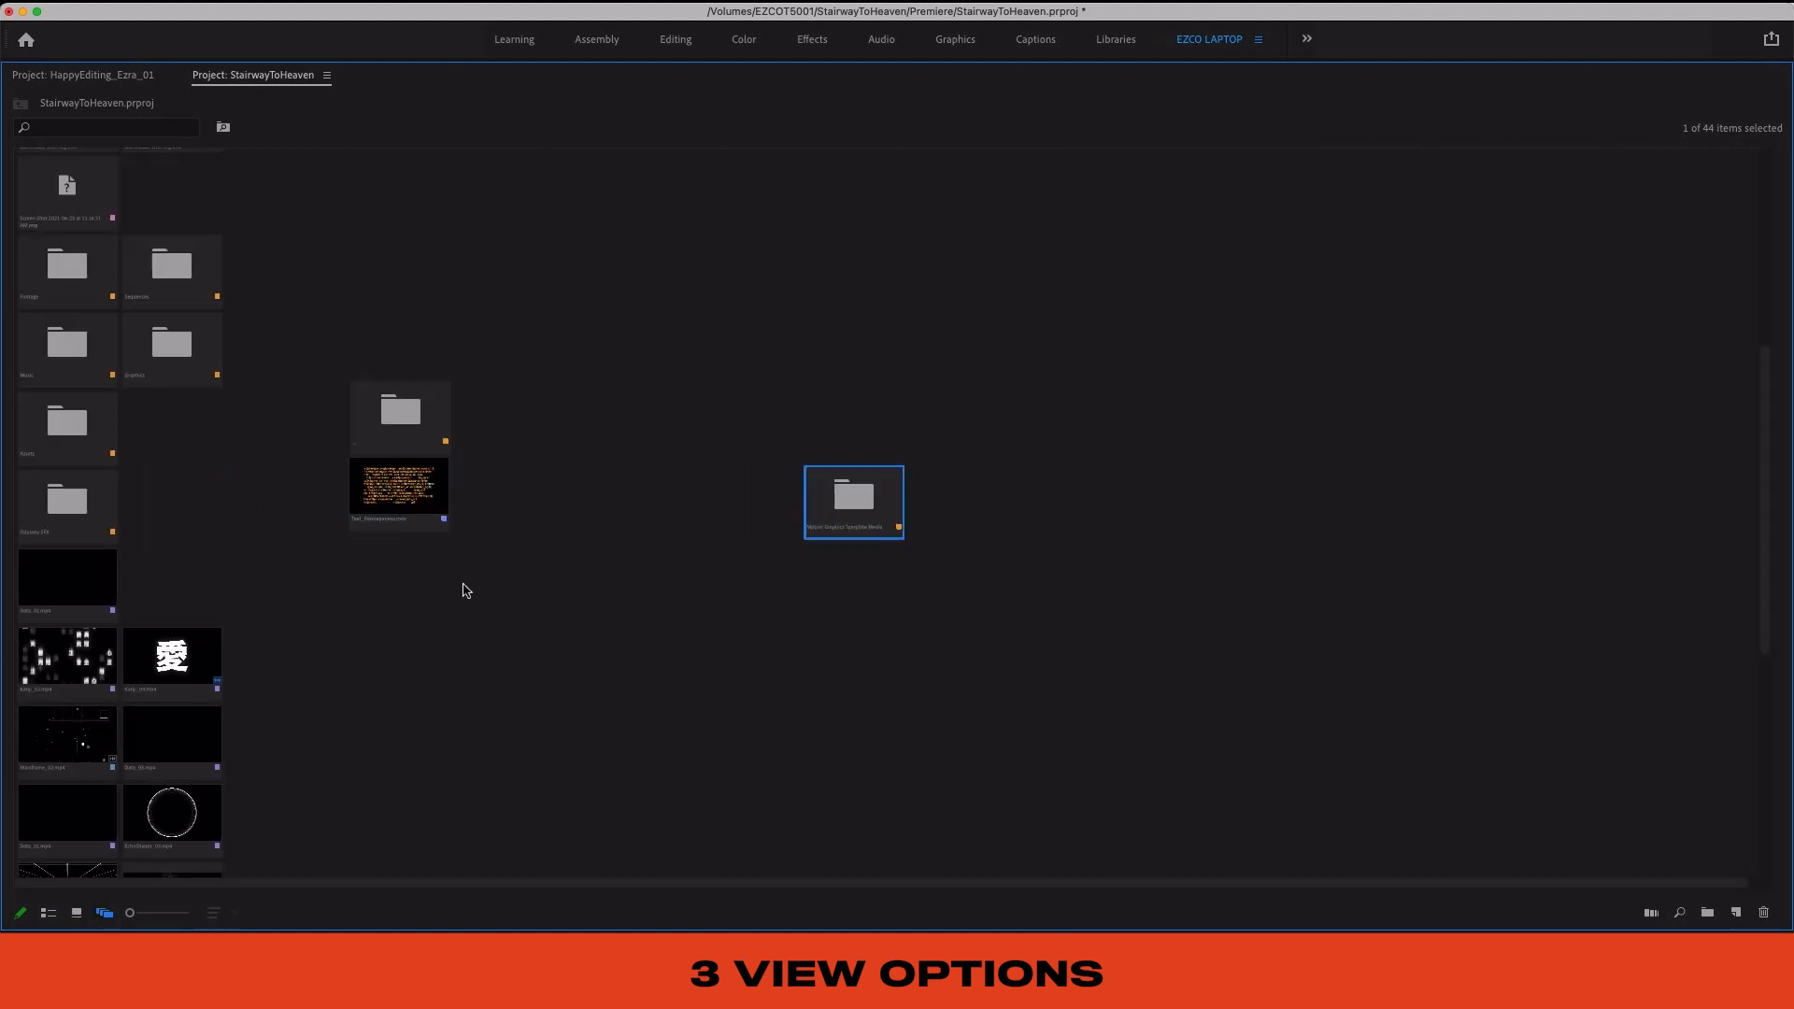
scroll("down", 3)
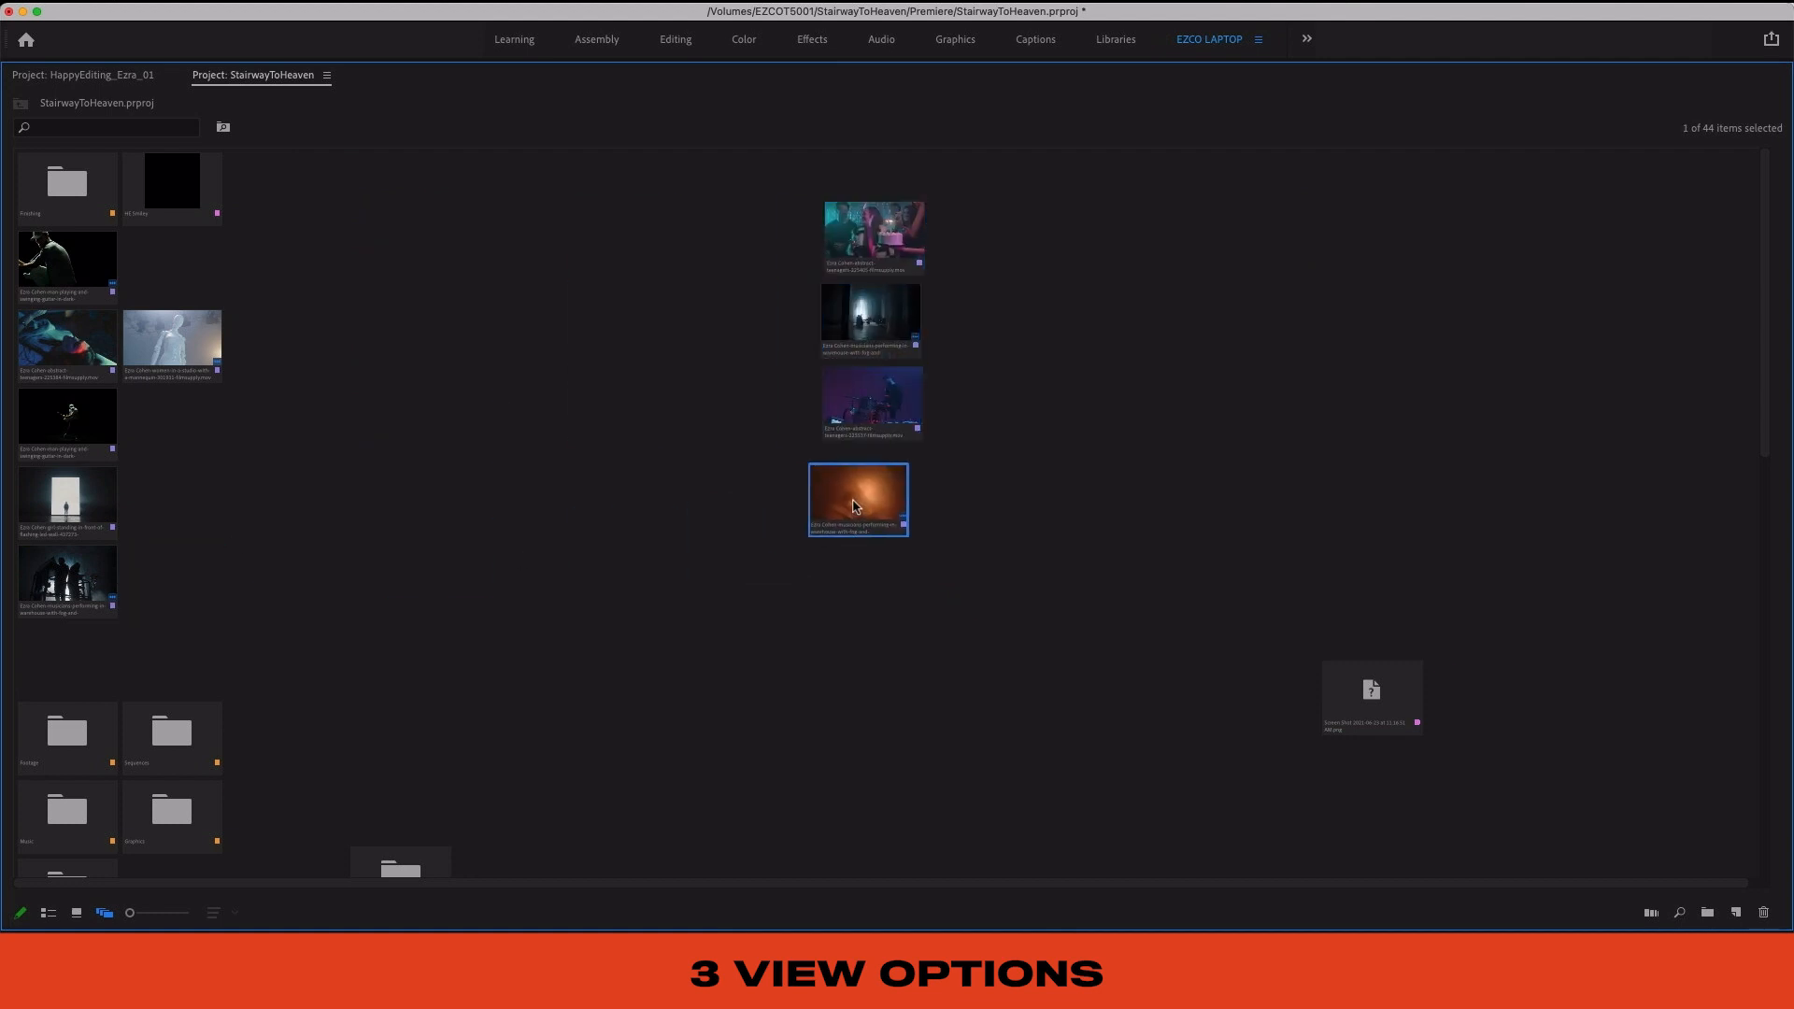
left_click(81, 75)
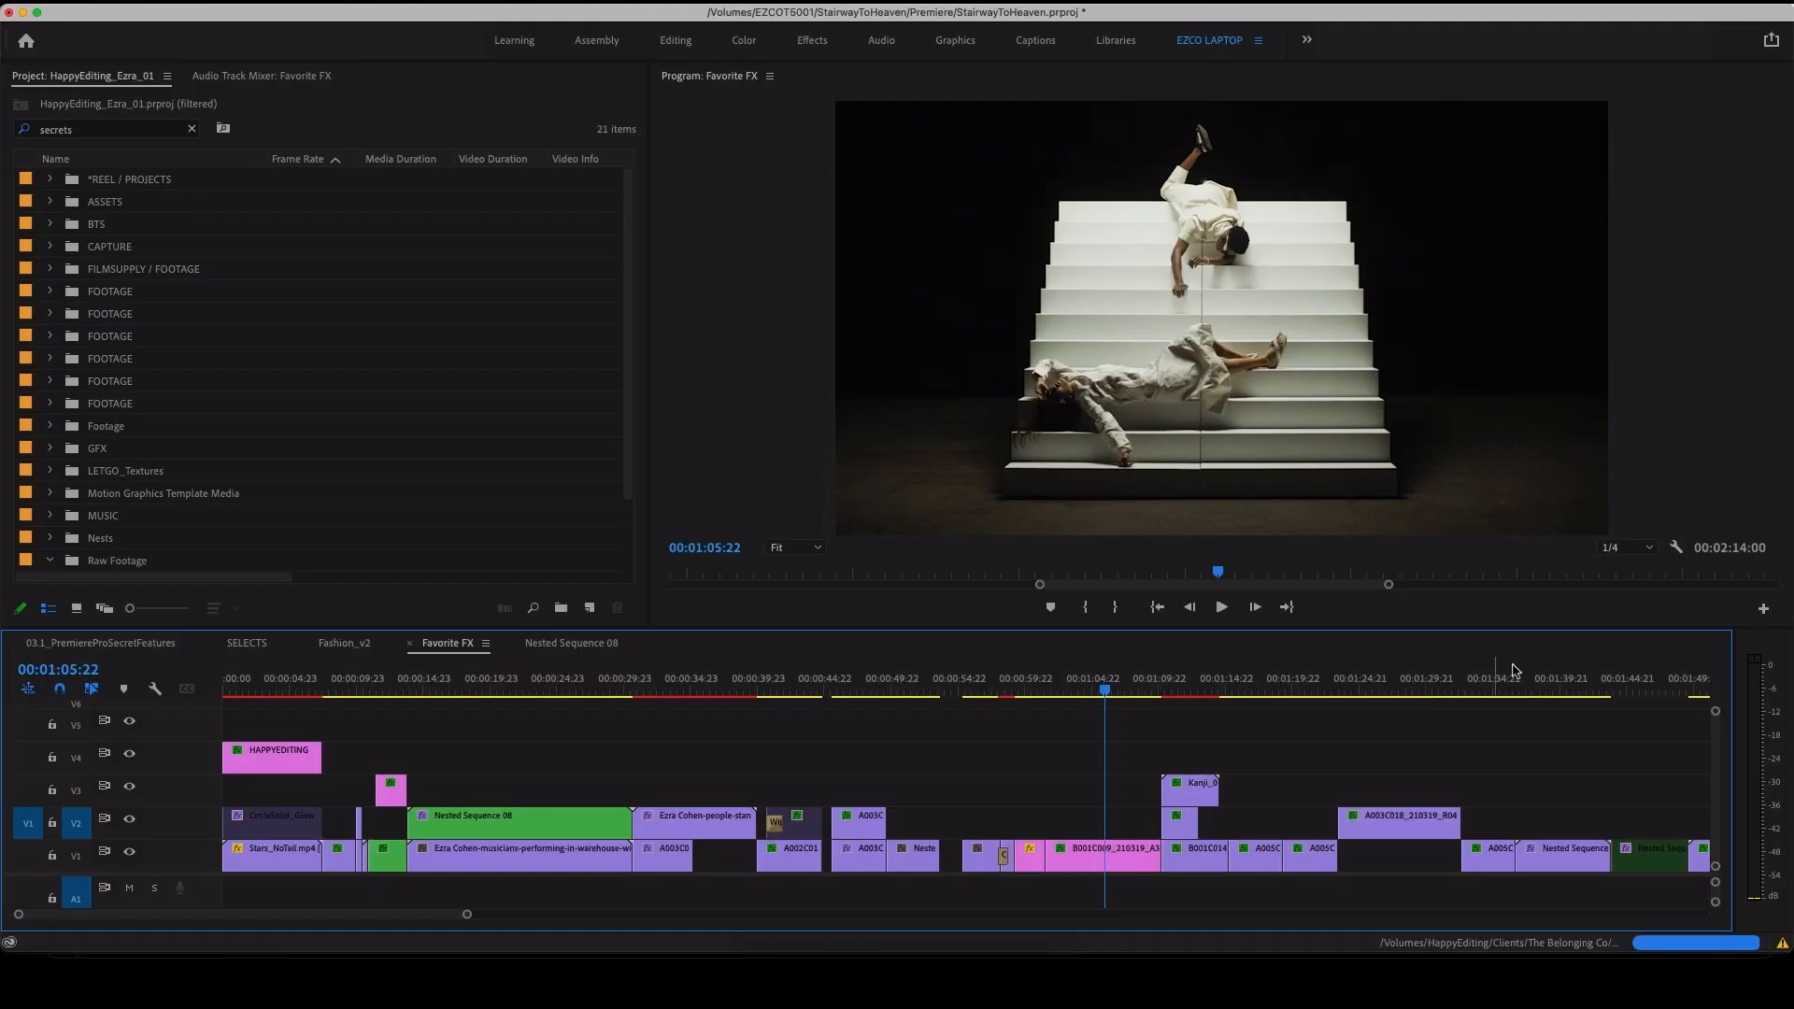
Step: Open the Program Monitor's Button Editor to add extra playback controls
left_click(1763, 608)
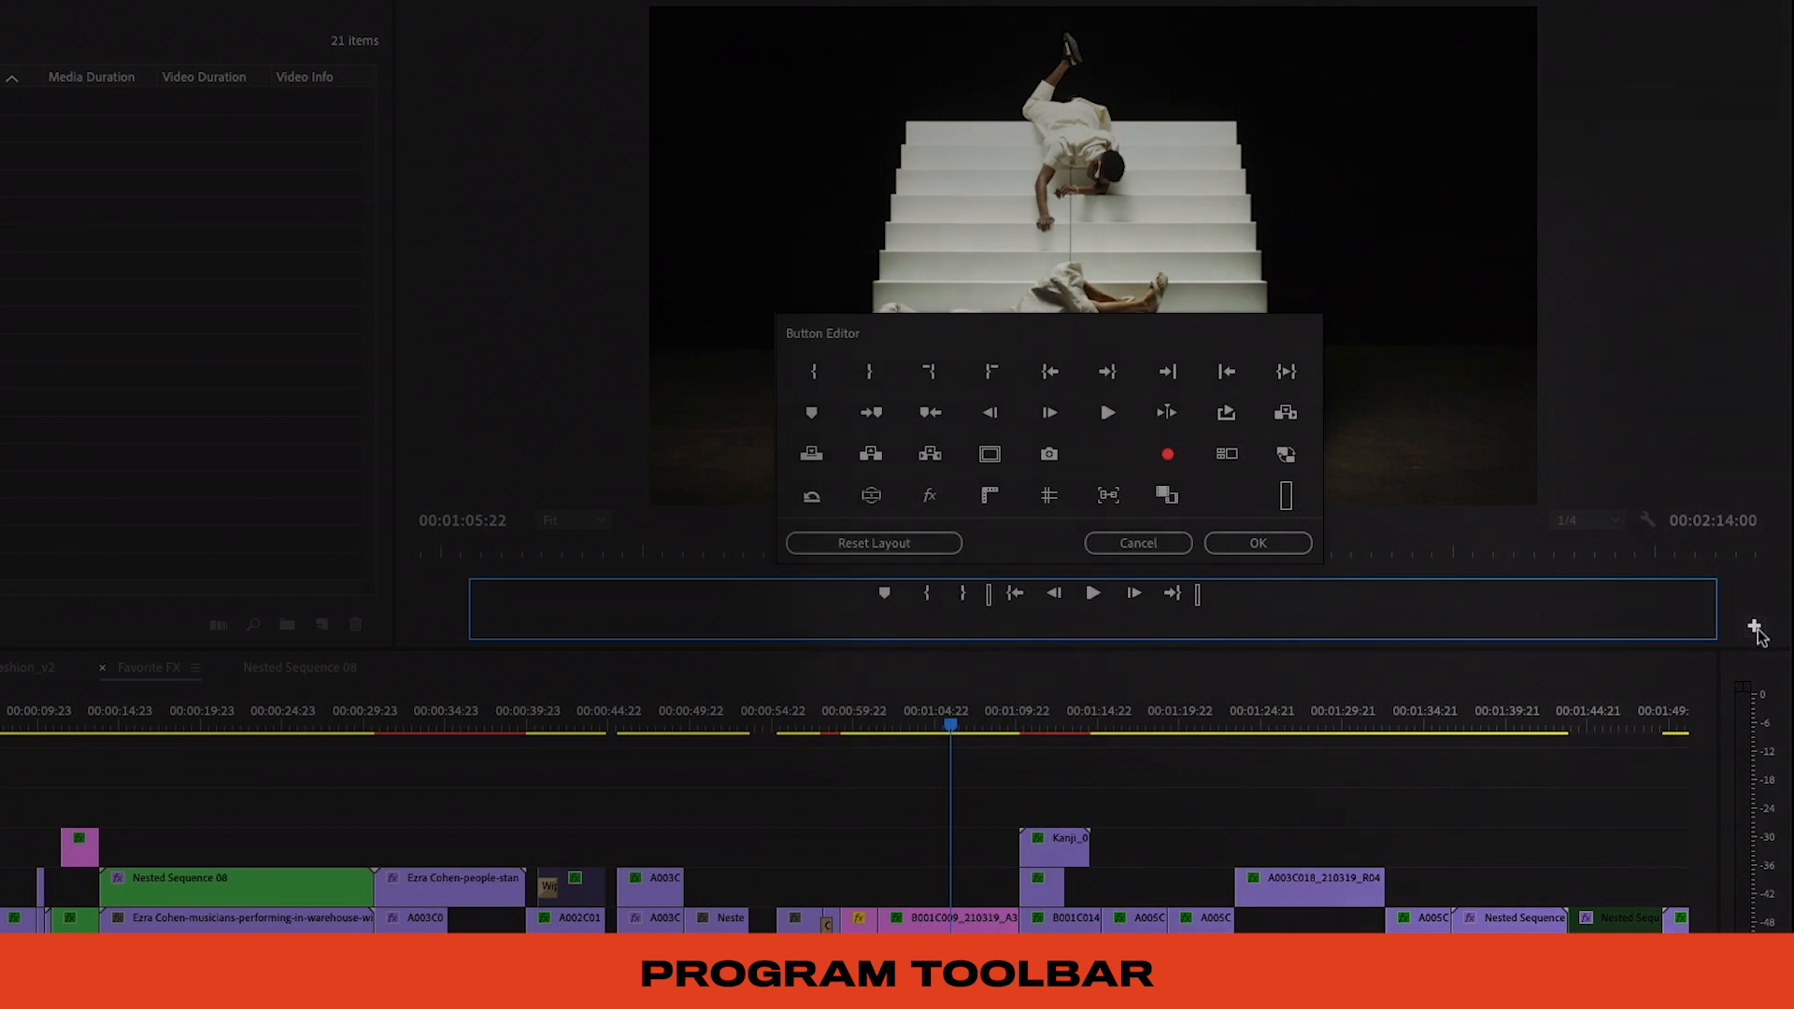
mouse_move(1298, 529)
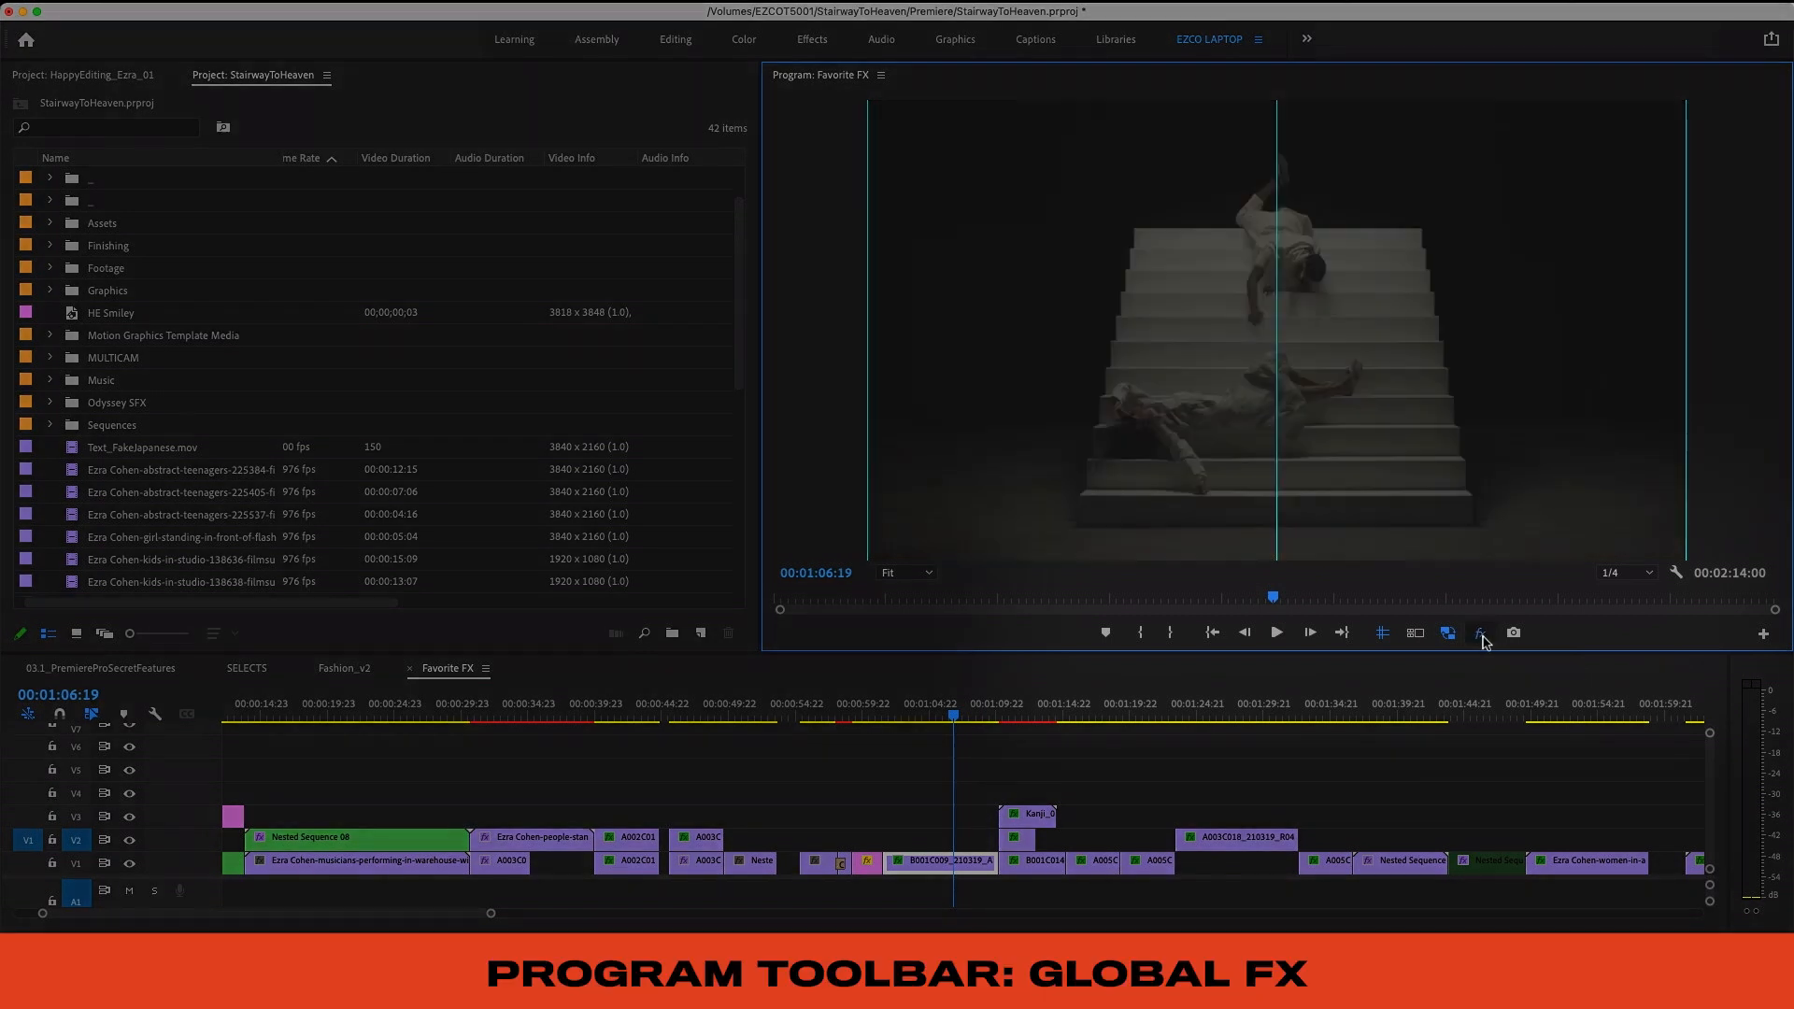
Step: Toggle Global FX Mute off and on, then loop playback over the in/out range
left_click(1262, 703)
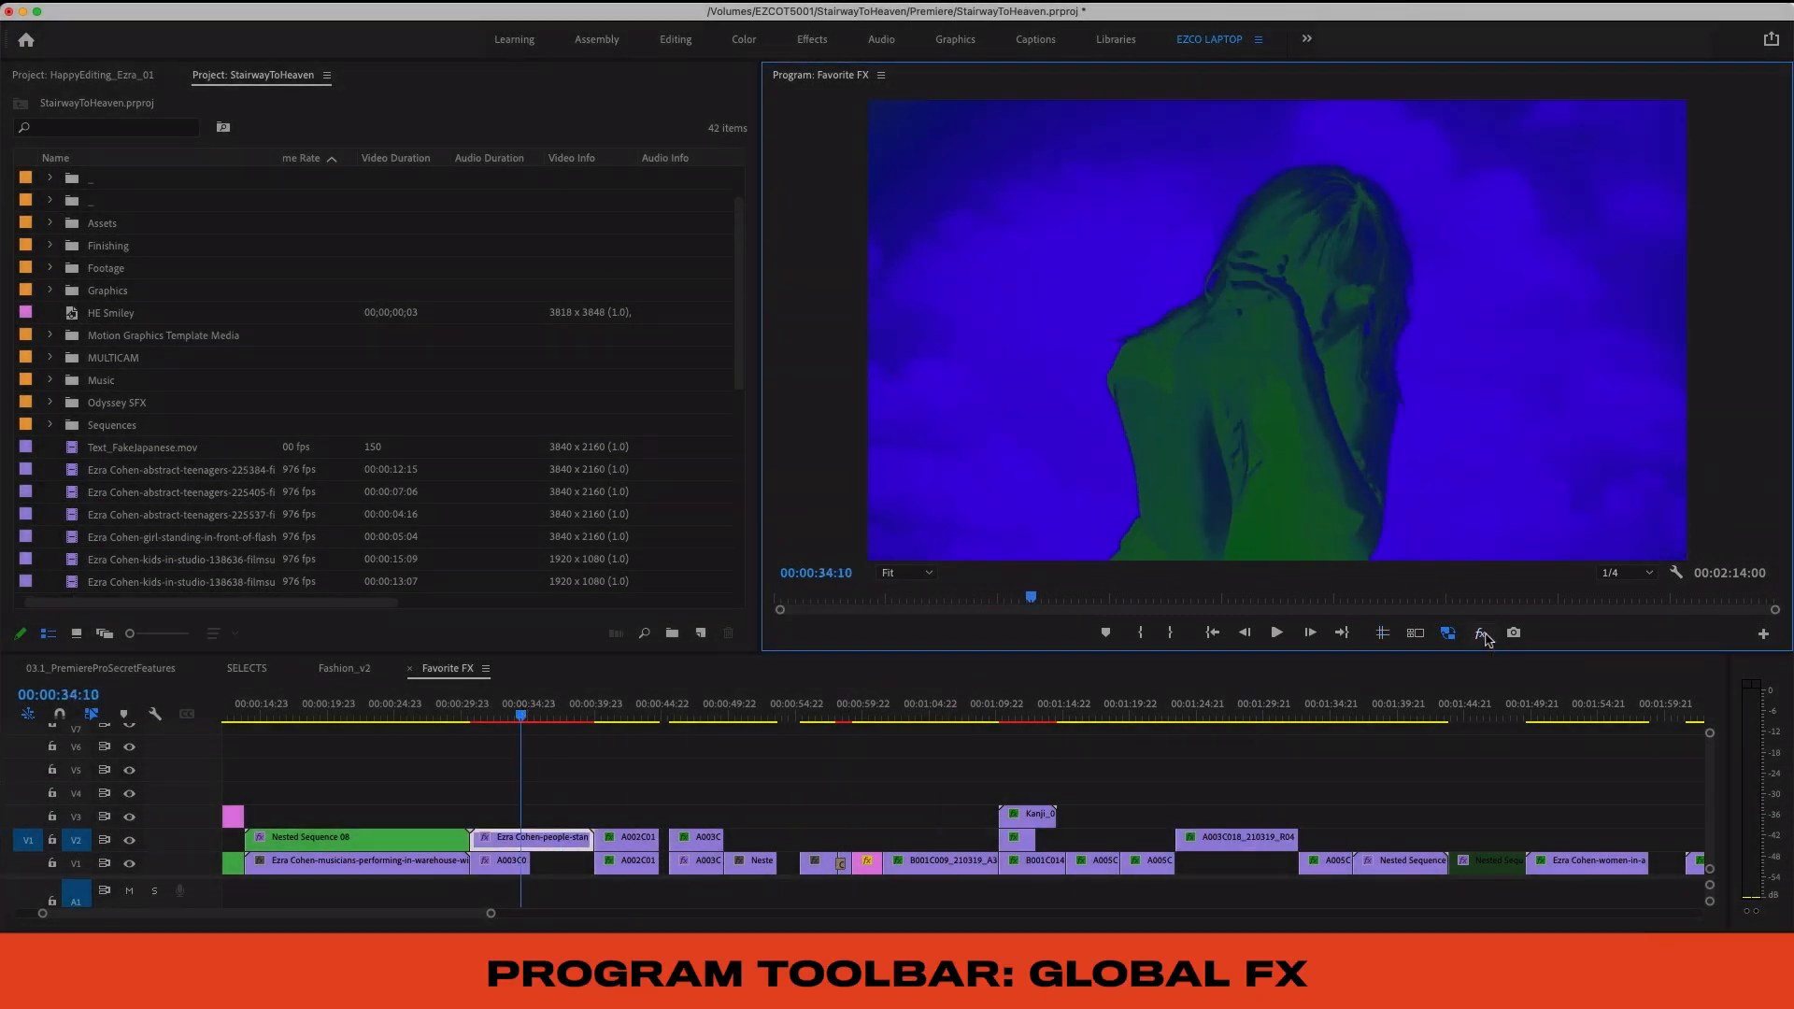
left_click(1479, 632)
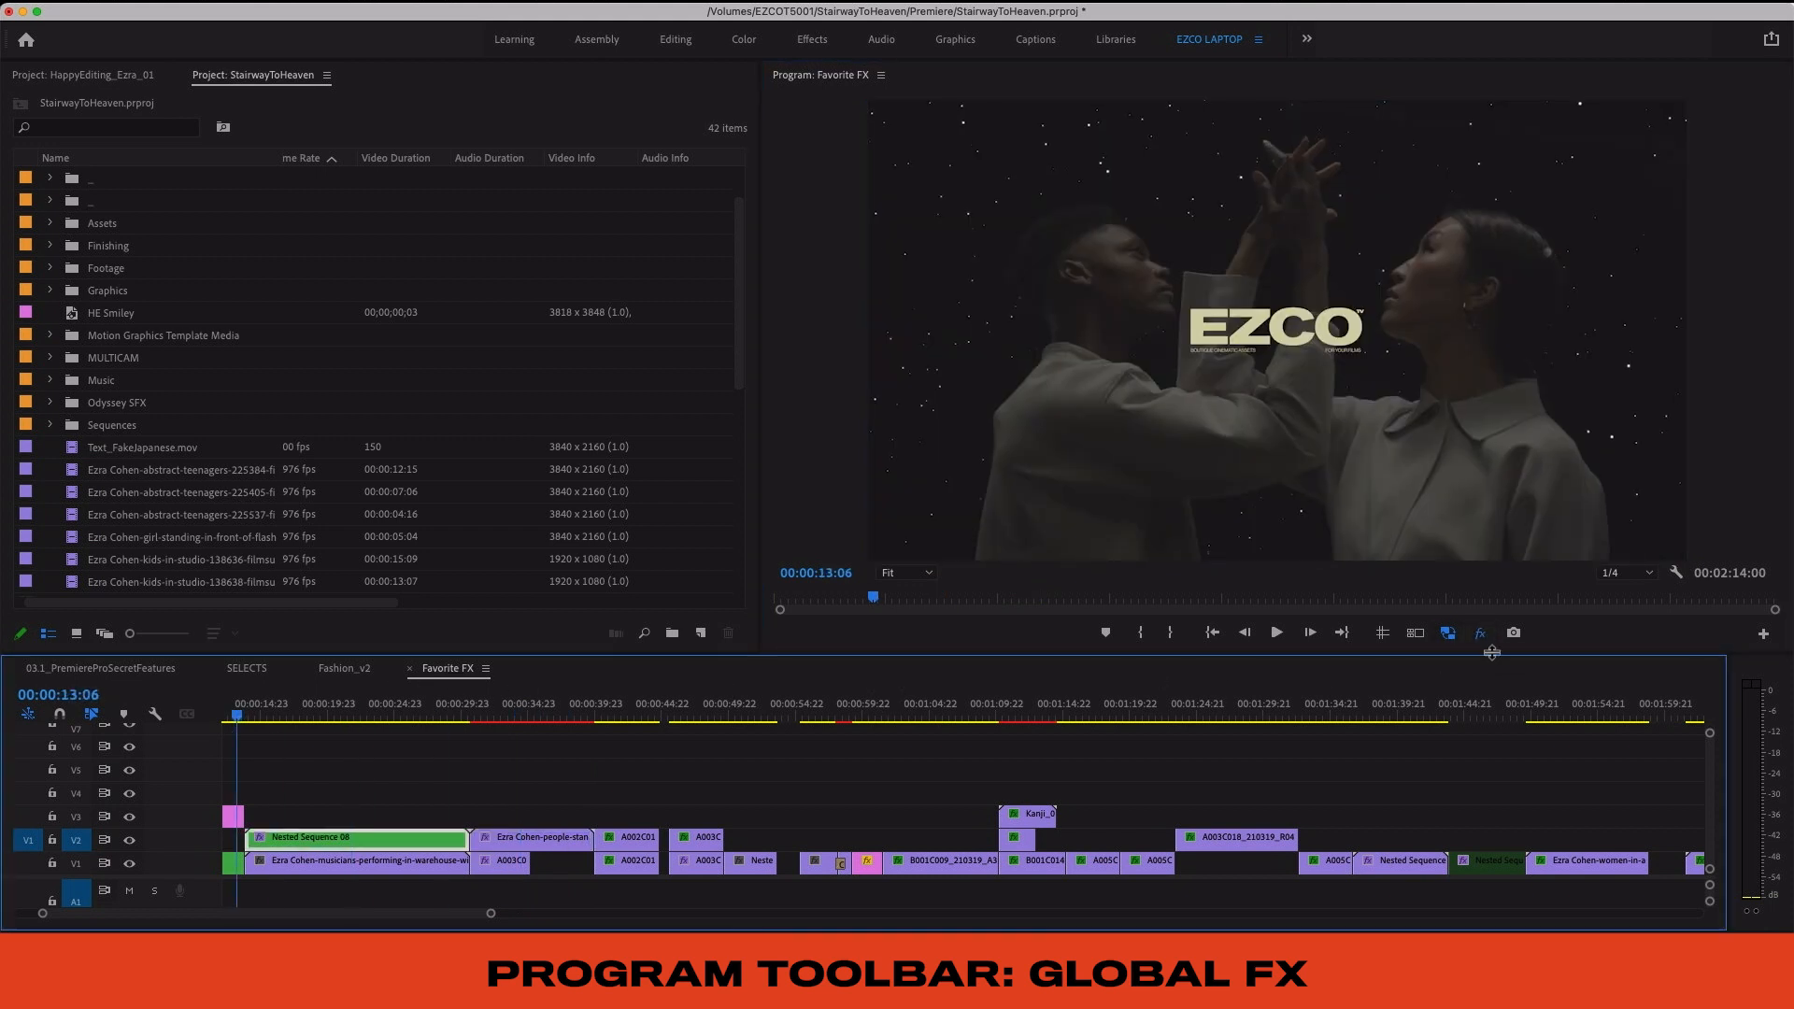
left_click(356, 715)
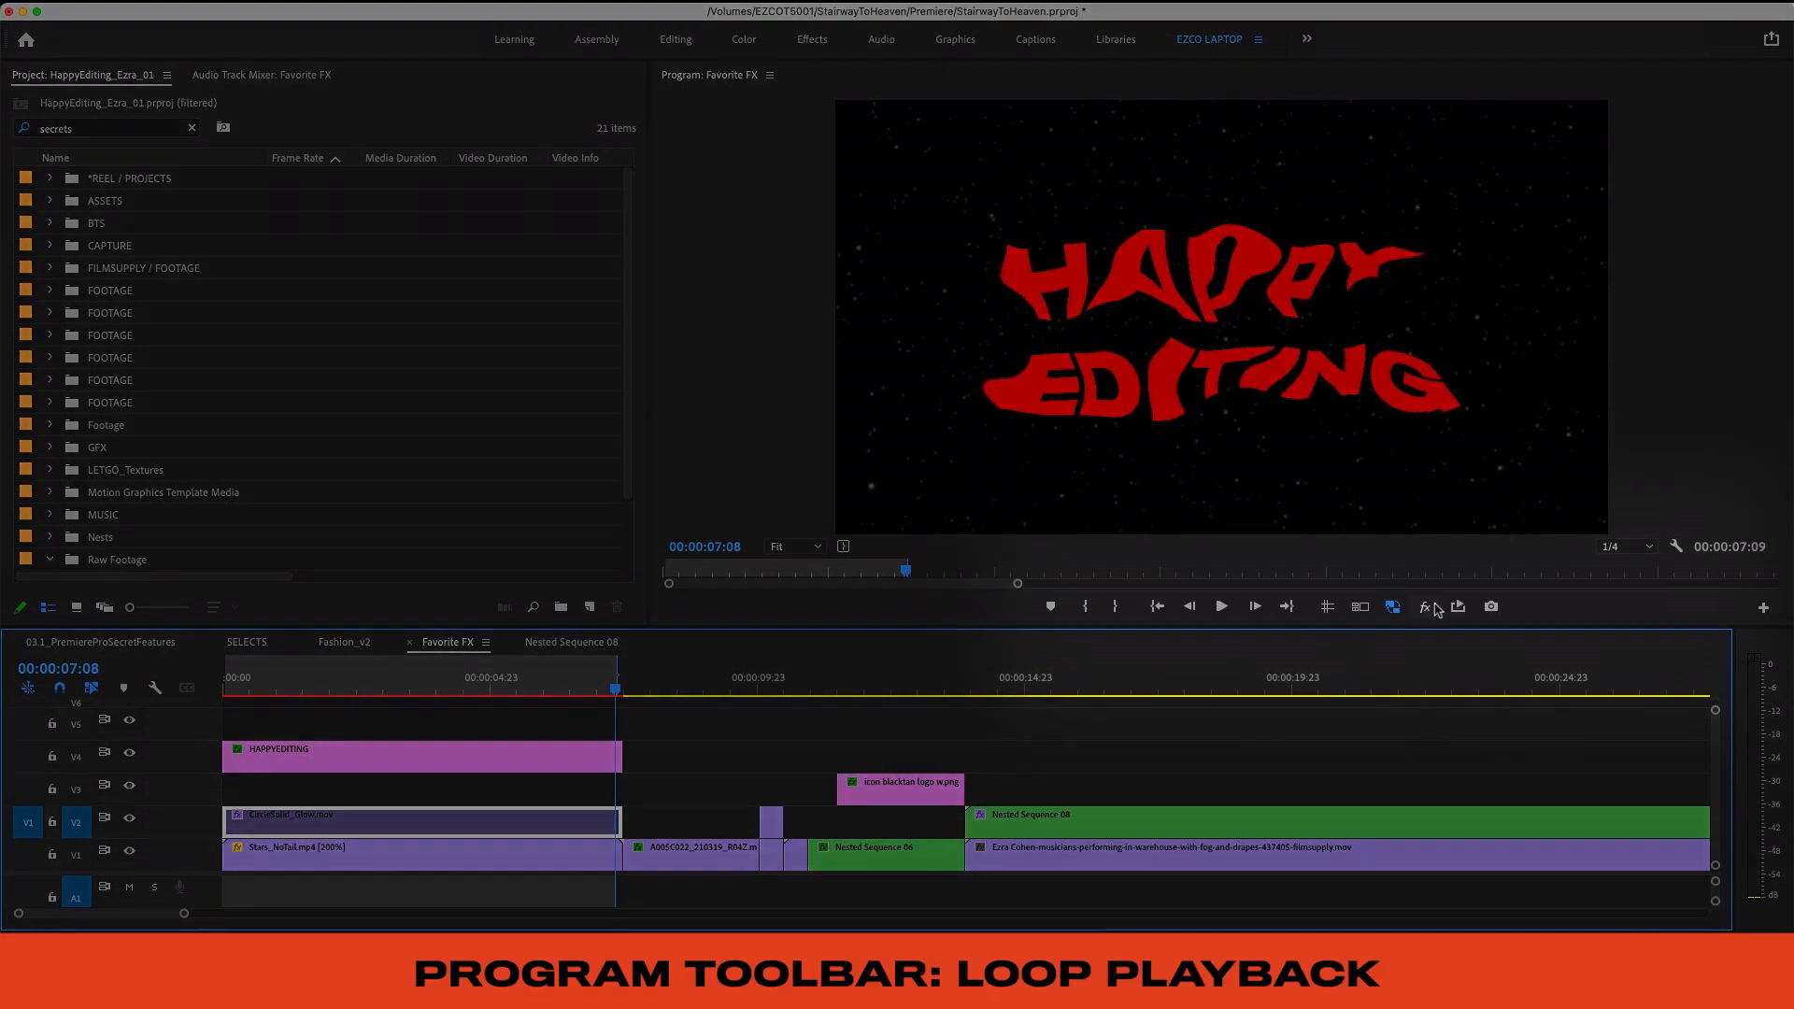
left_click(1457, 605)
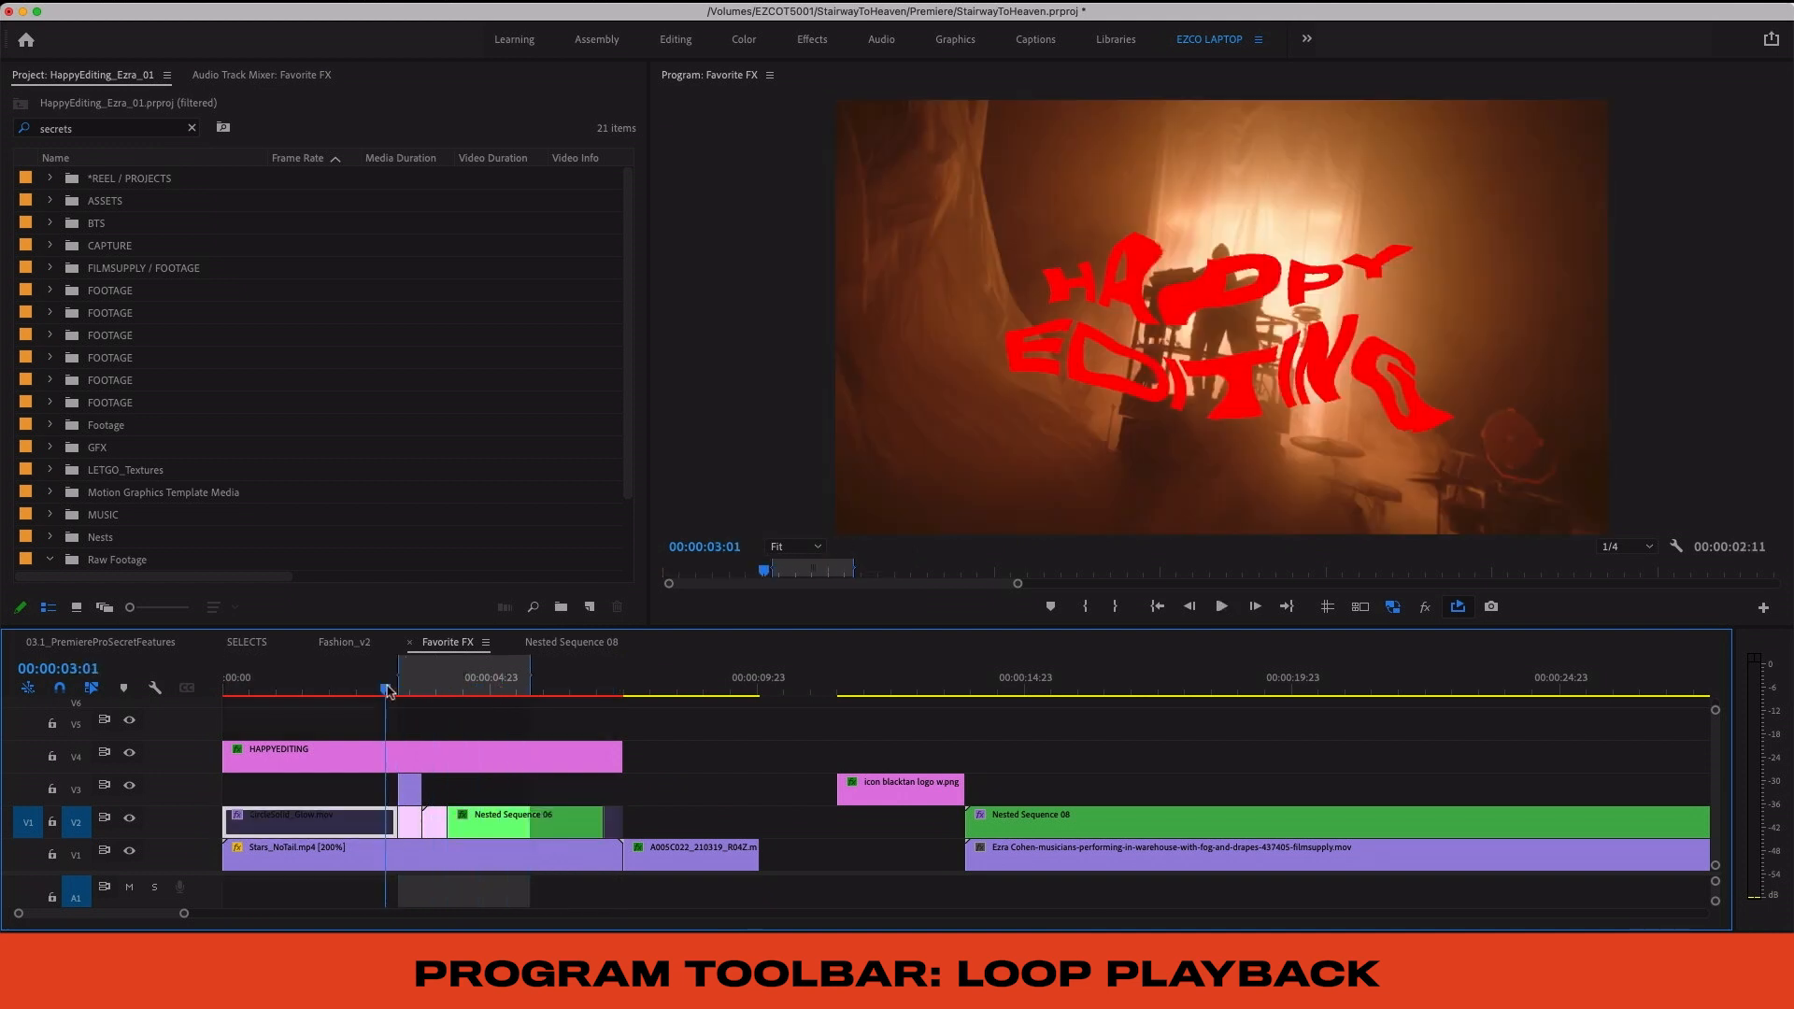
left_click(1220, 606)
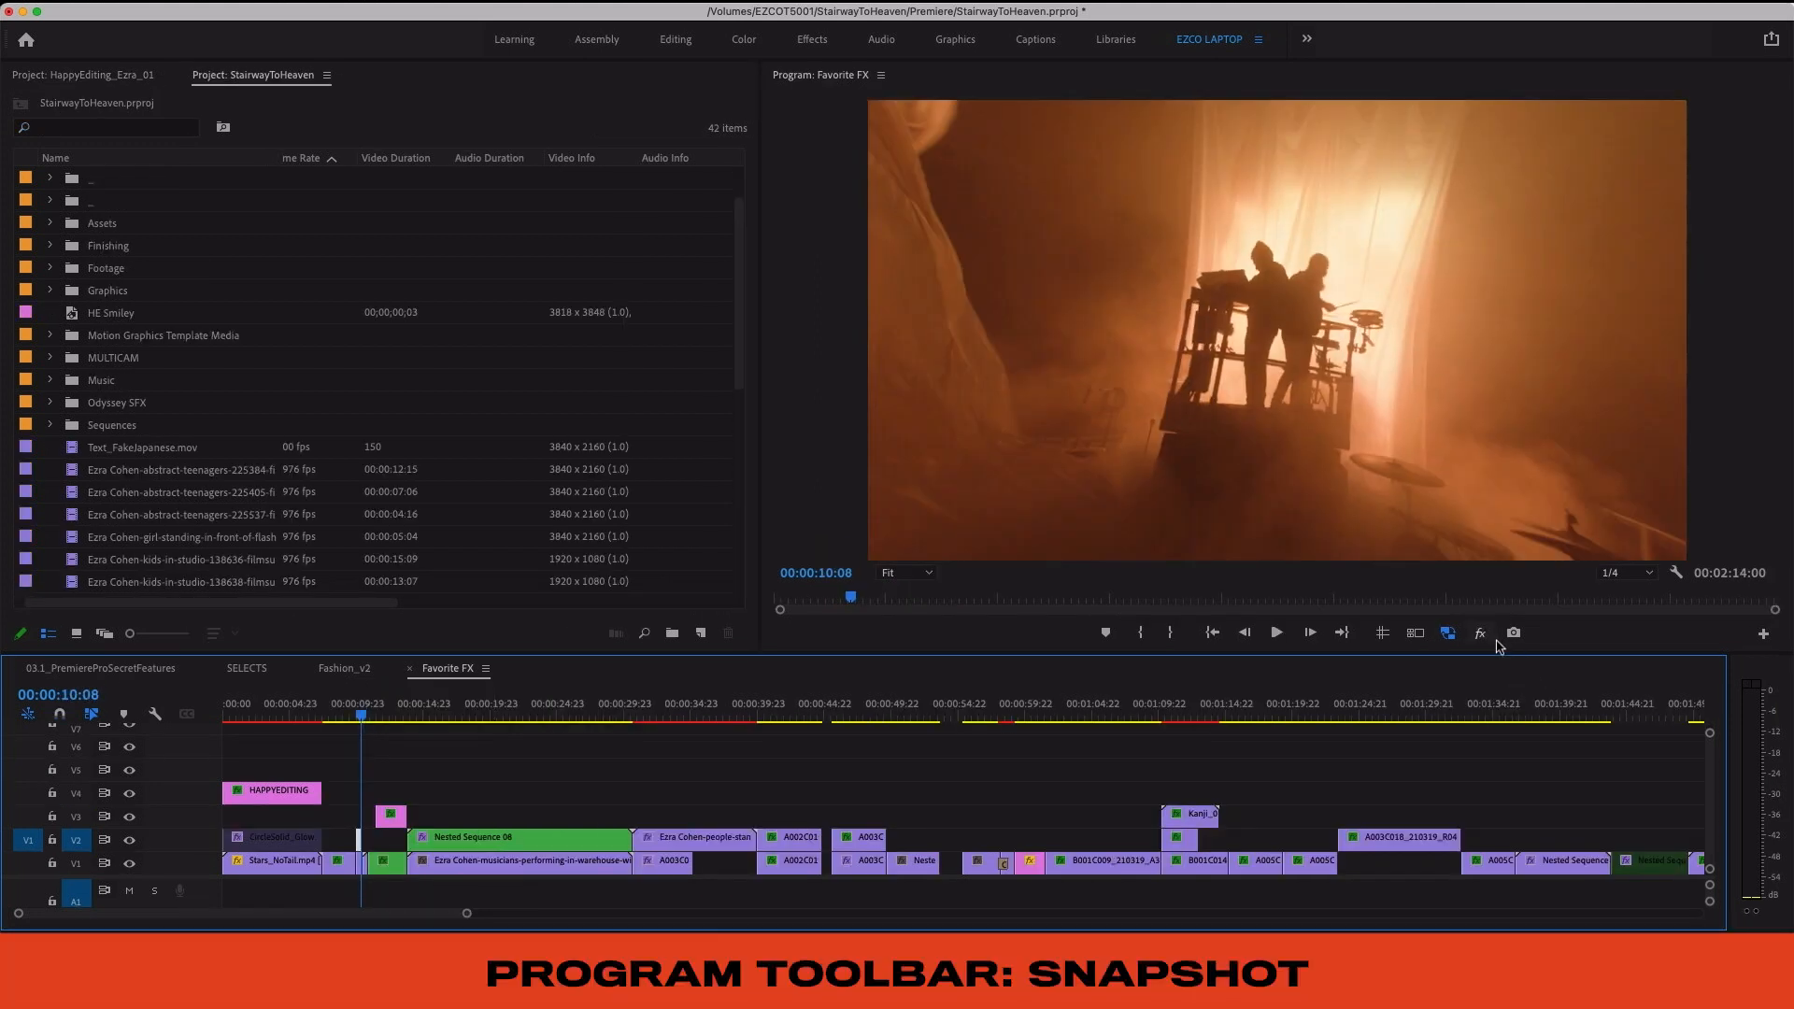
Step: Capture the current sequence frame with the Export Frame camera button
left_click(1513, 631)
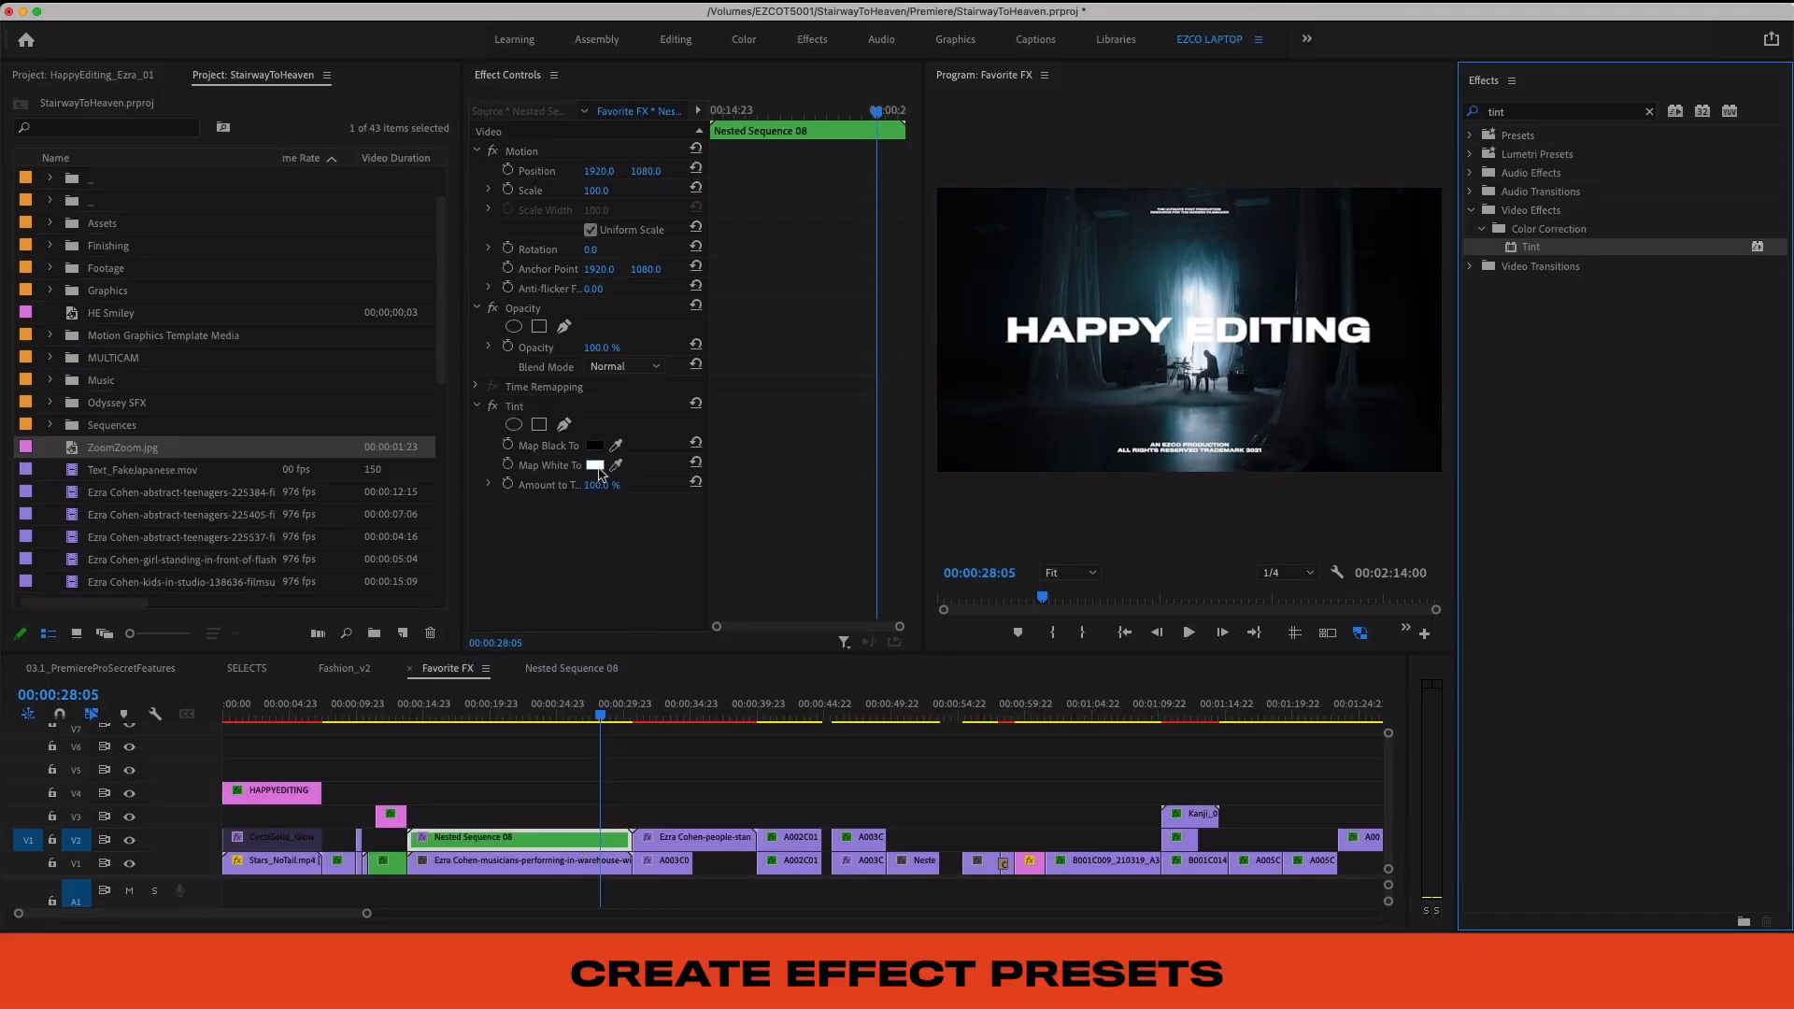
Step: Map Tint's white to red, save it as the RED TINT preset, and apply it to another clip
left_click(594, 465)
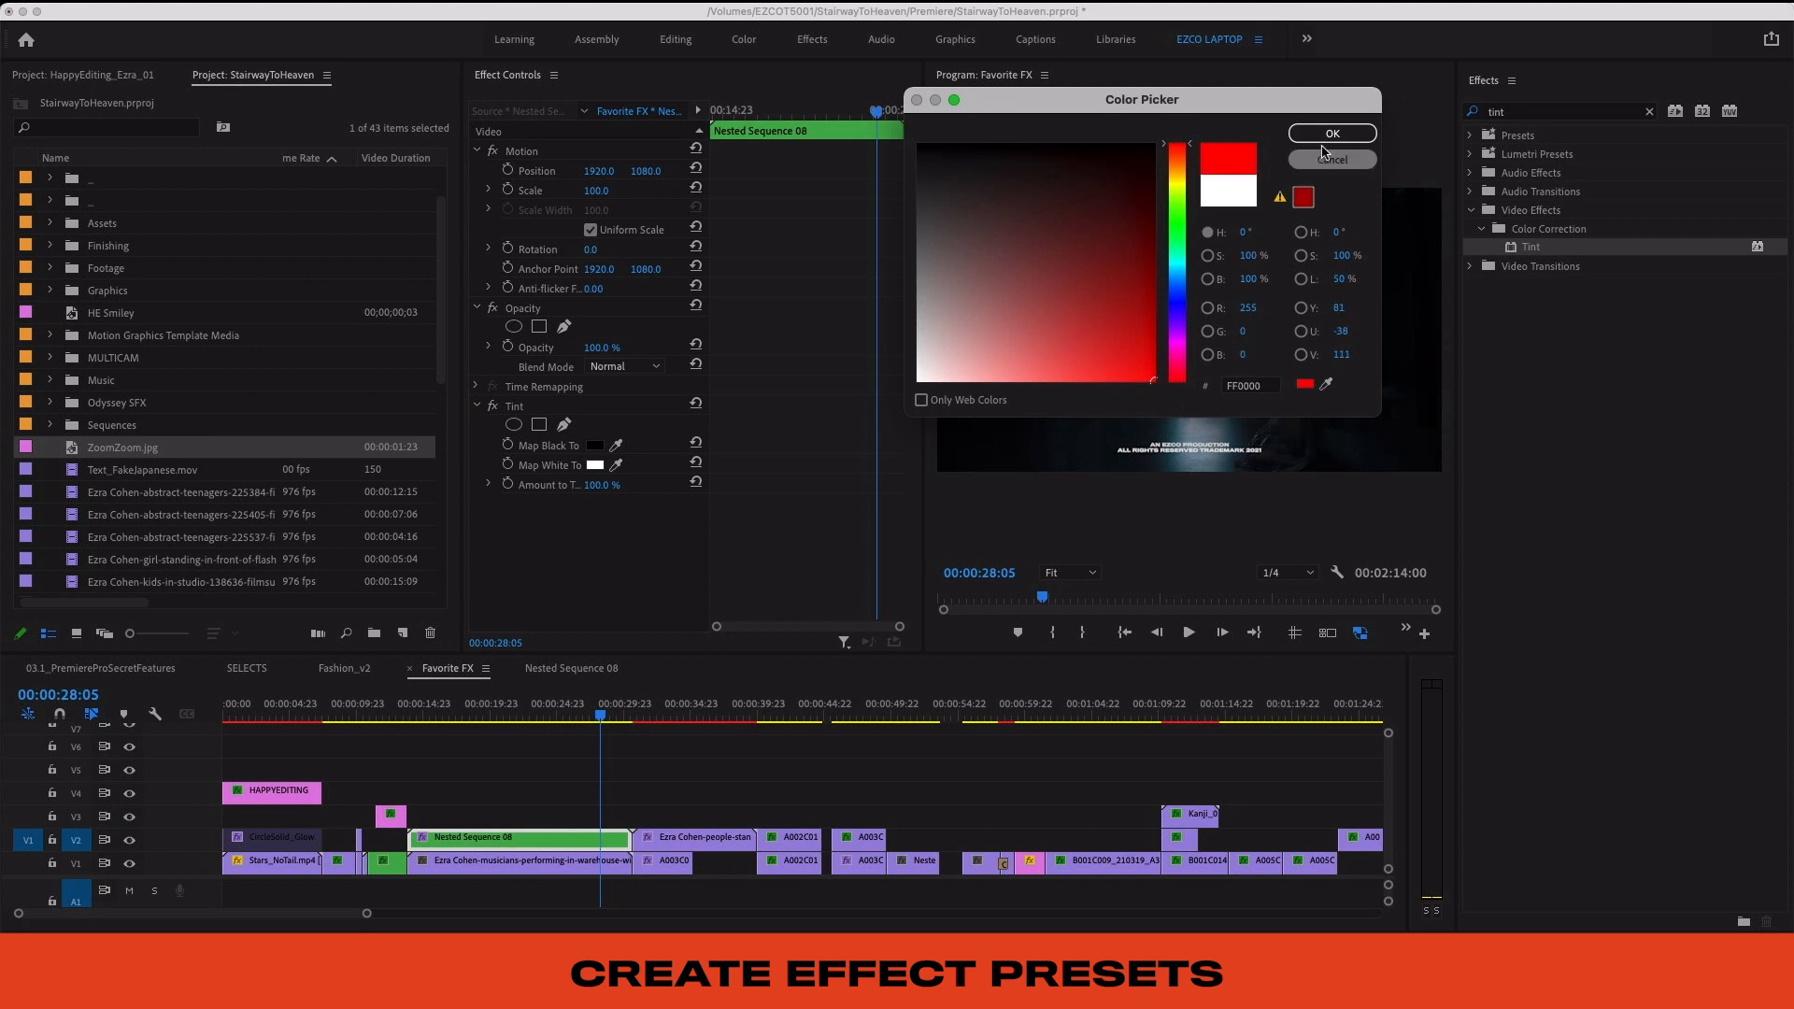
left_click(1330, 133)
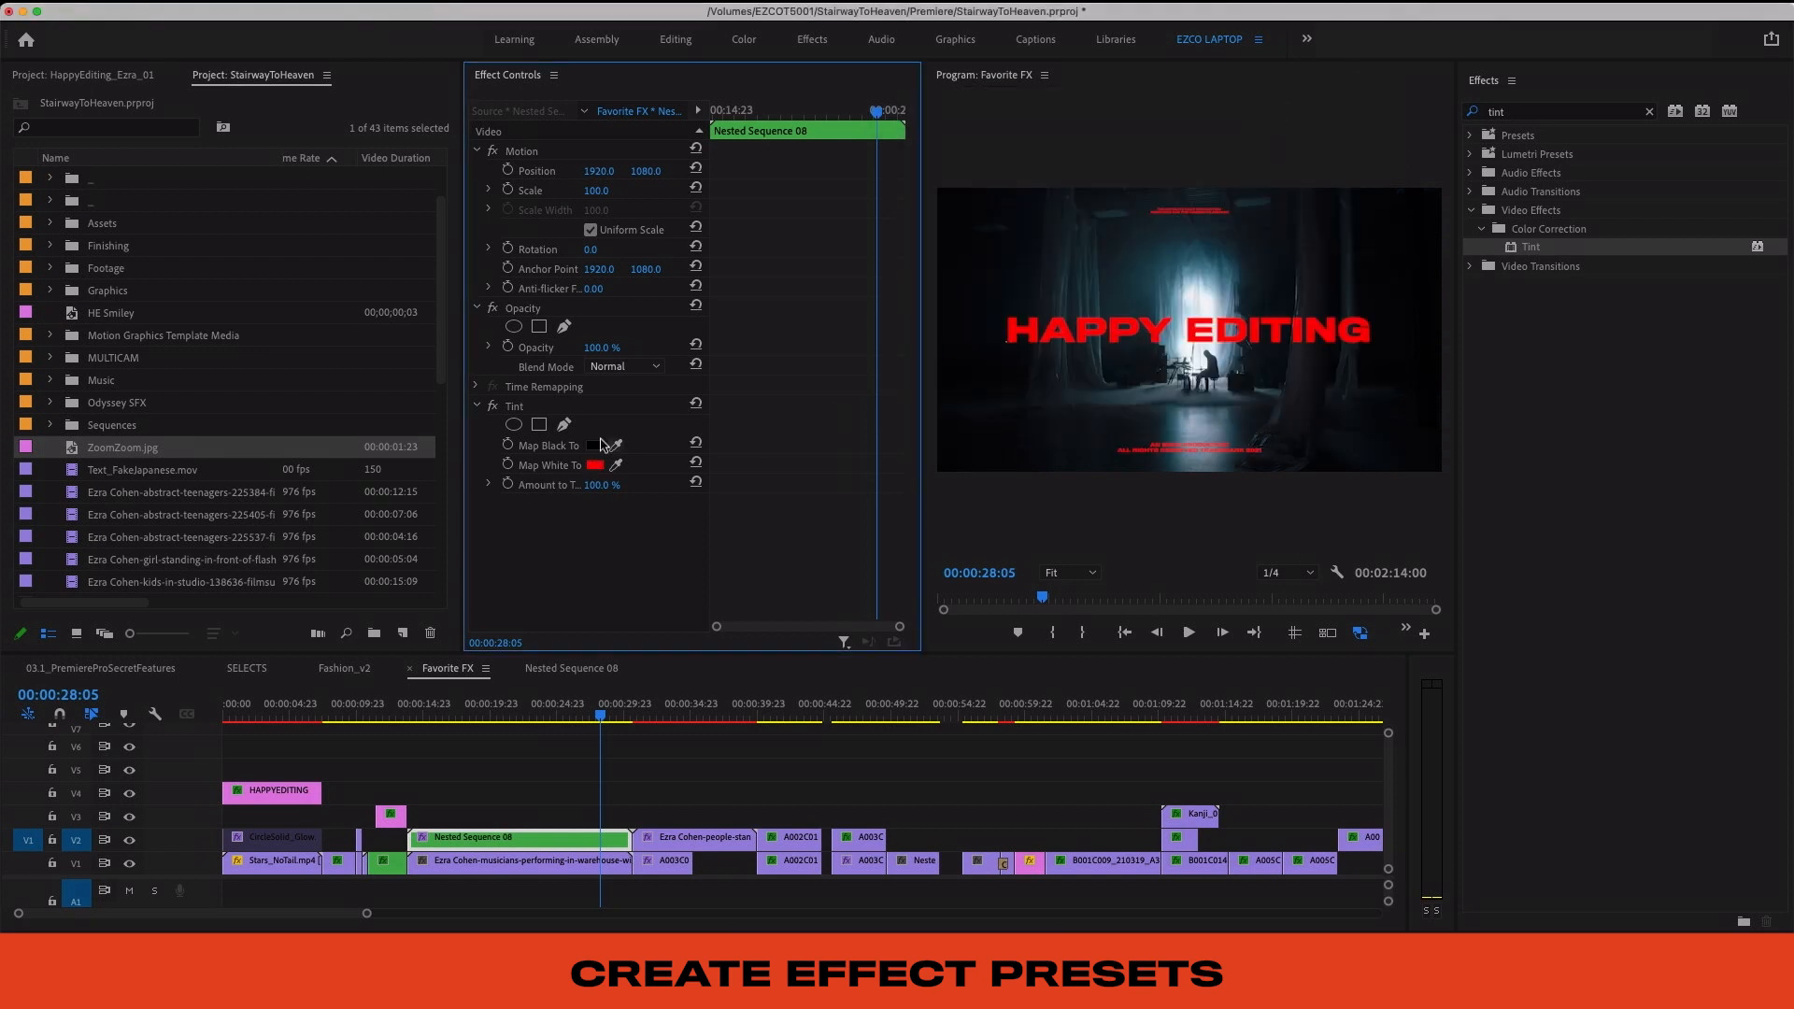
right_click(515, 407)
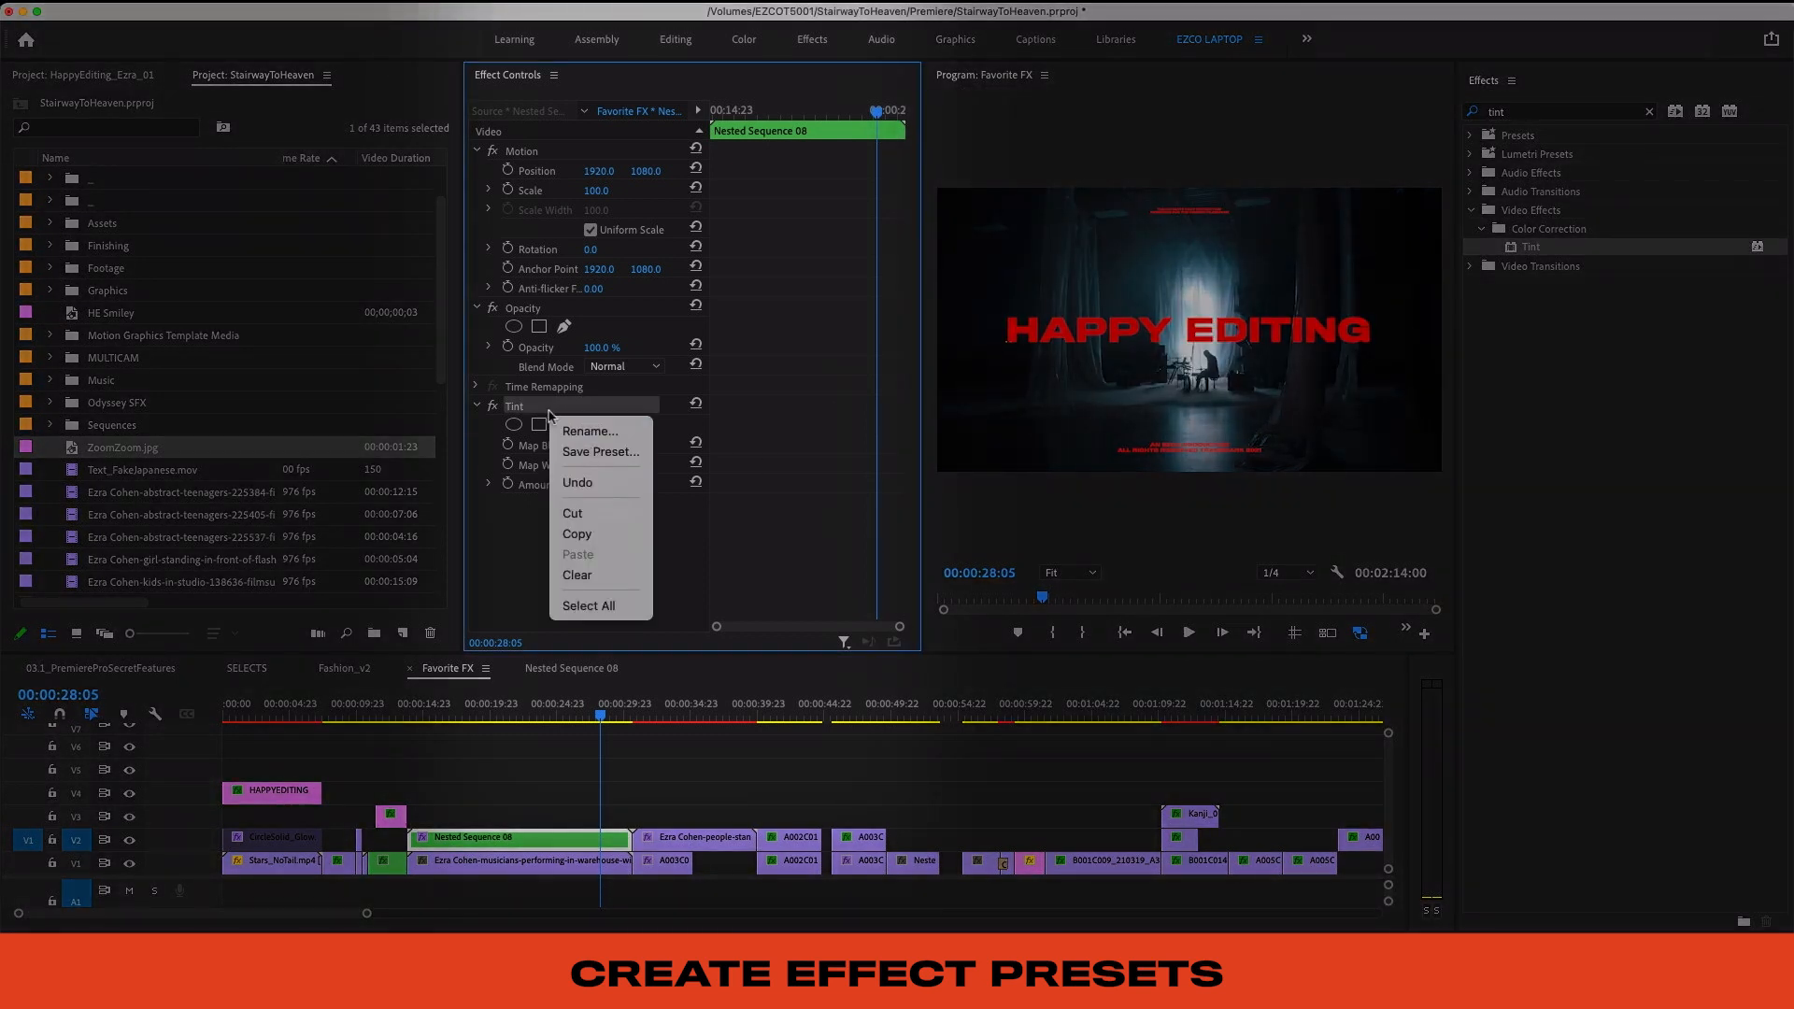
left_click(600, 450)
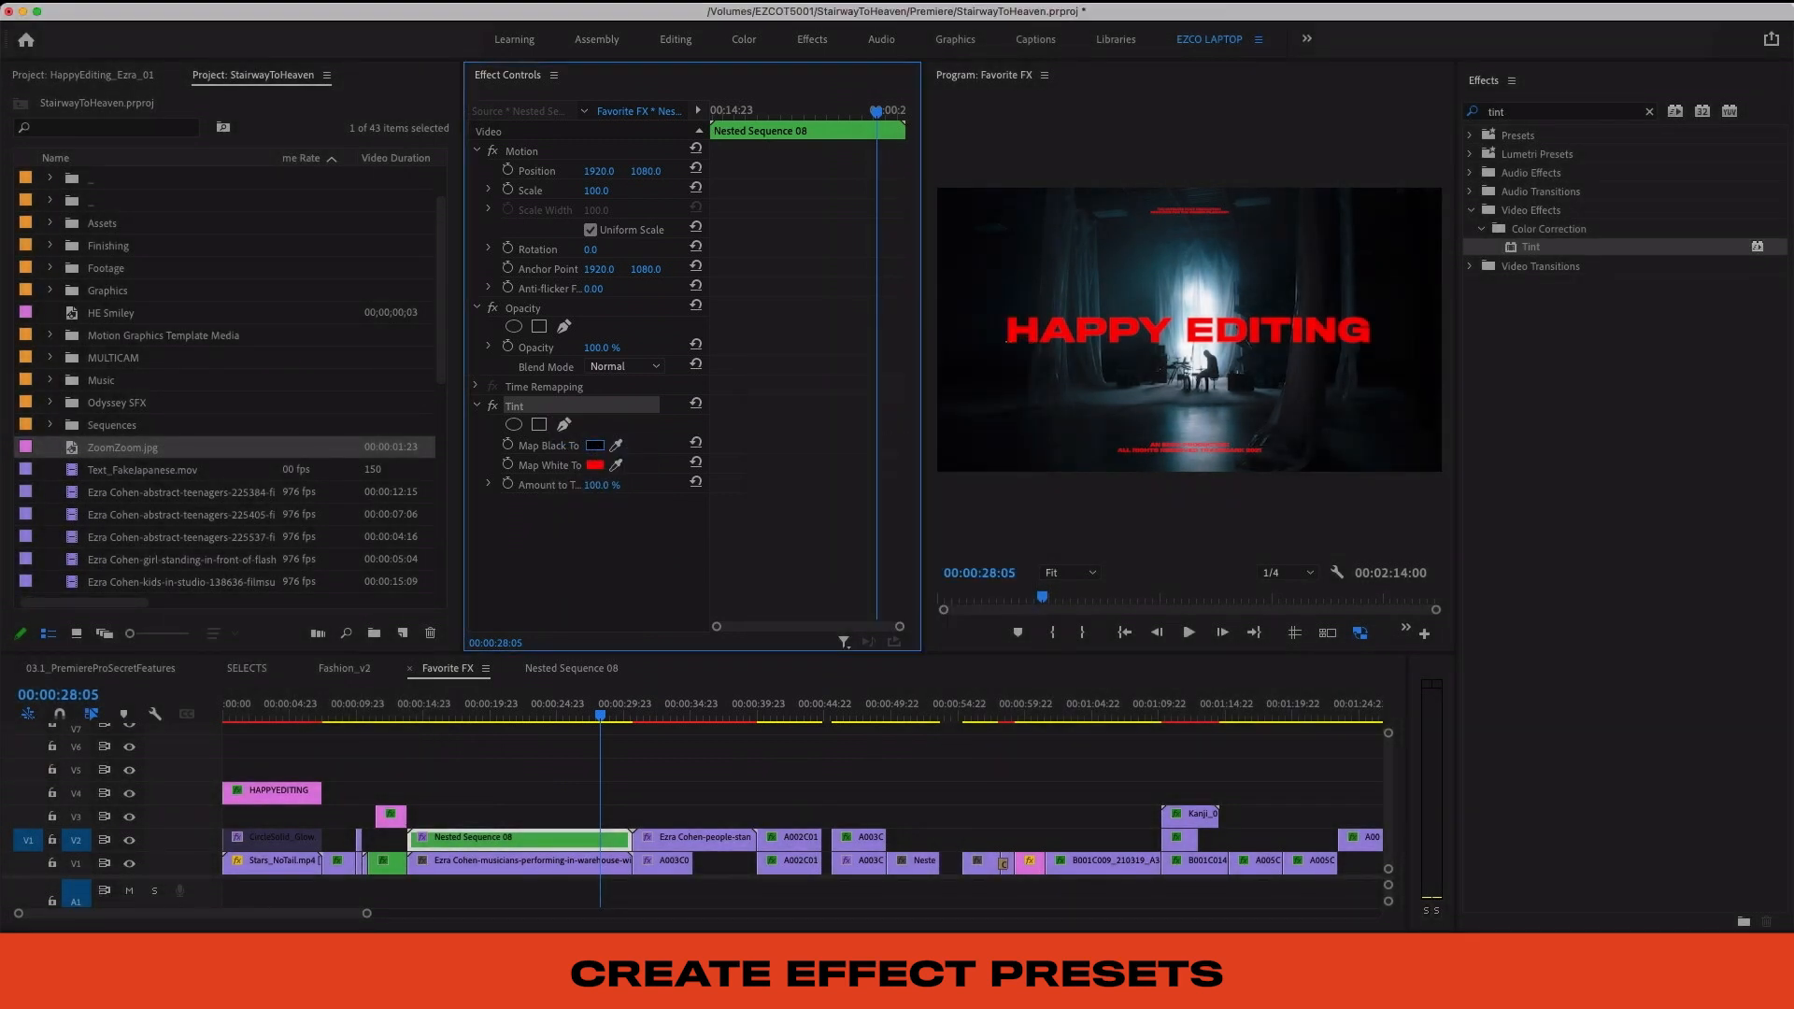
left_click(833, 717)
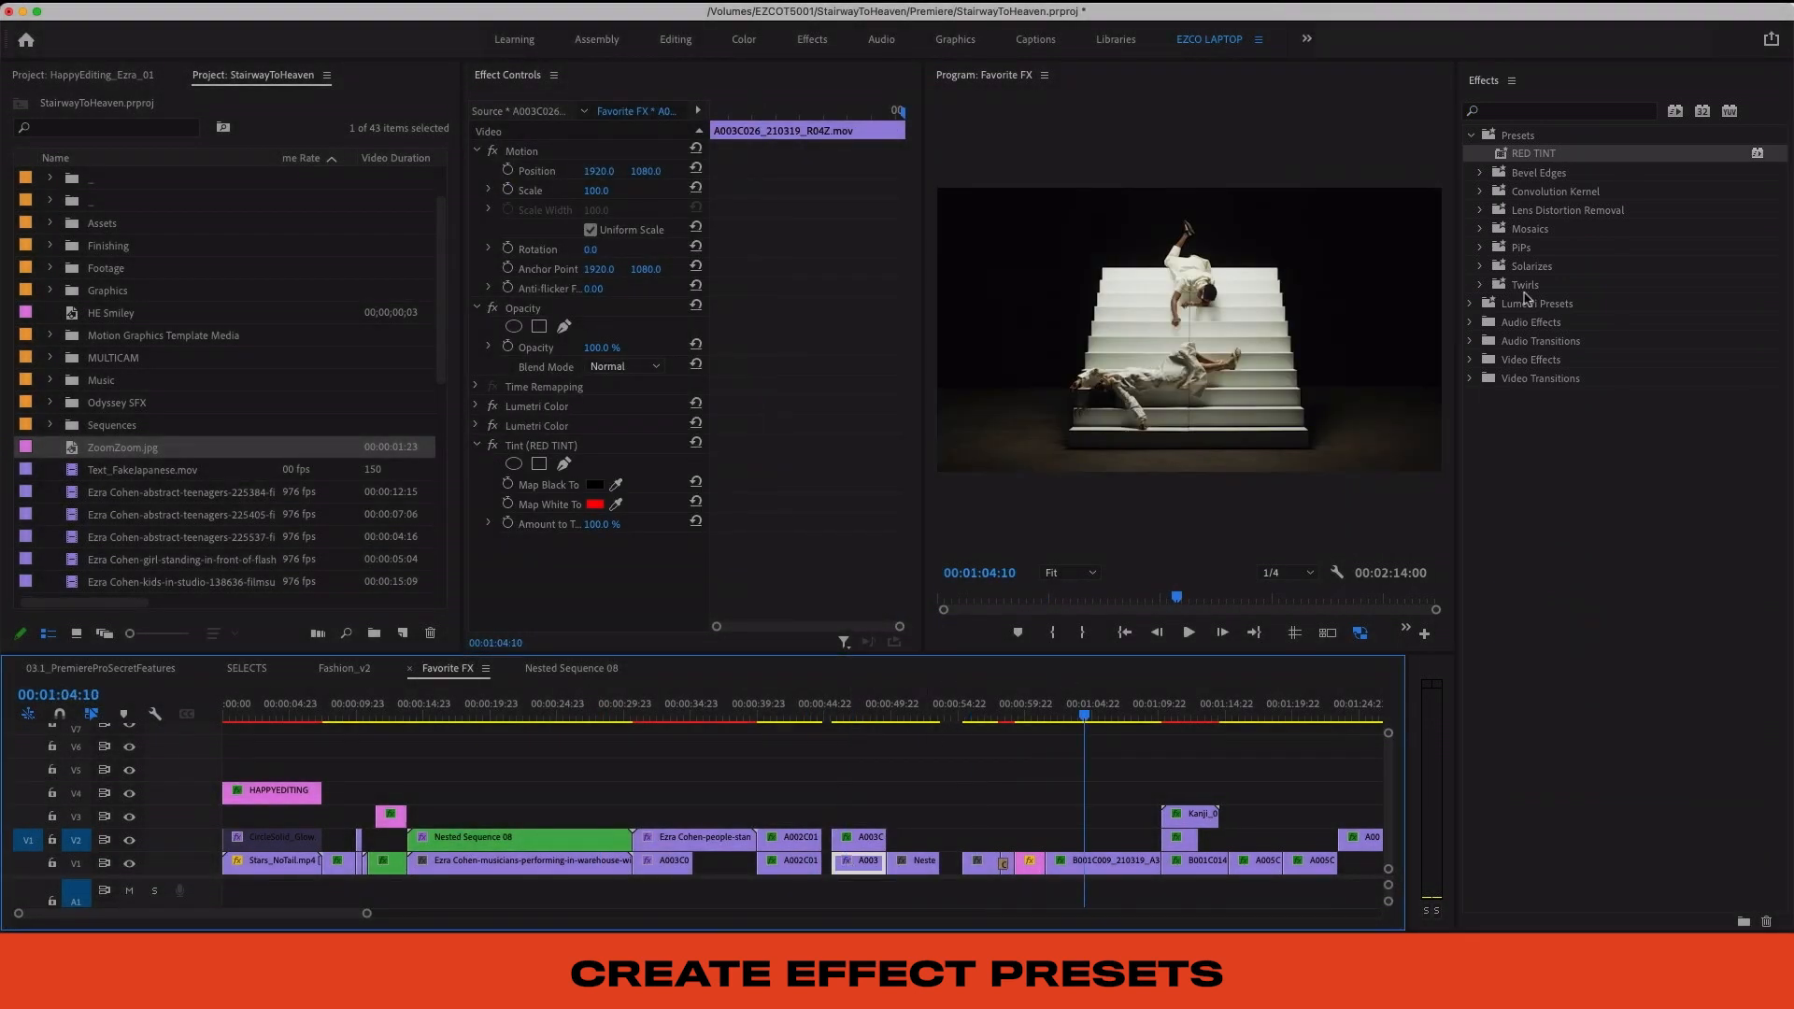
left_click(1470, 340)
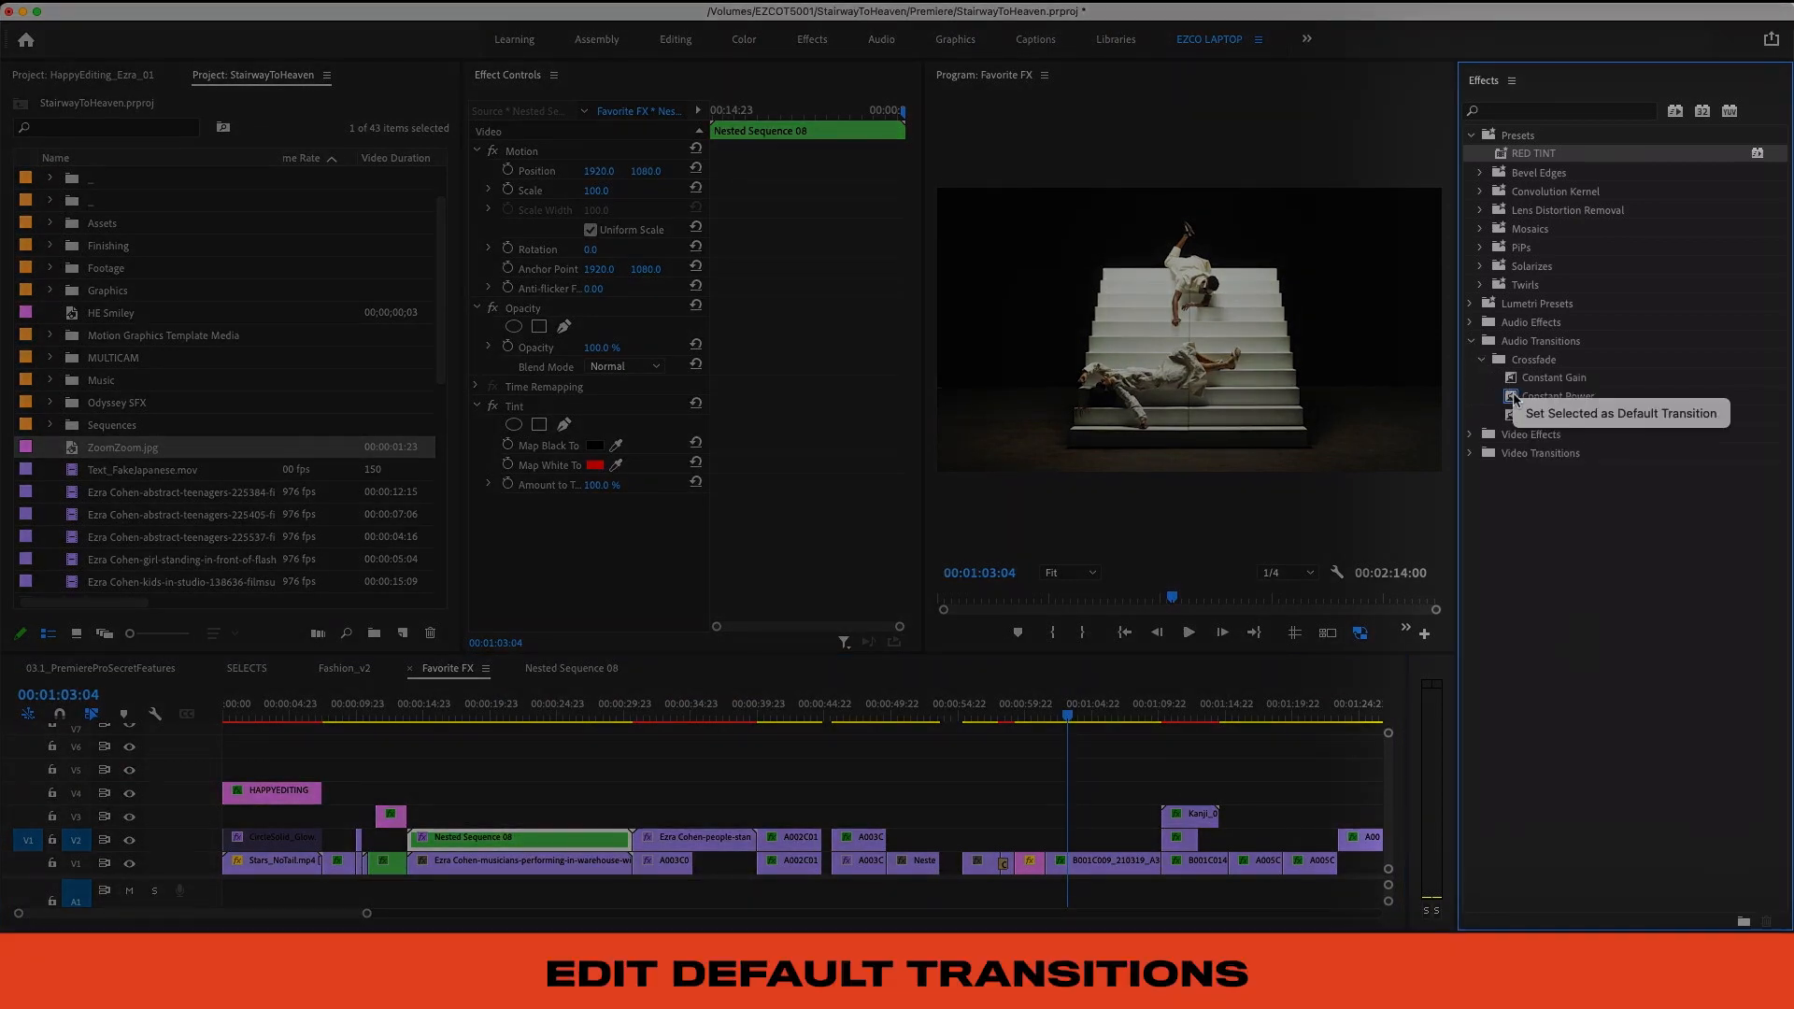
mouse_move(1551, 377)
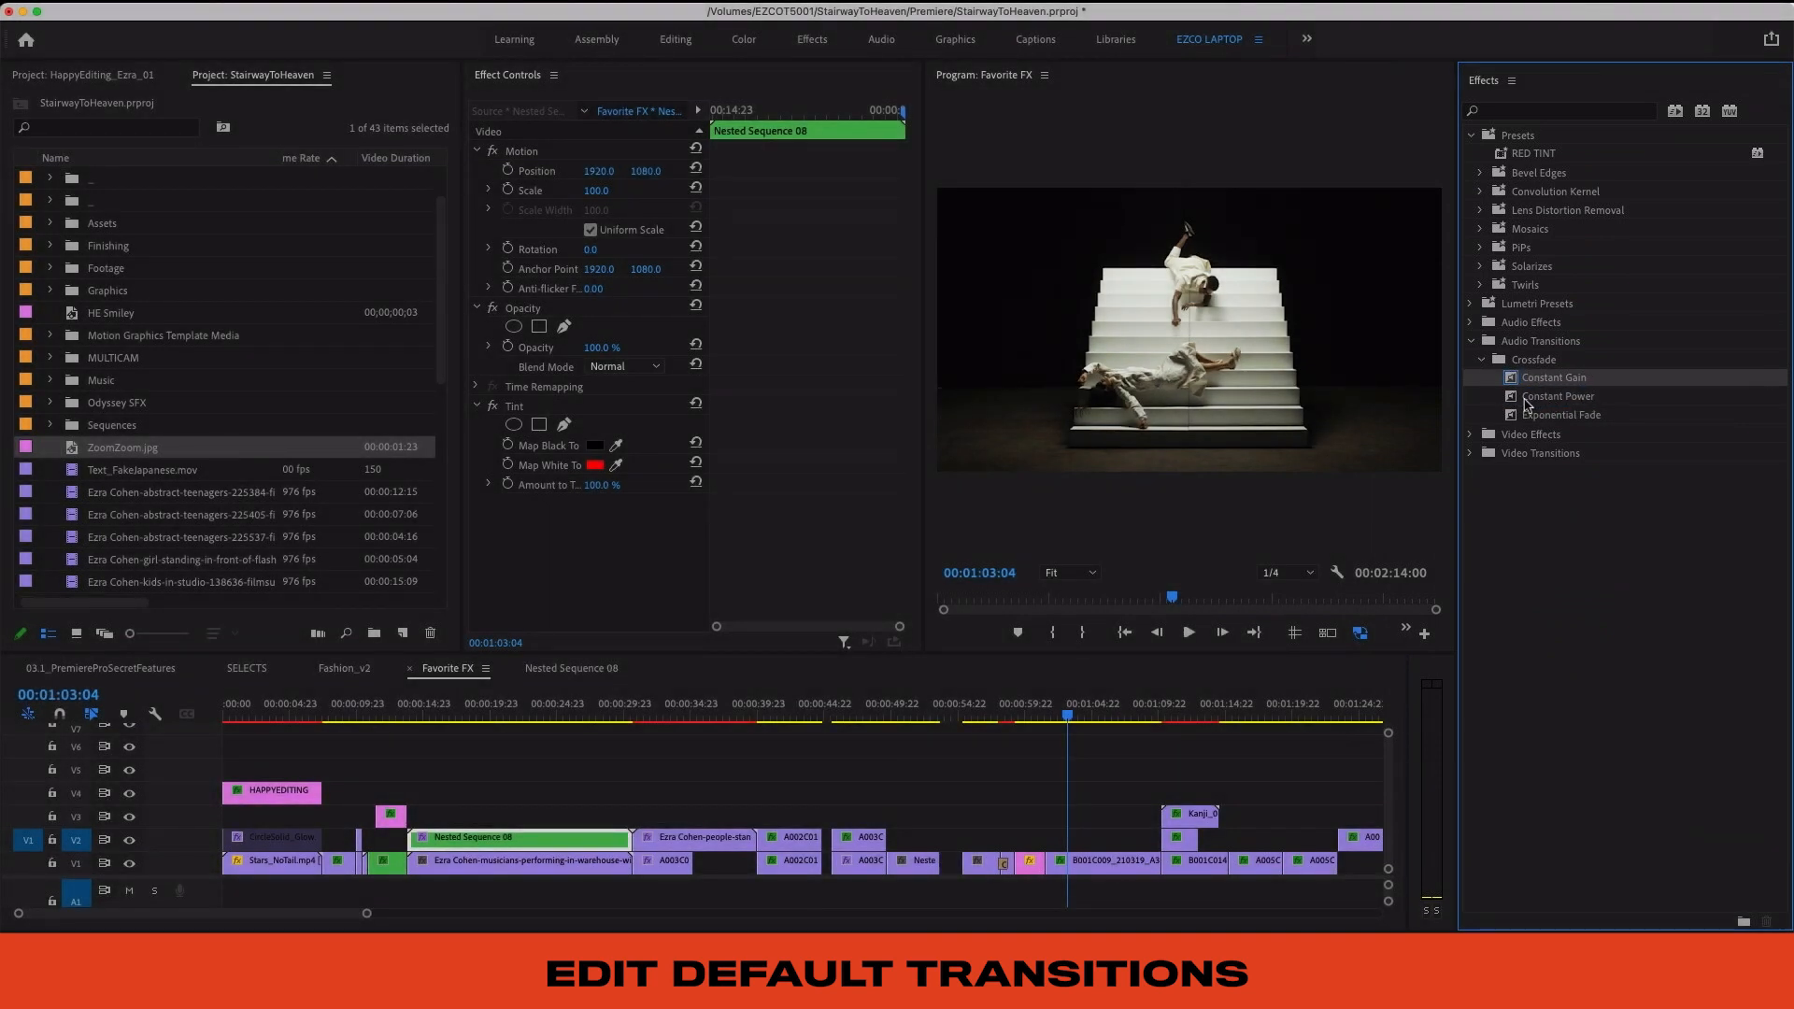
mouse_move(1555, 413)
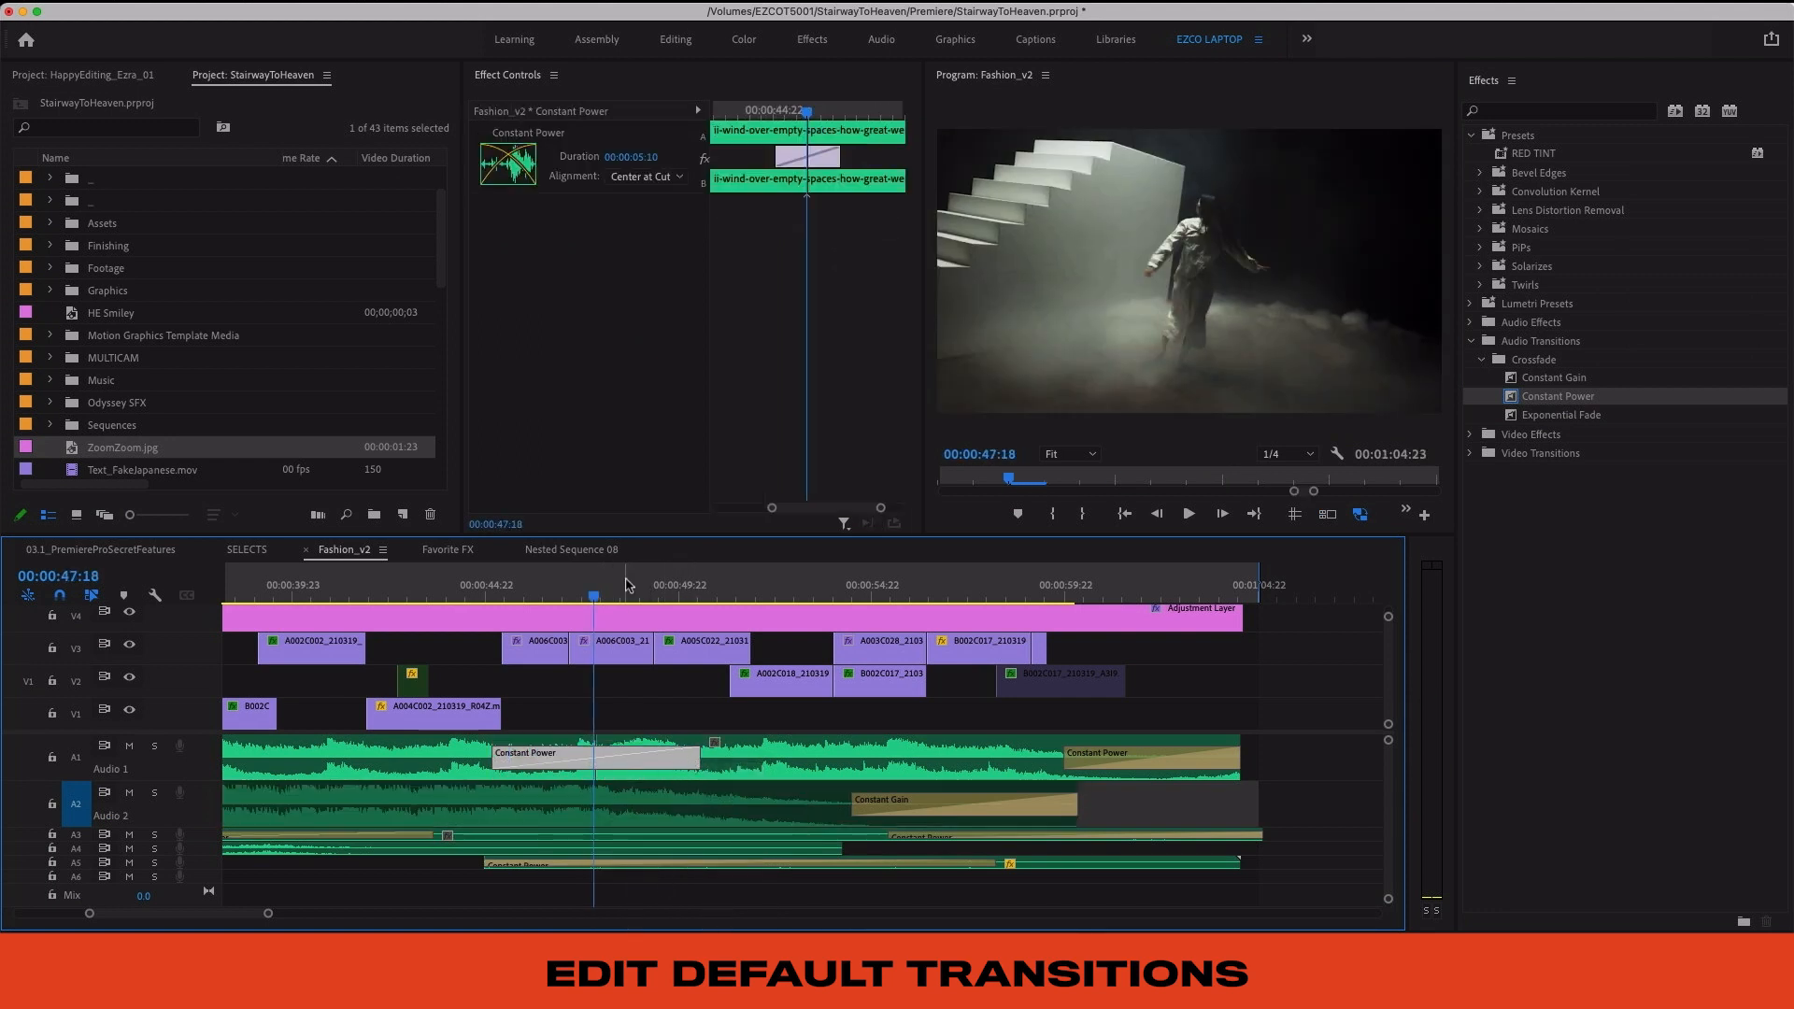
Step: Make the Constant Gain crossfade the default audio transition in Audio Transitions > Crossfade
left_click(622, 585)
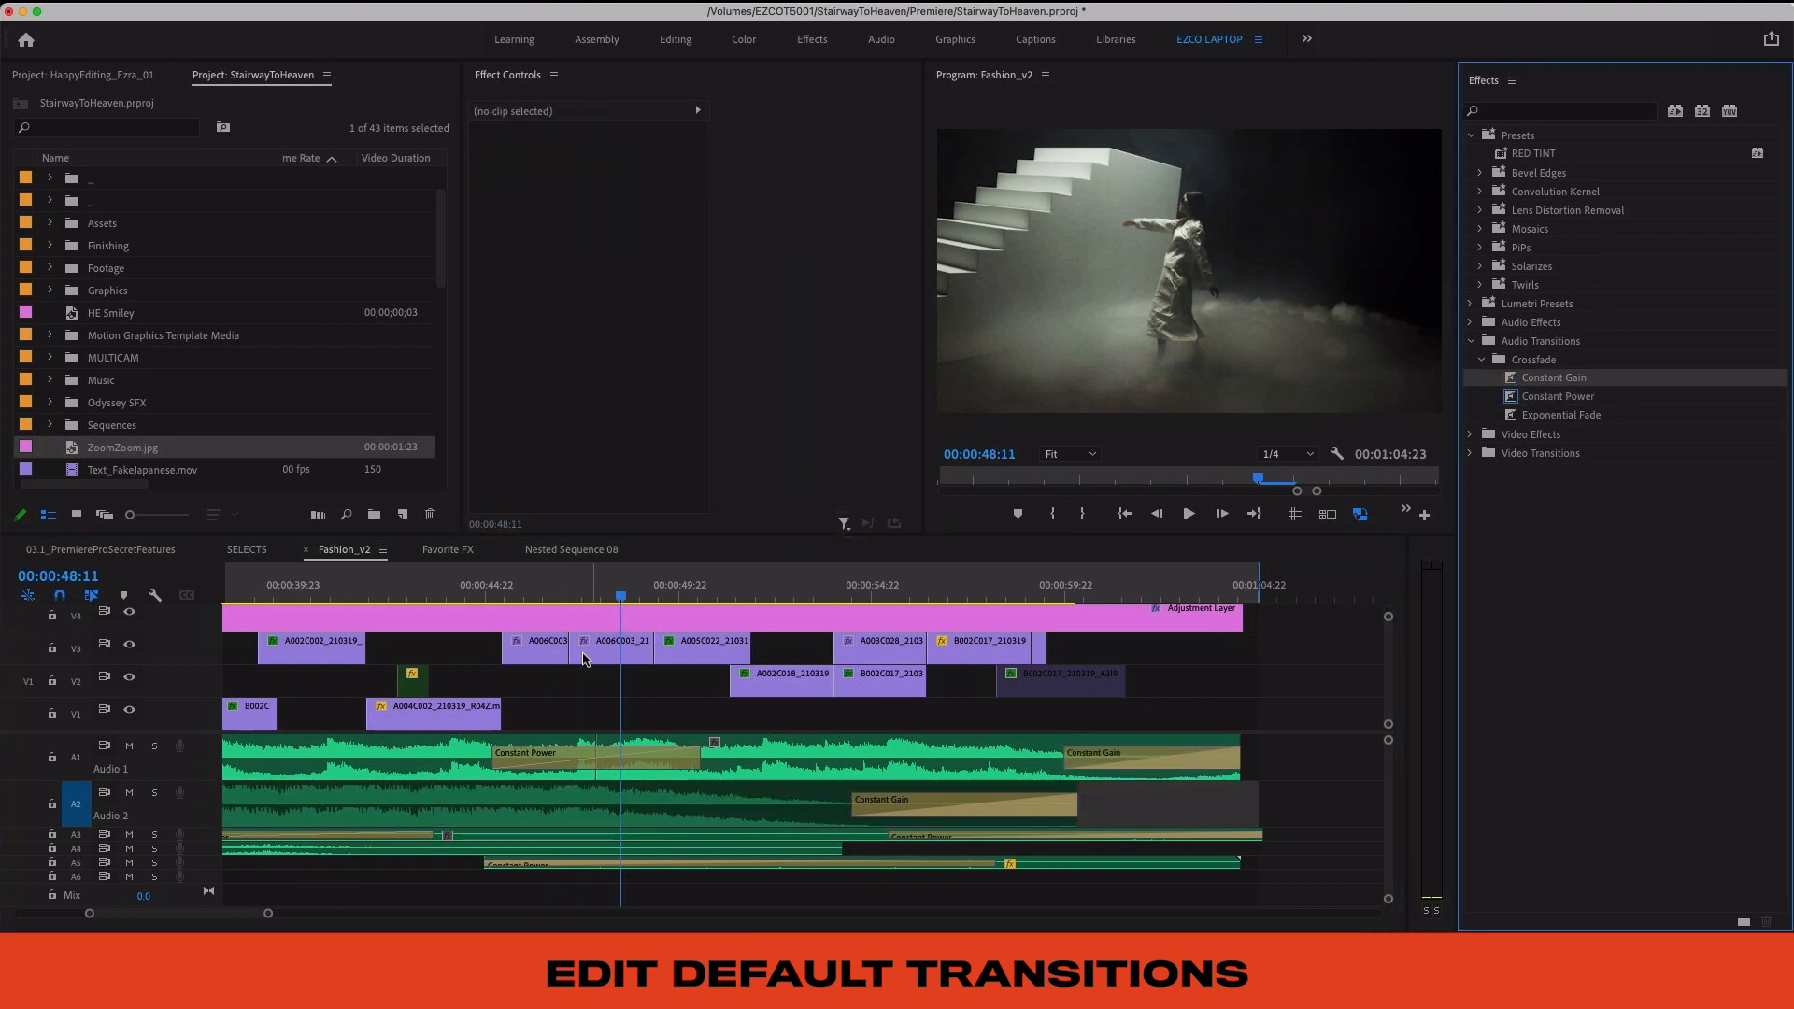
left_click(1213, 585)
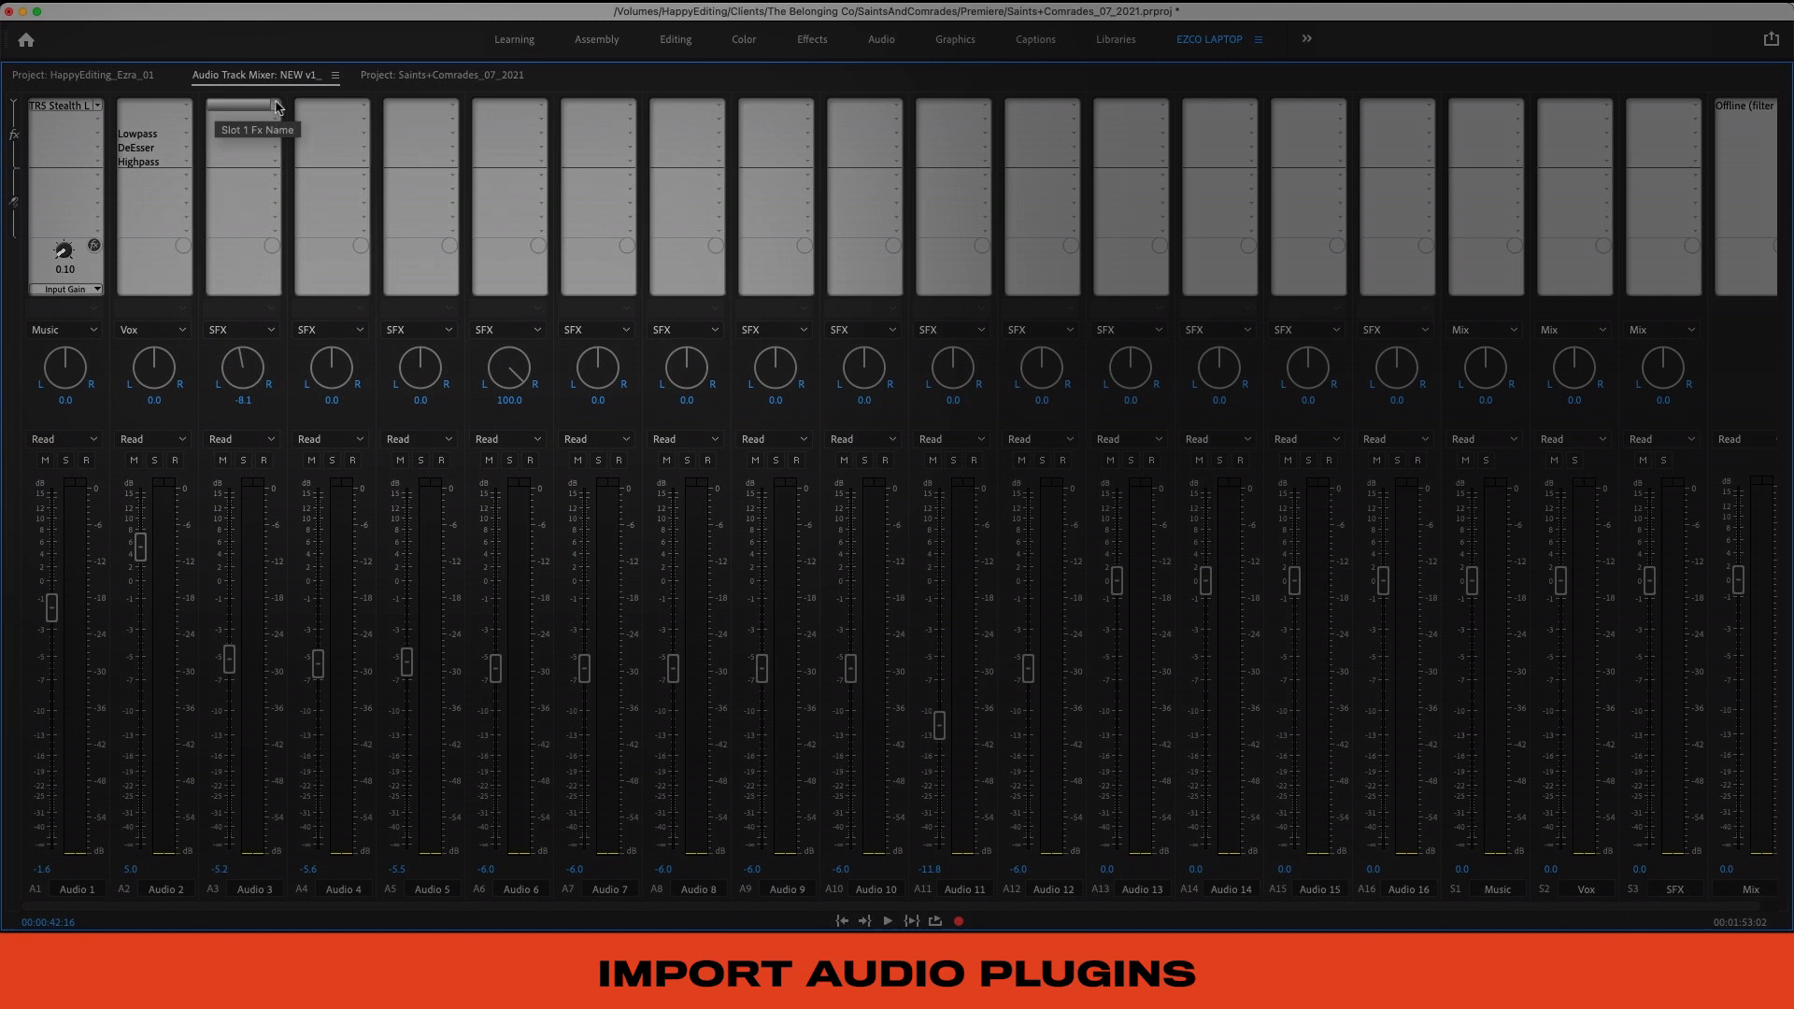
Step: Try a Tube-modeled Compressor in Audio 3's first effect slot
left_click(243, 109)
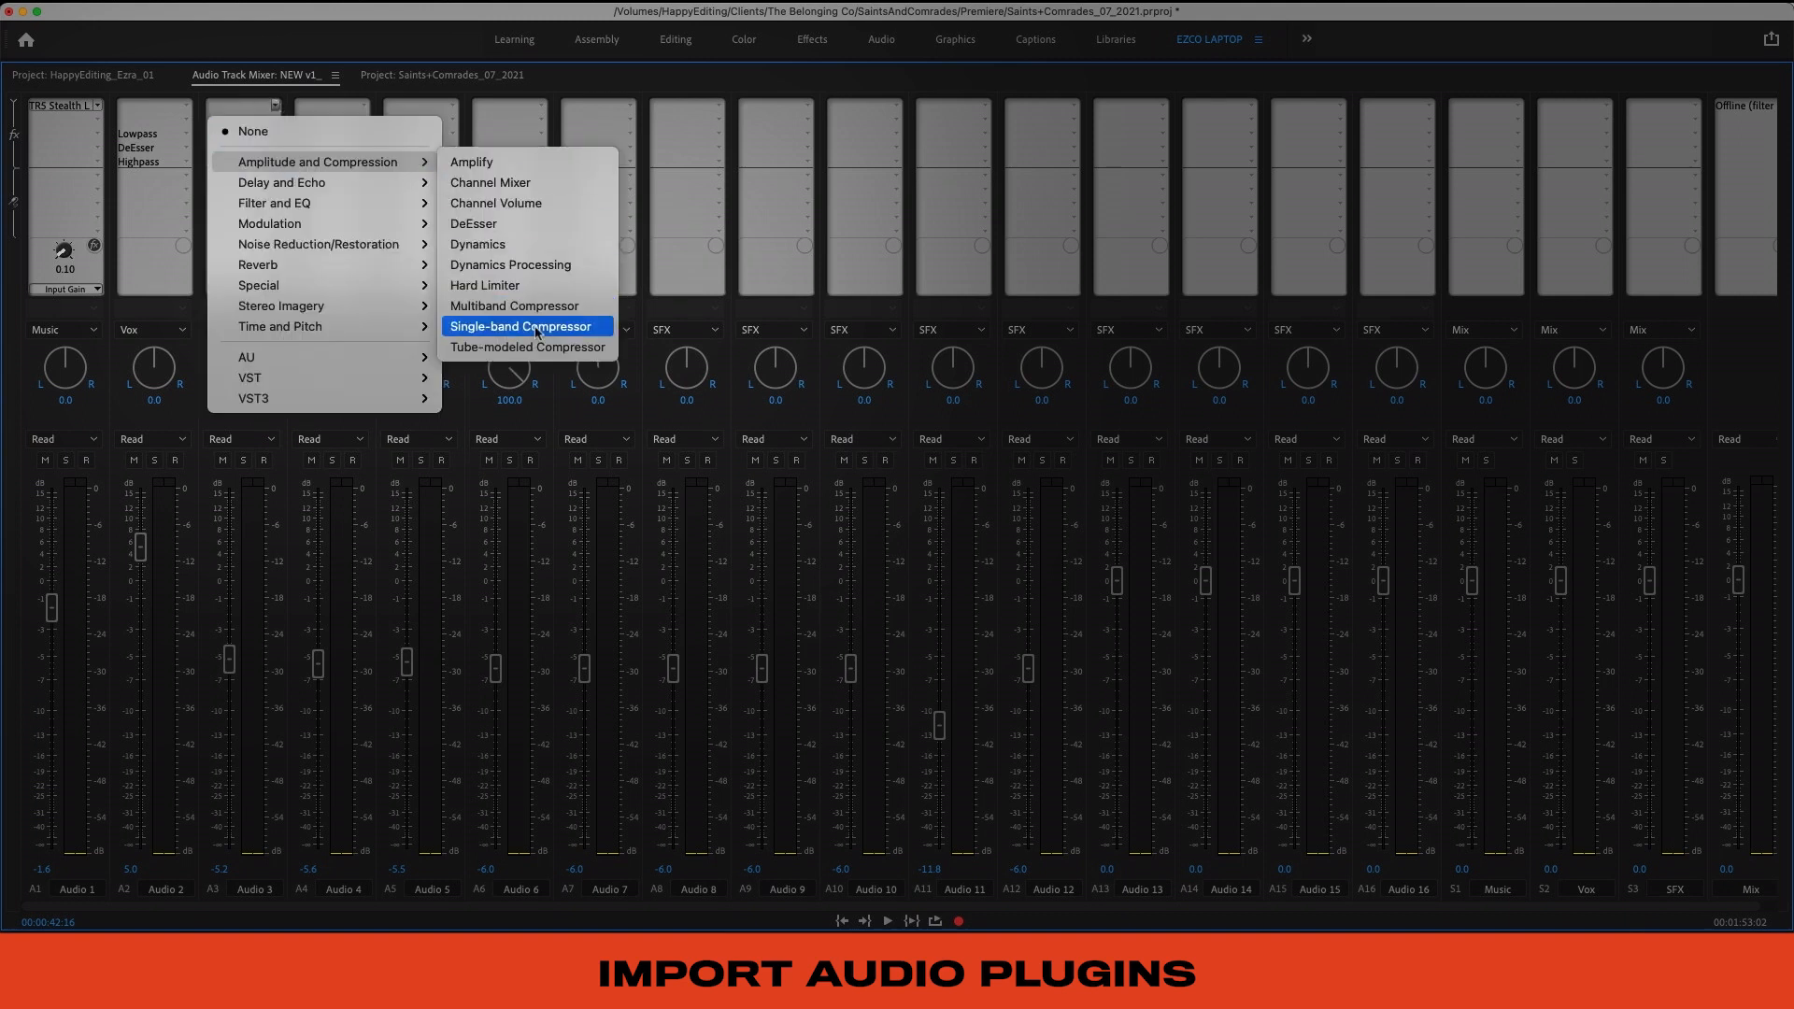
left_click(525, 346)
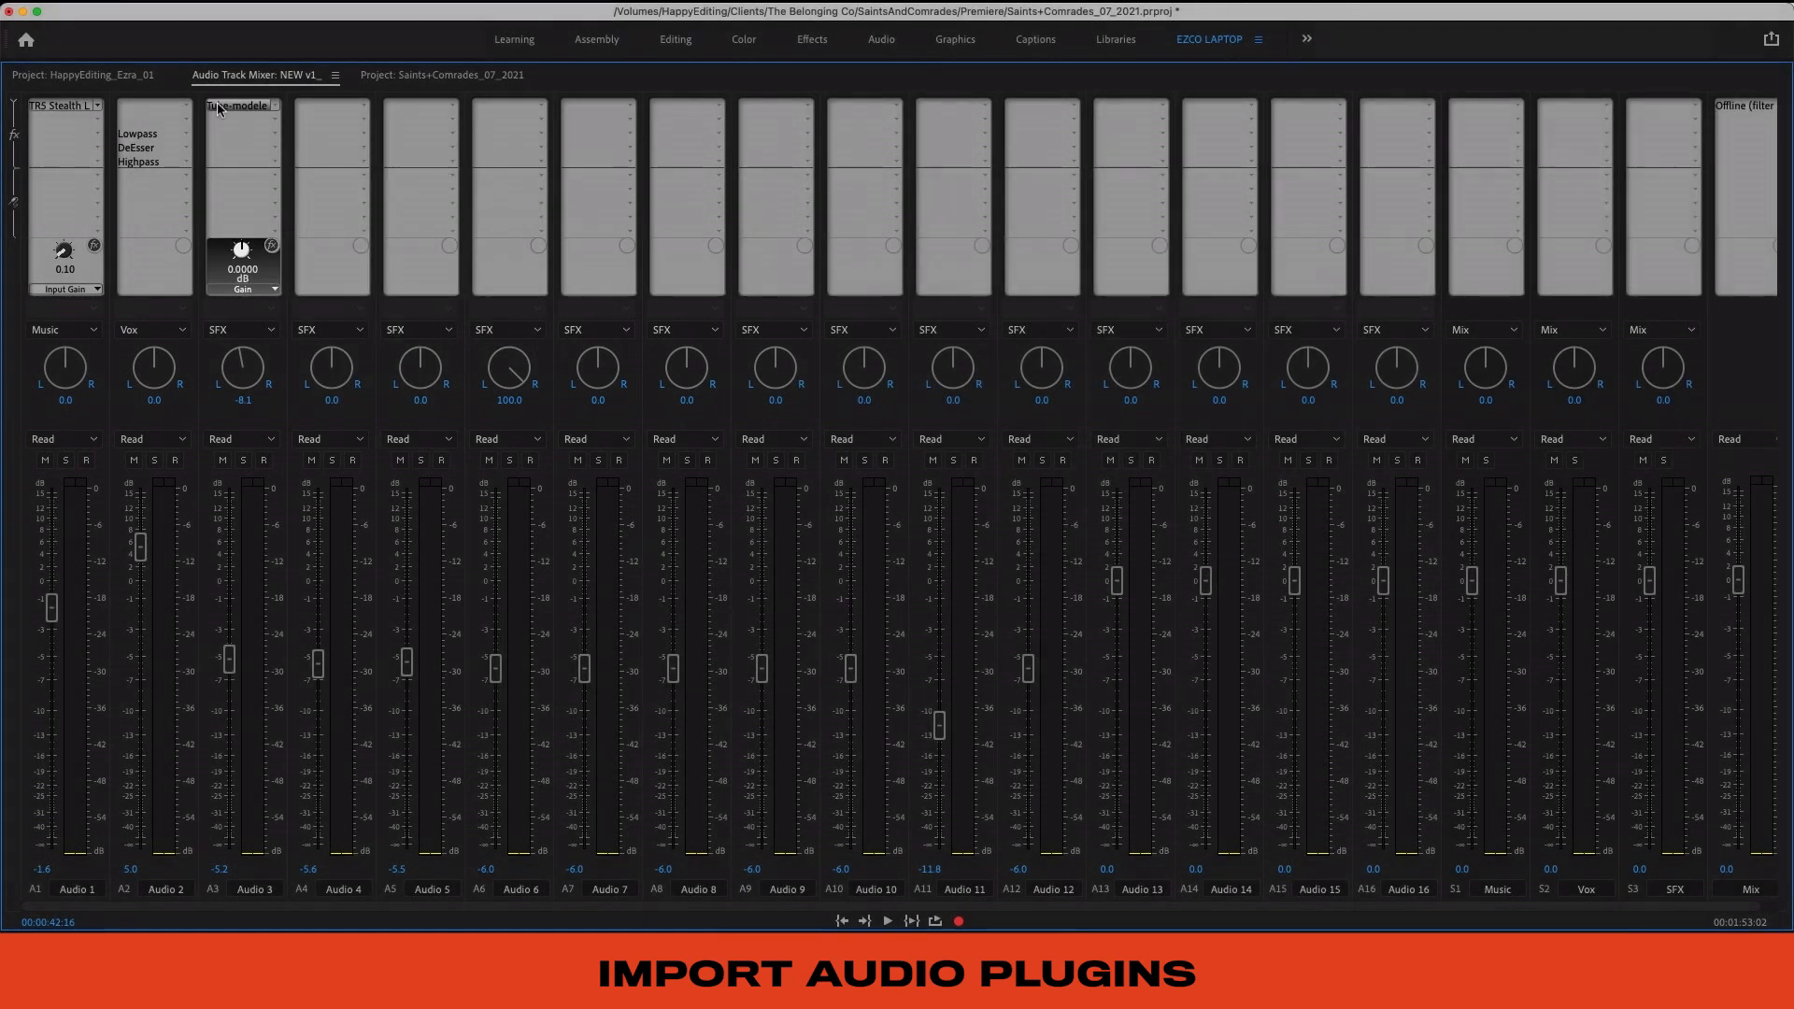
left_click(240, 106)
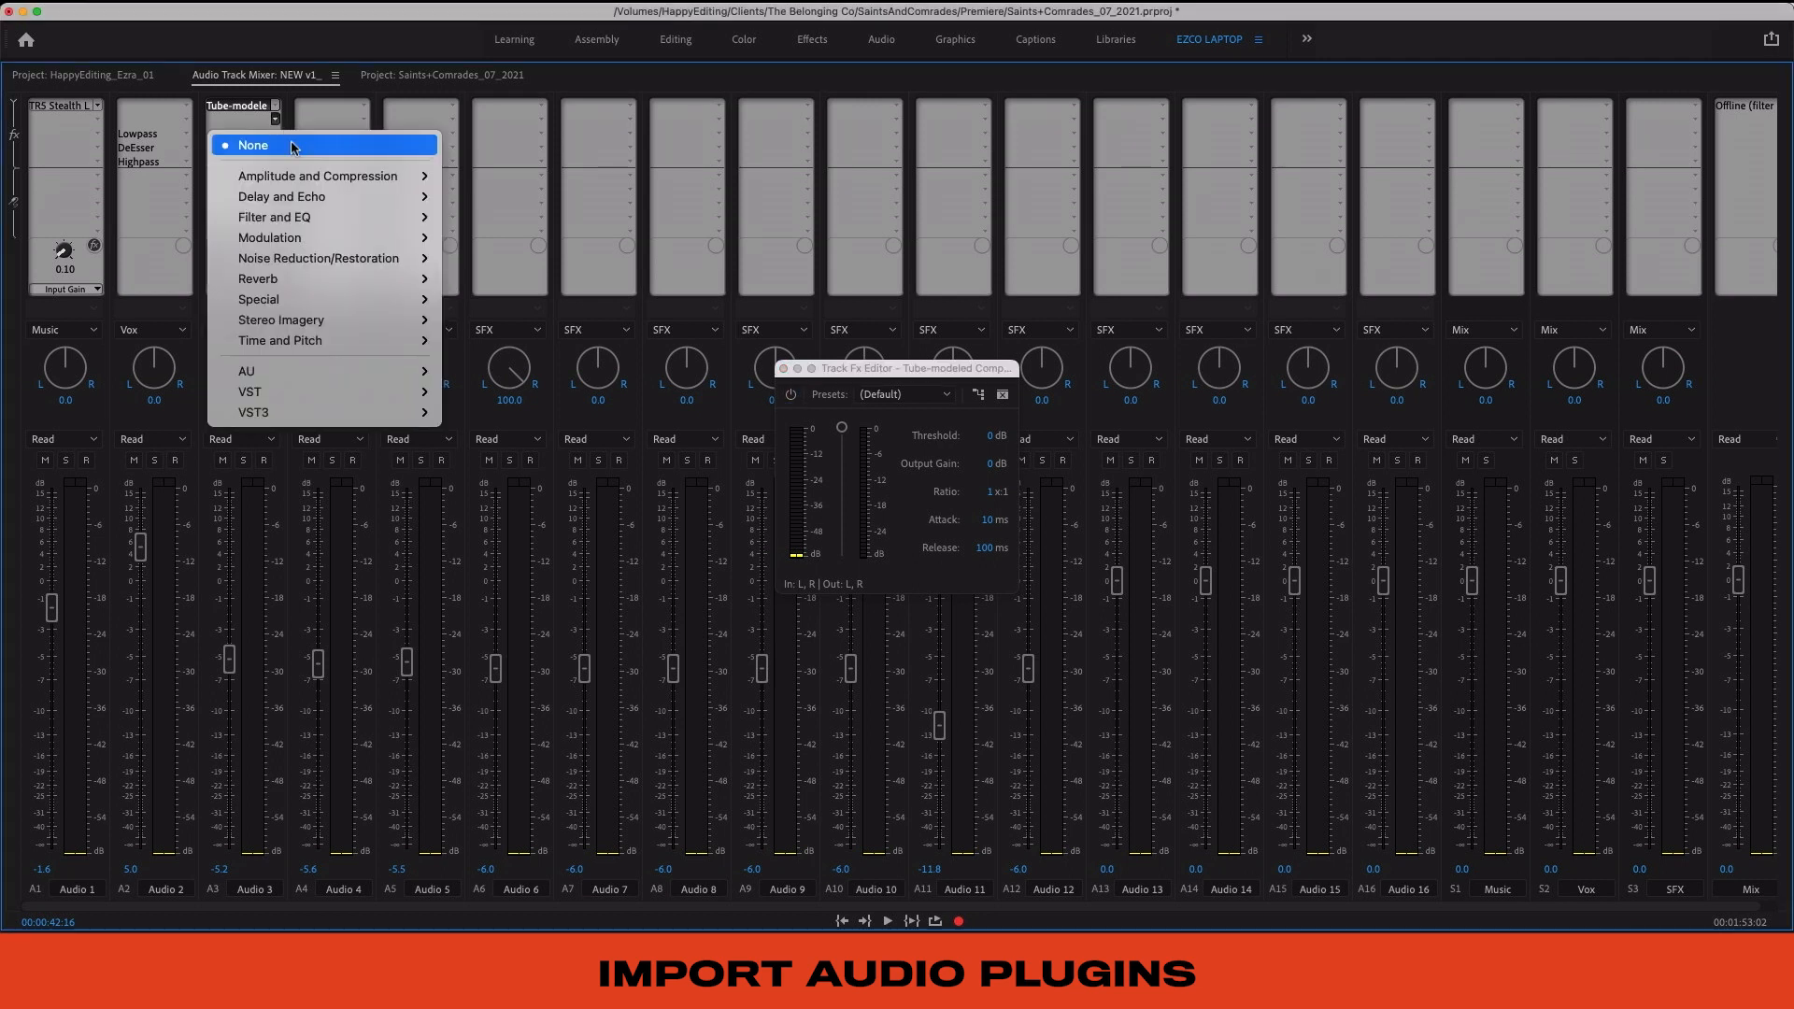
Step: Enable plugins in the Audio Plug-In Manager and load TR5 Stealth Limiter into slot 1
left_click(37, 10)
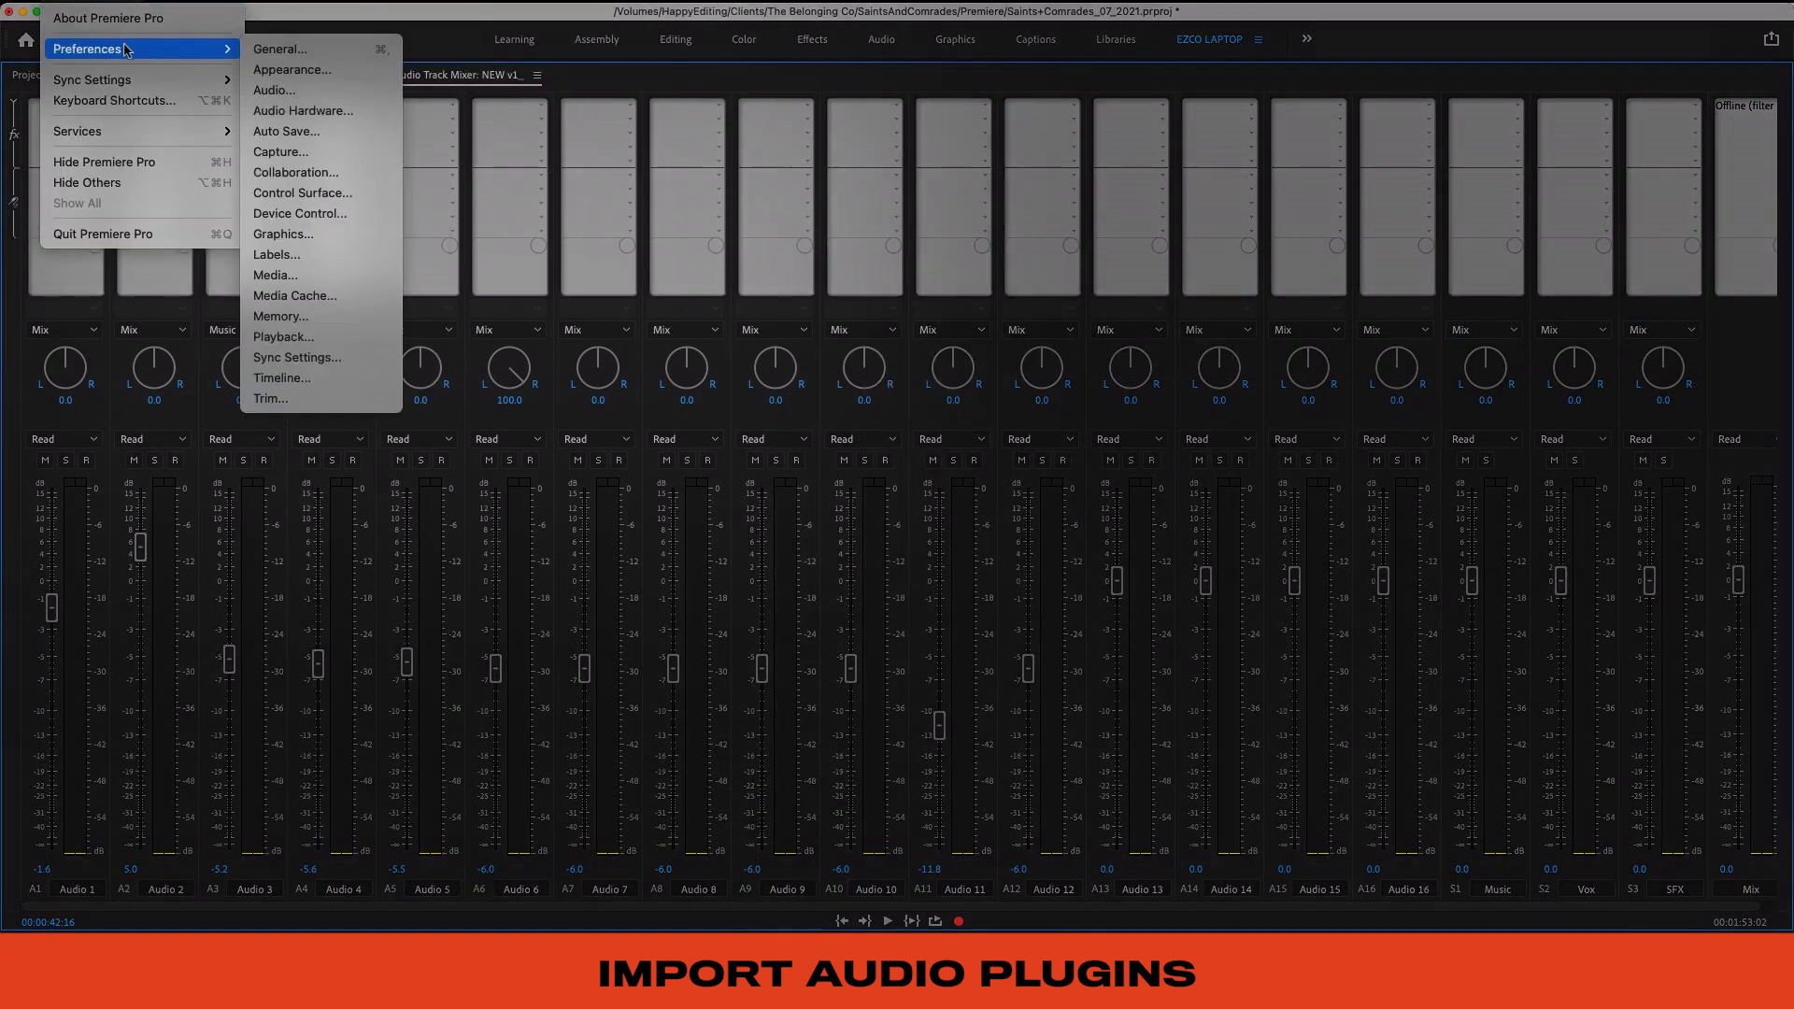
left_click(274, 90)
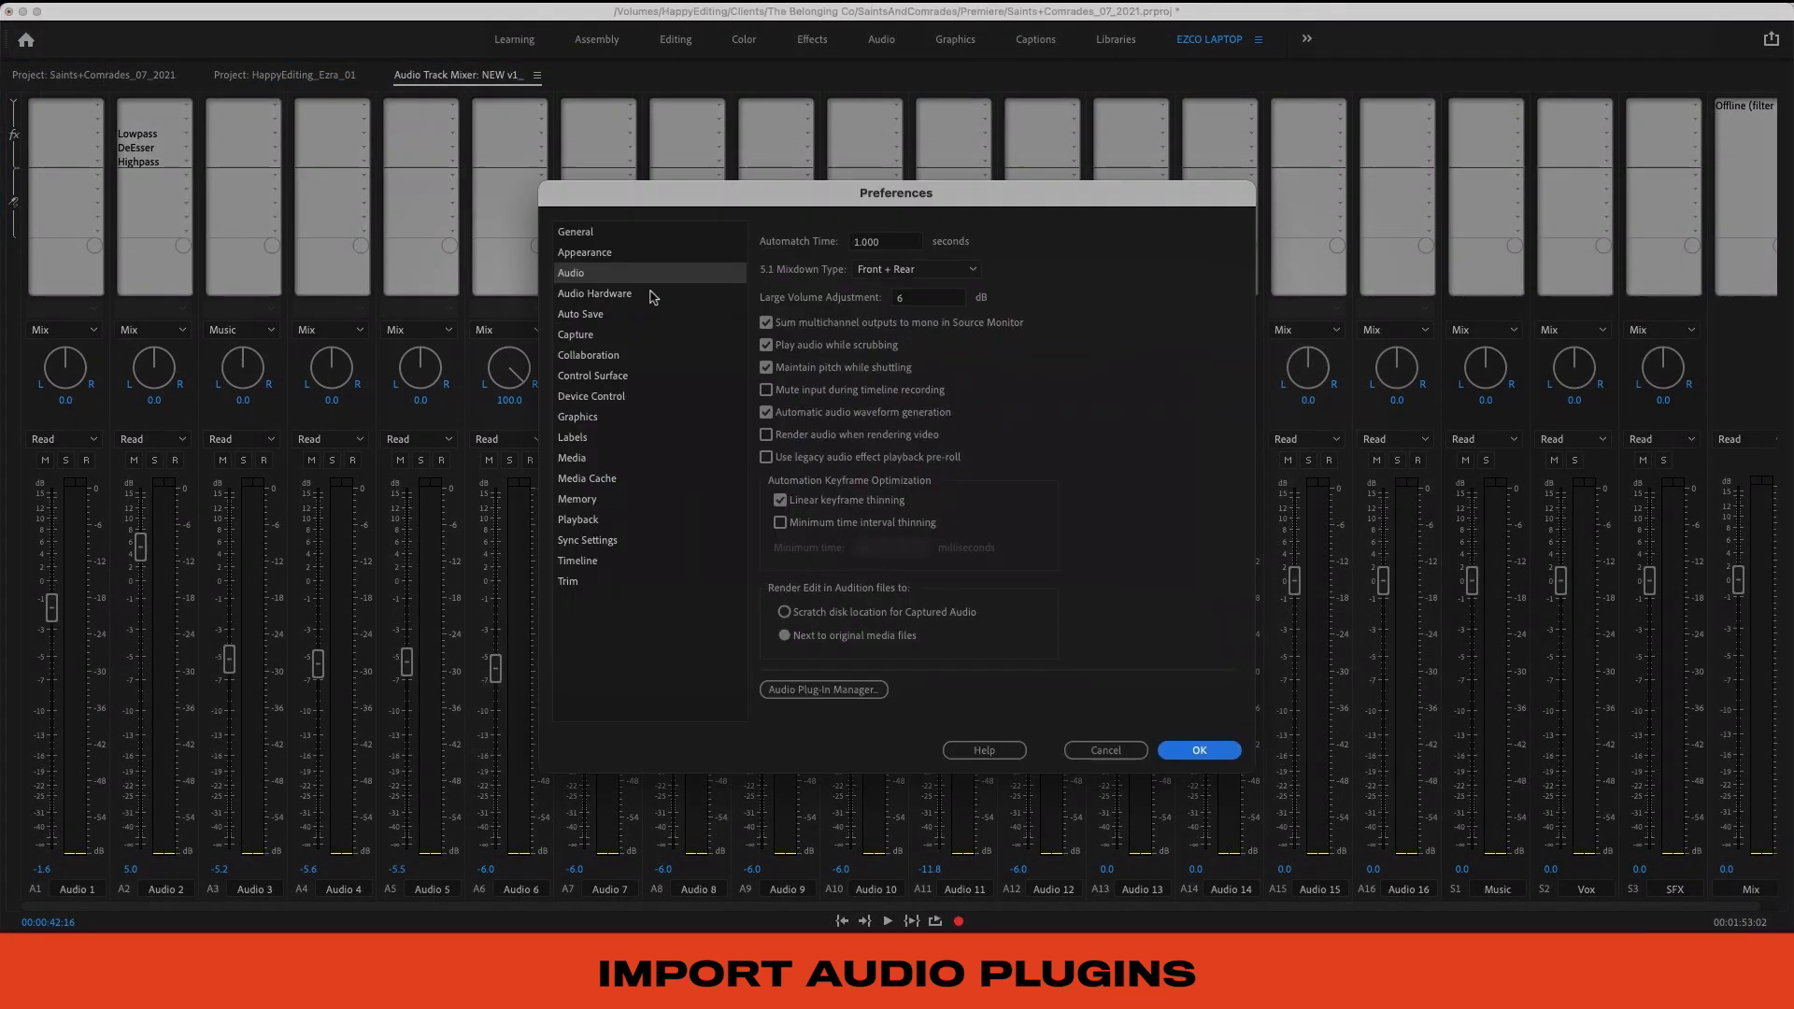
left_click(823, 689)
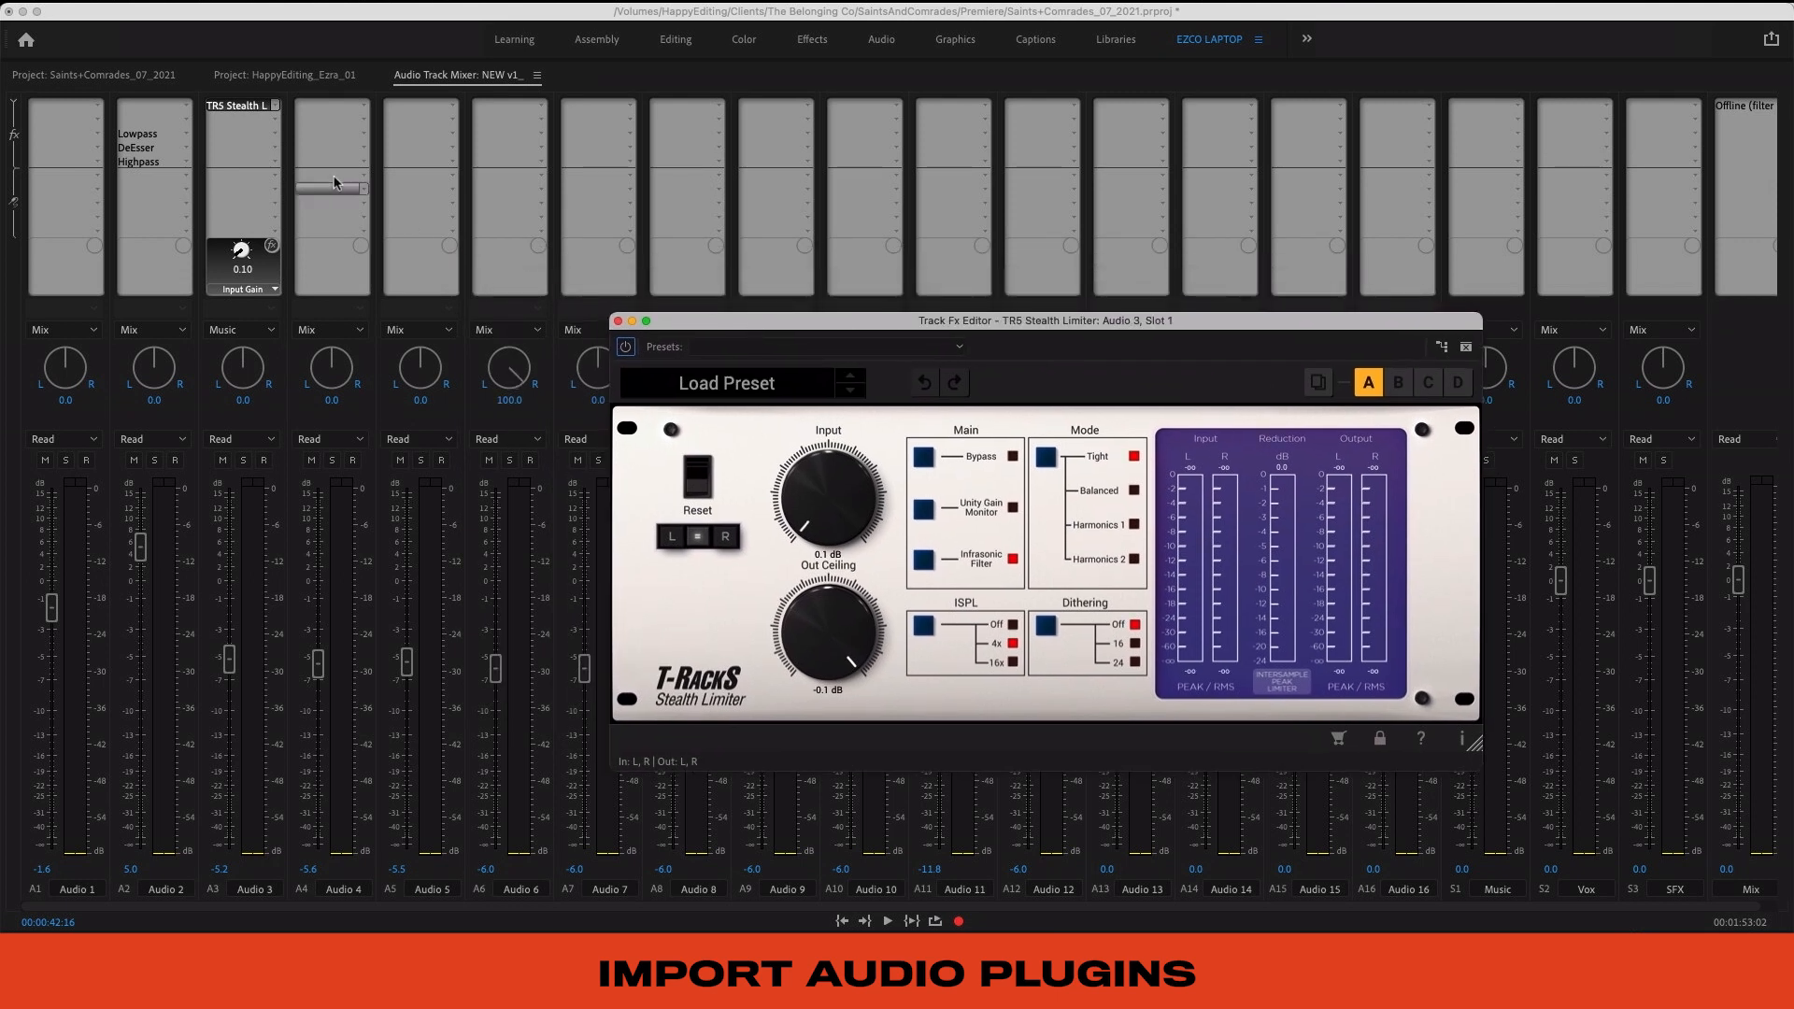
left_click(243, 106)
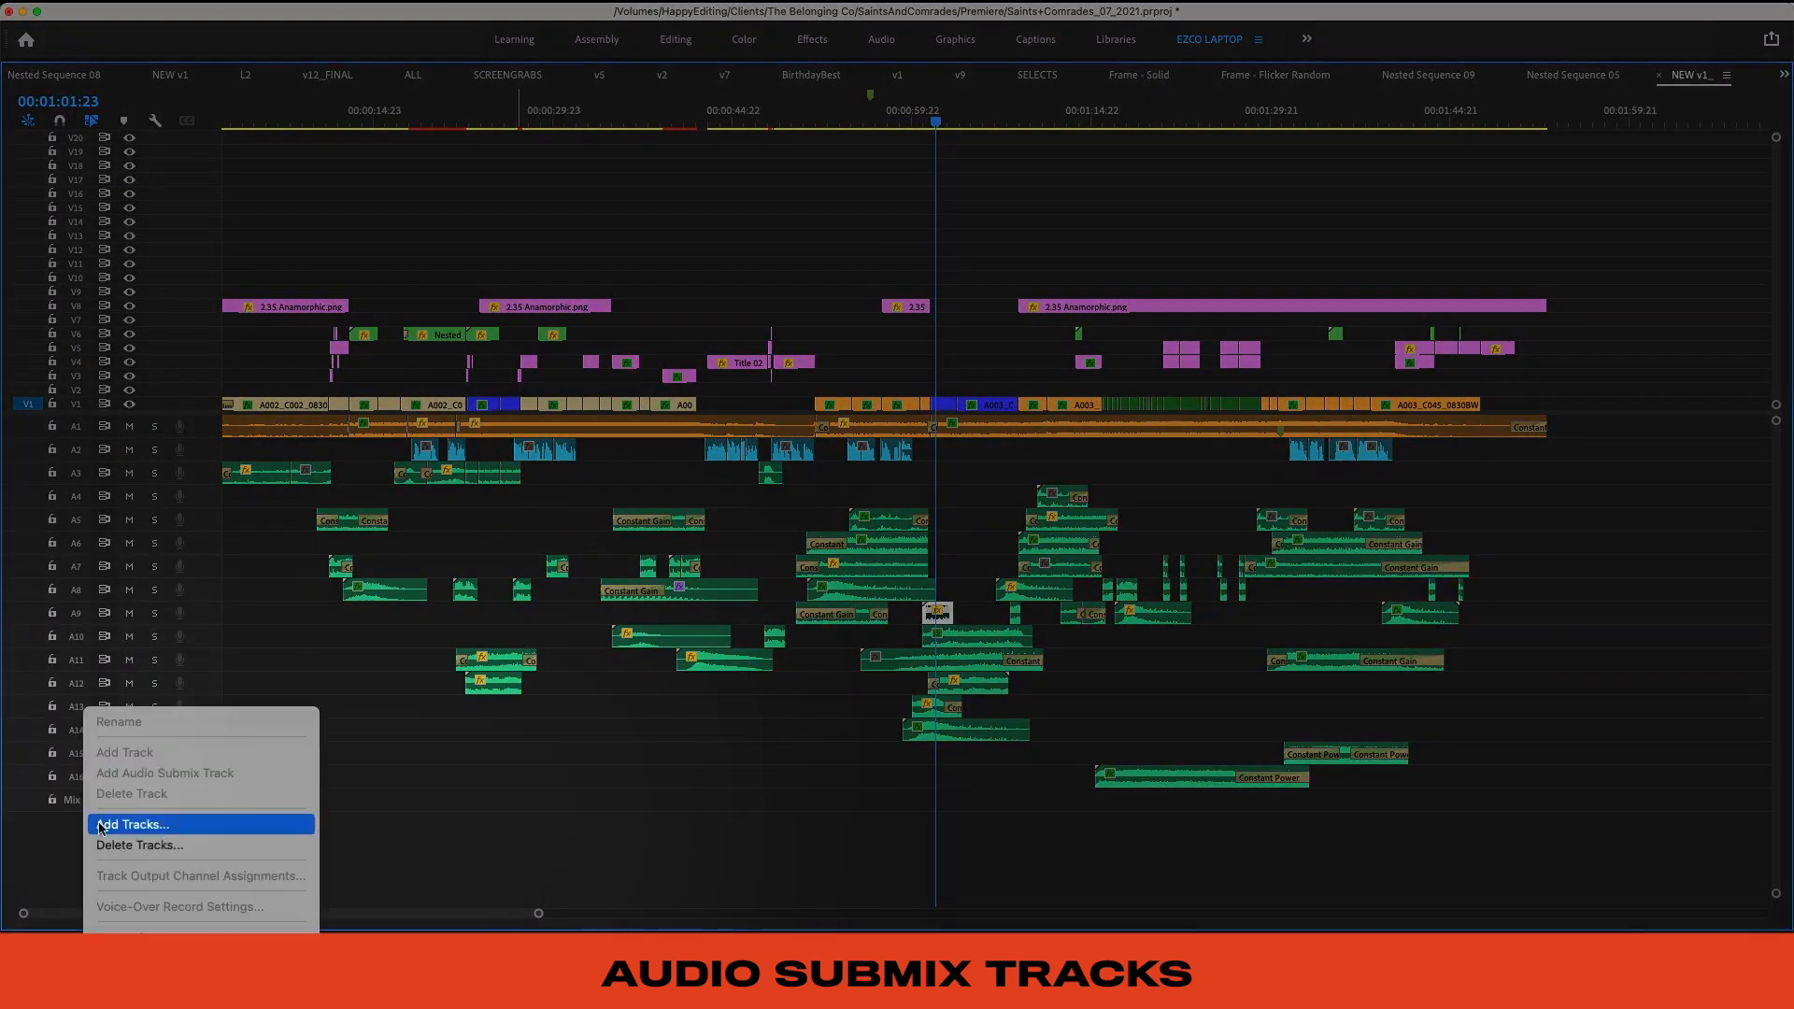
Step: Add audio and audio submix tracks to the sequence through the Add Tracks dialog
left_click(132, 824)
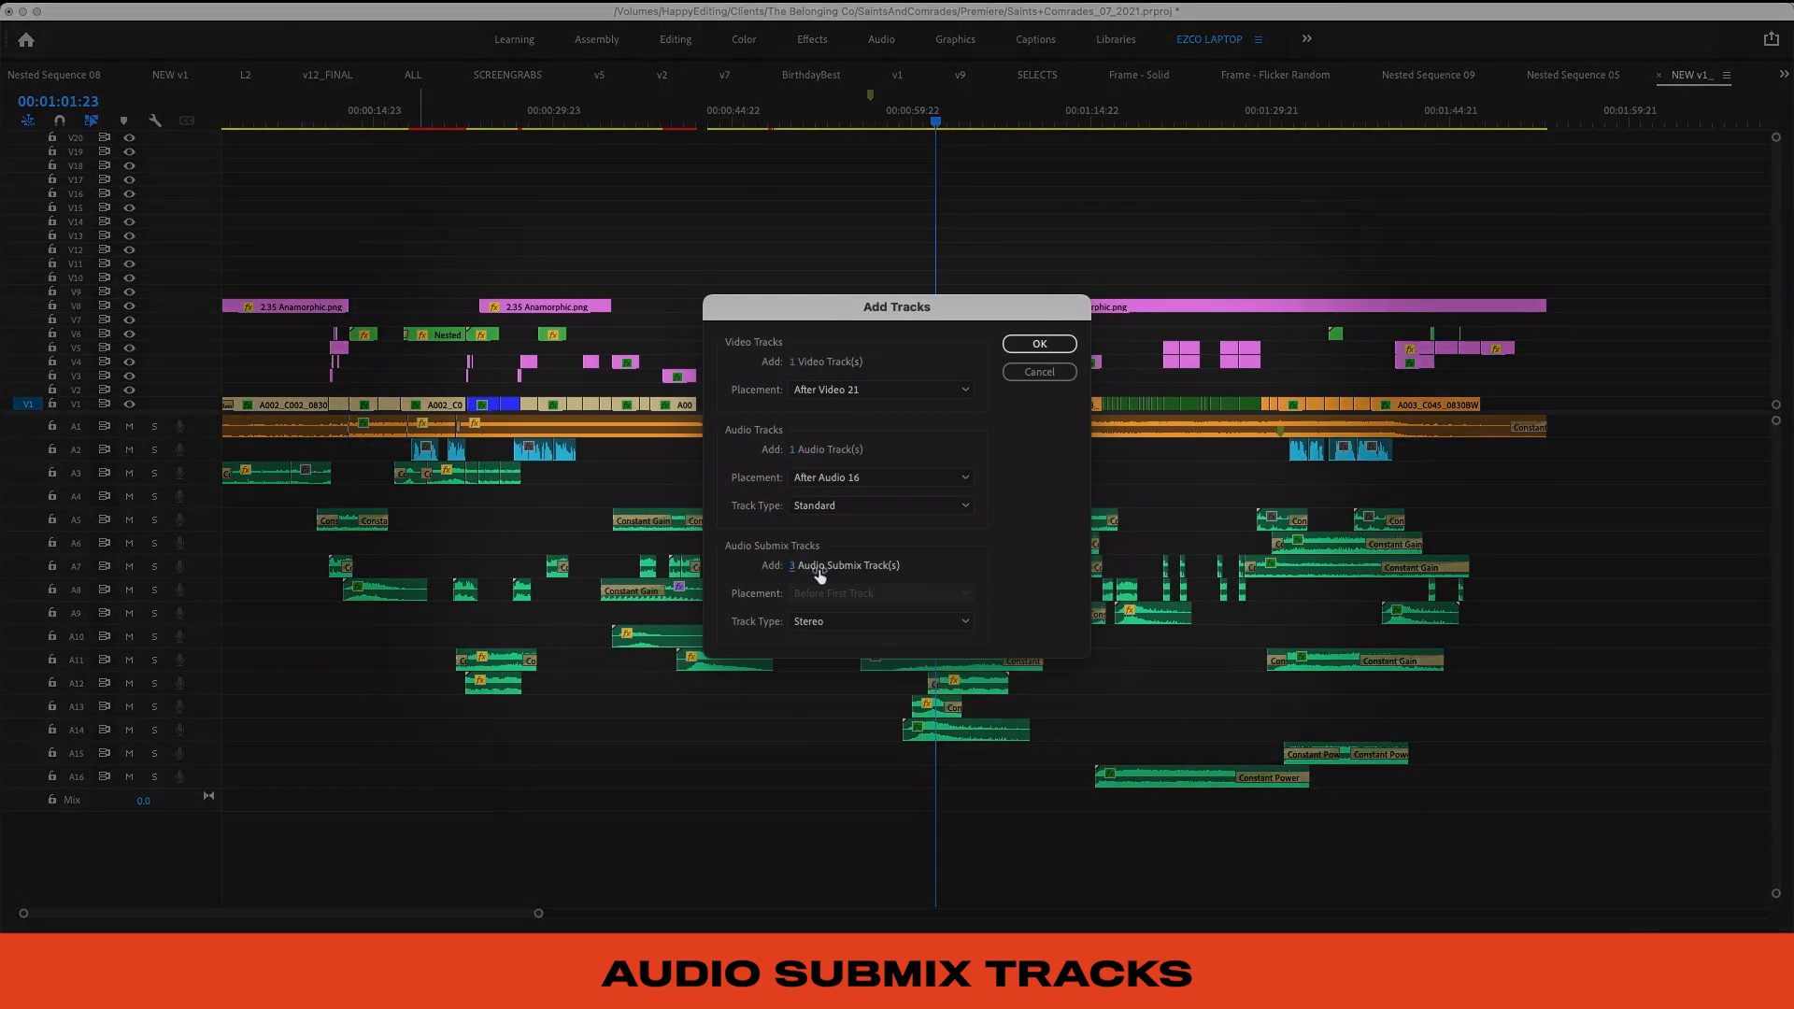
left_click(1037, 343)
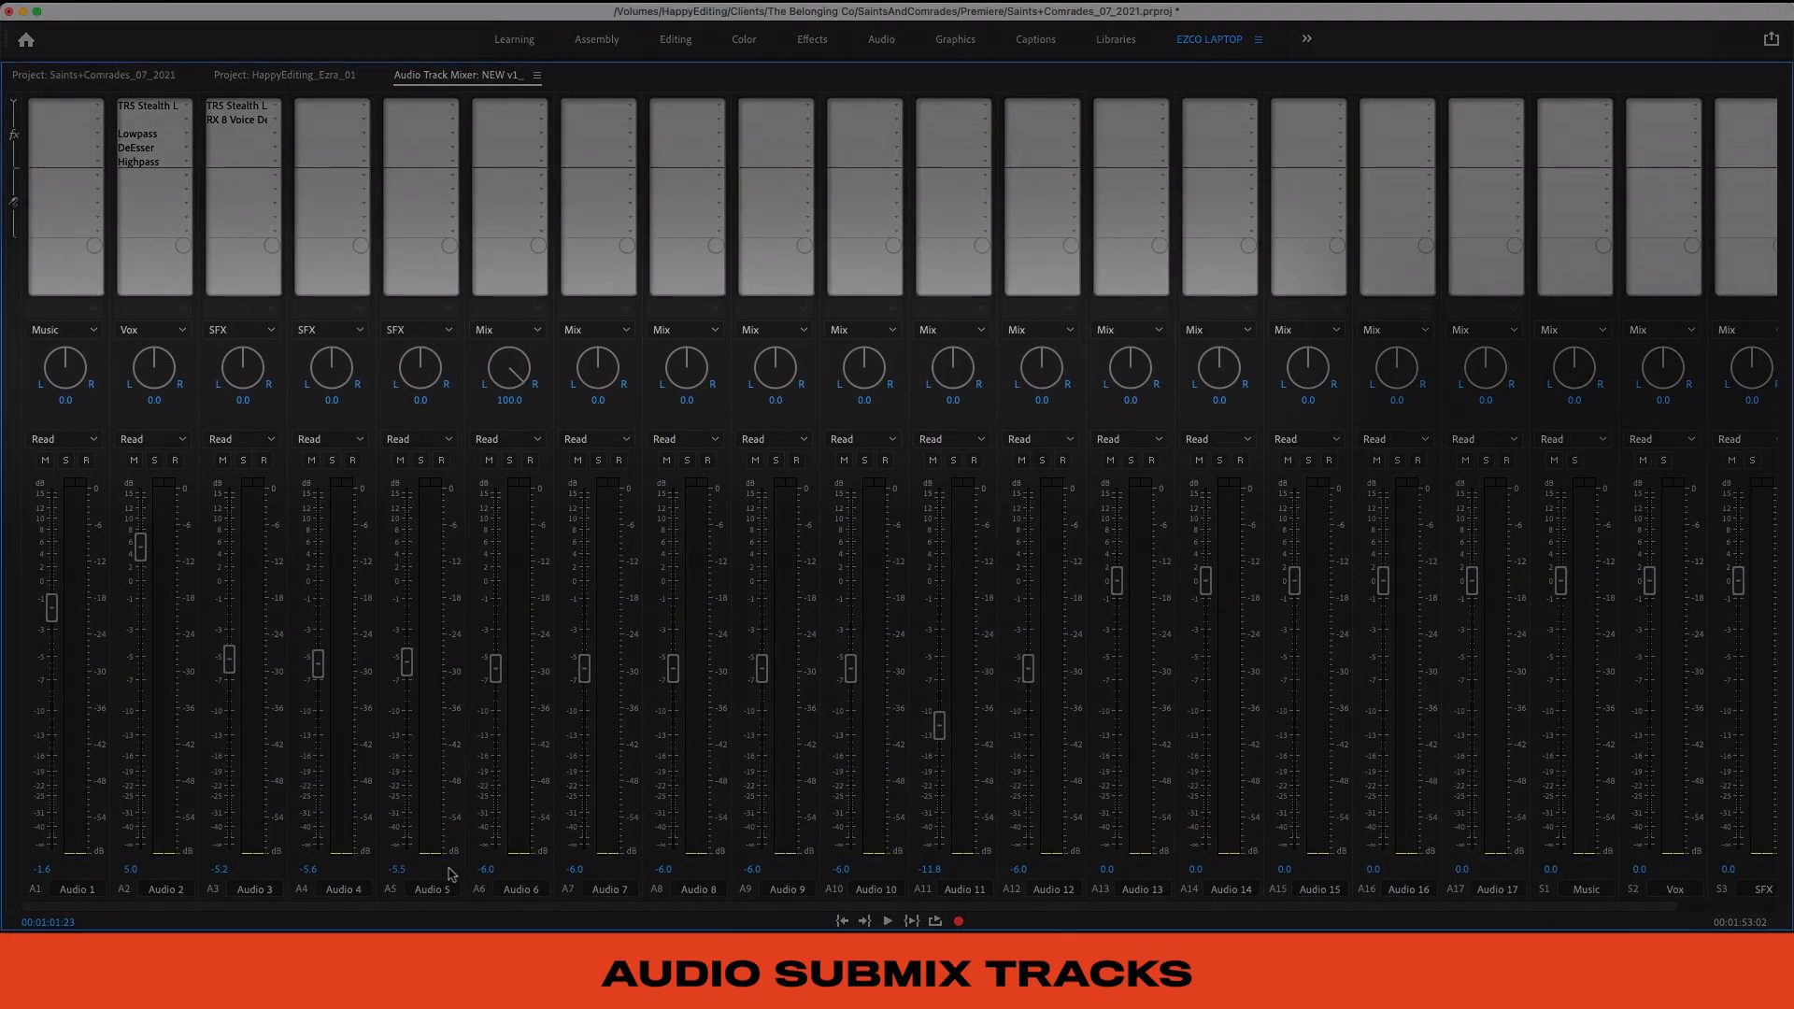
left_click(684, 330)
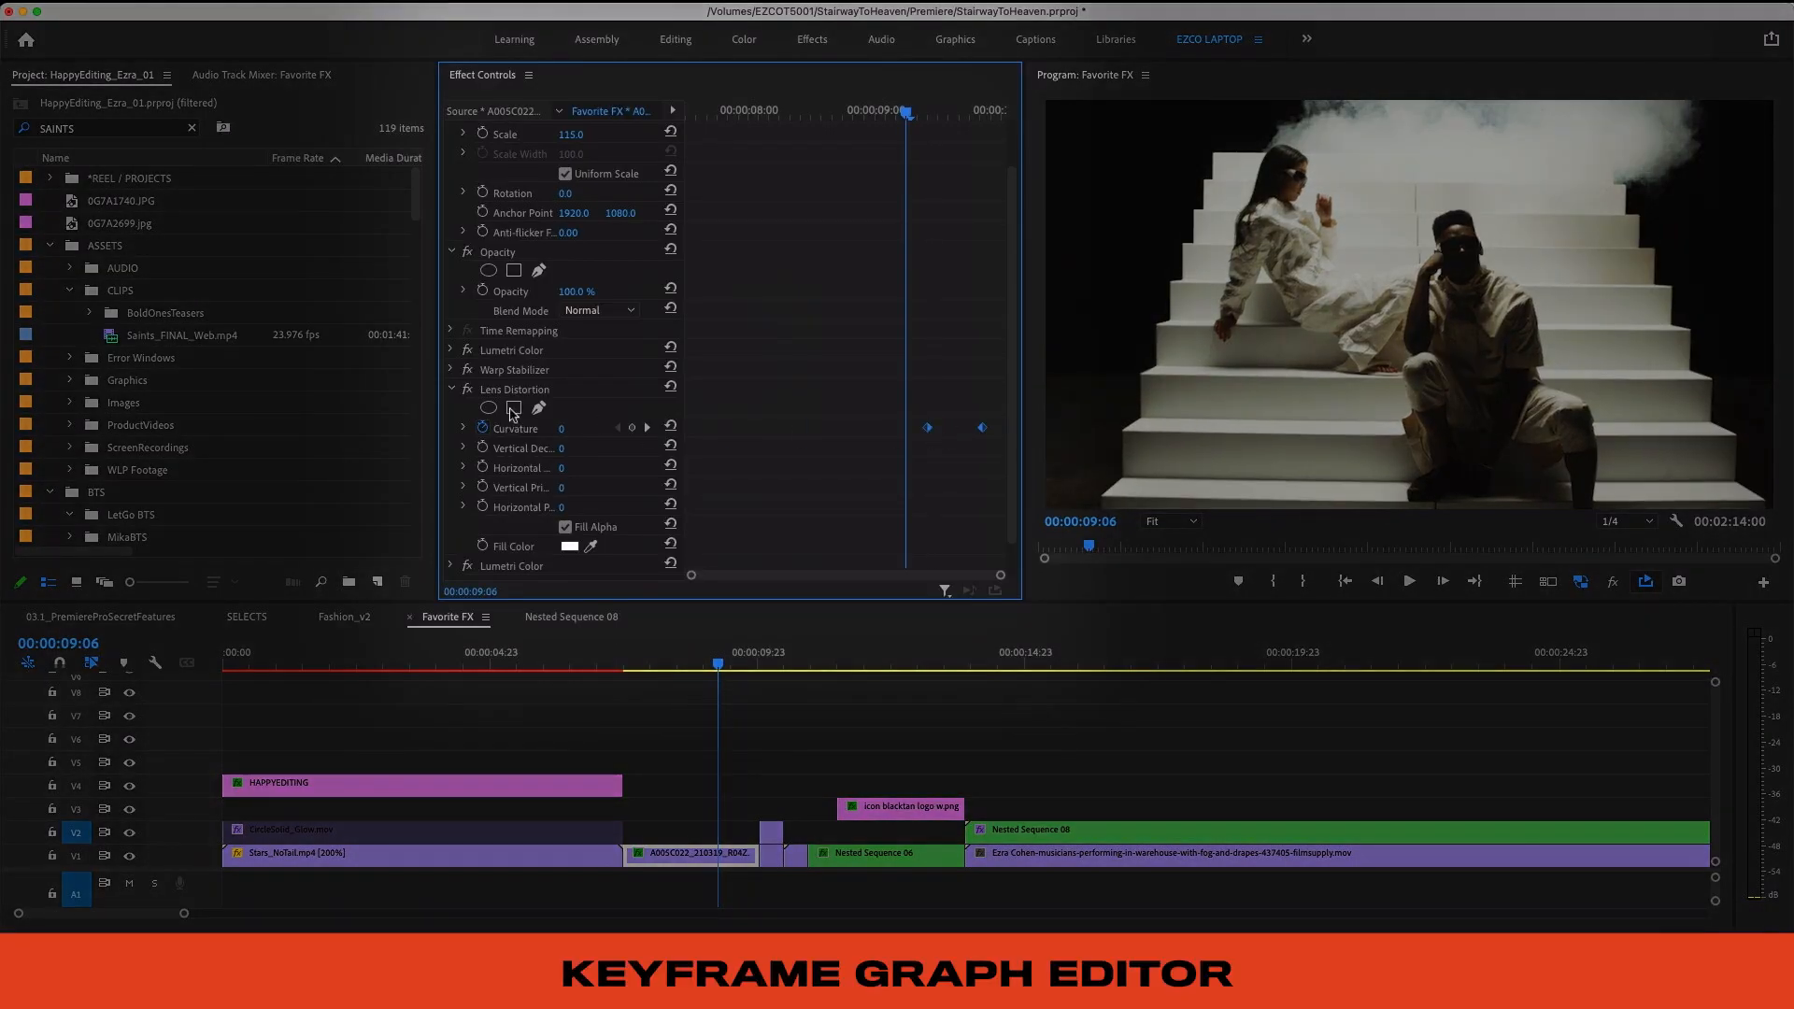
Step: Create Mask (1) on the clip's Opacity in Effect Controls
left_click(463, 427)
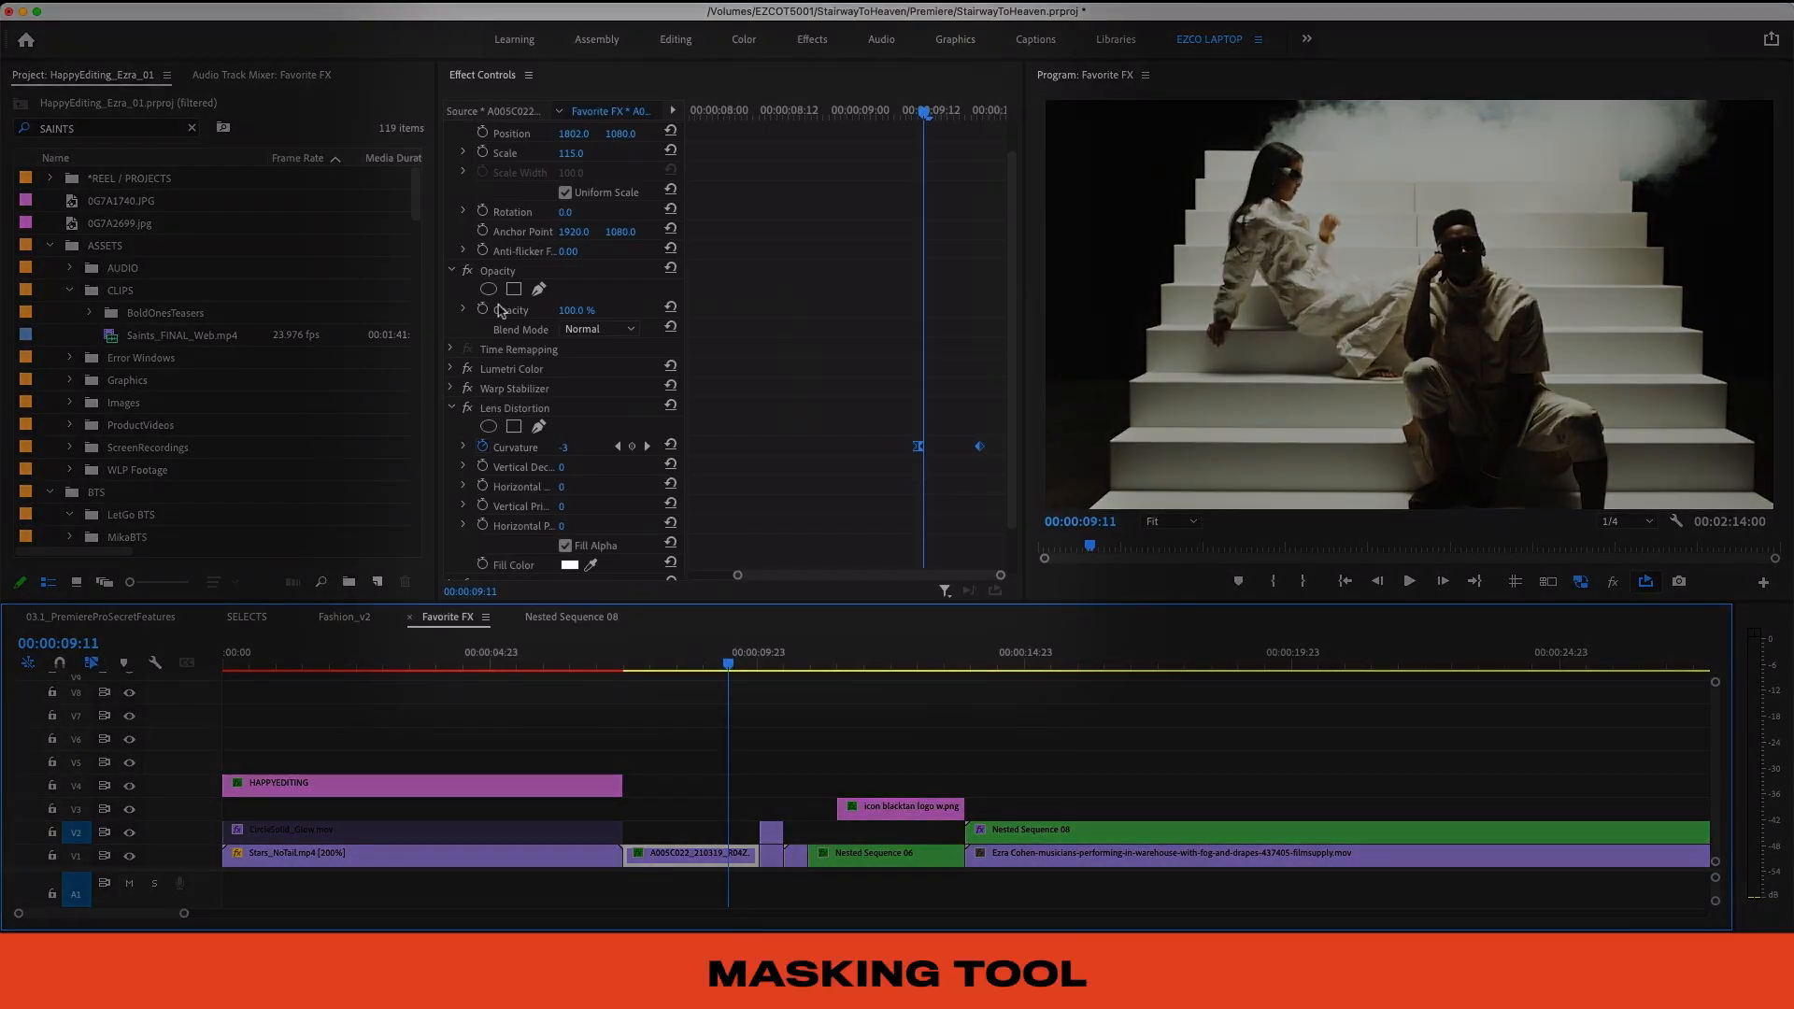
left_click(488, 289)
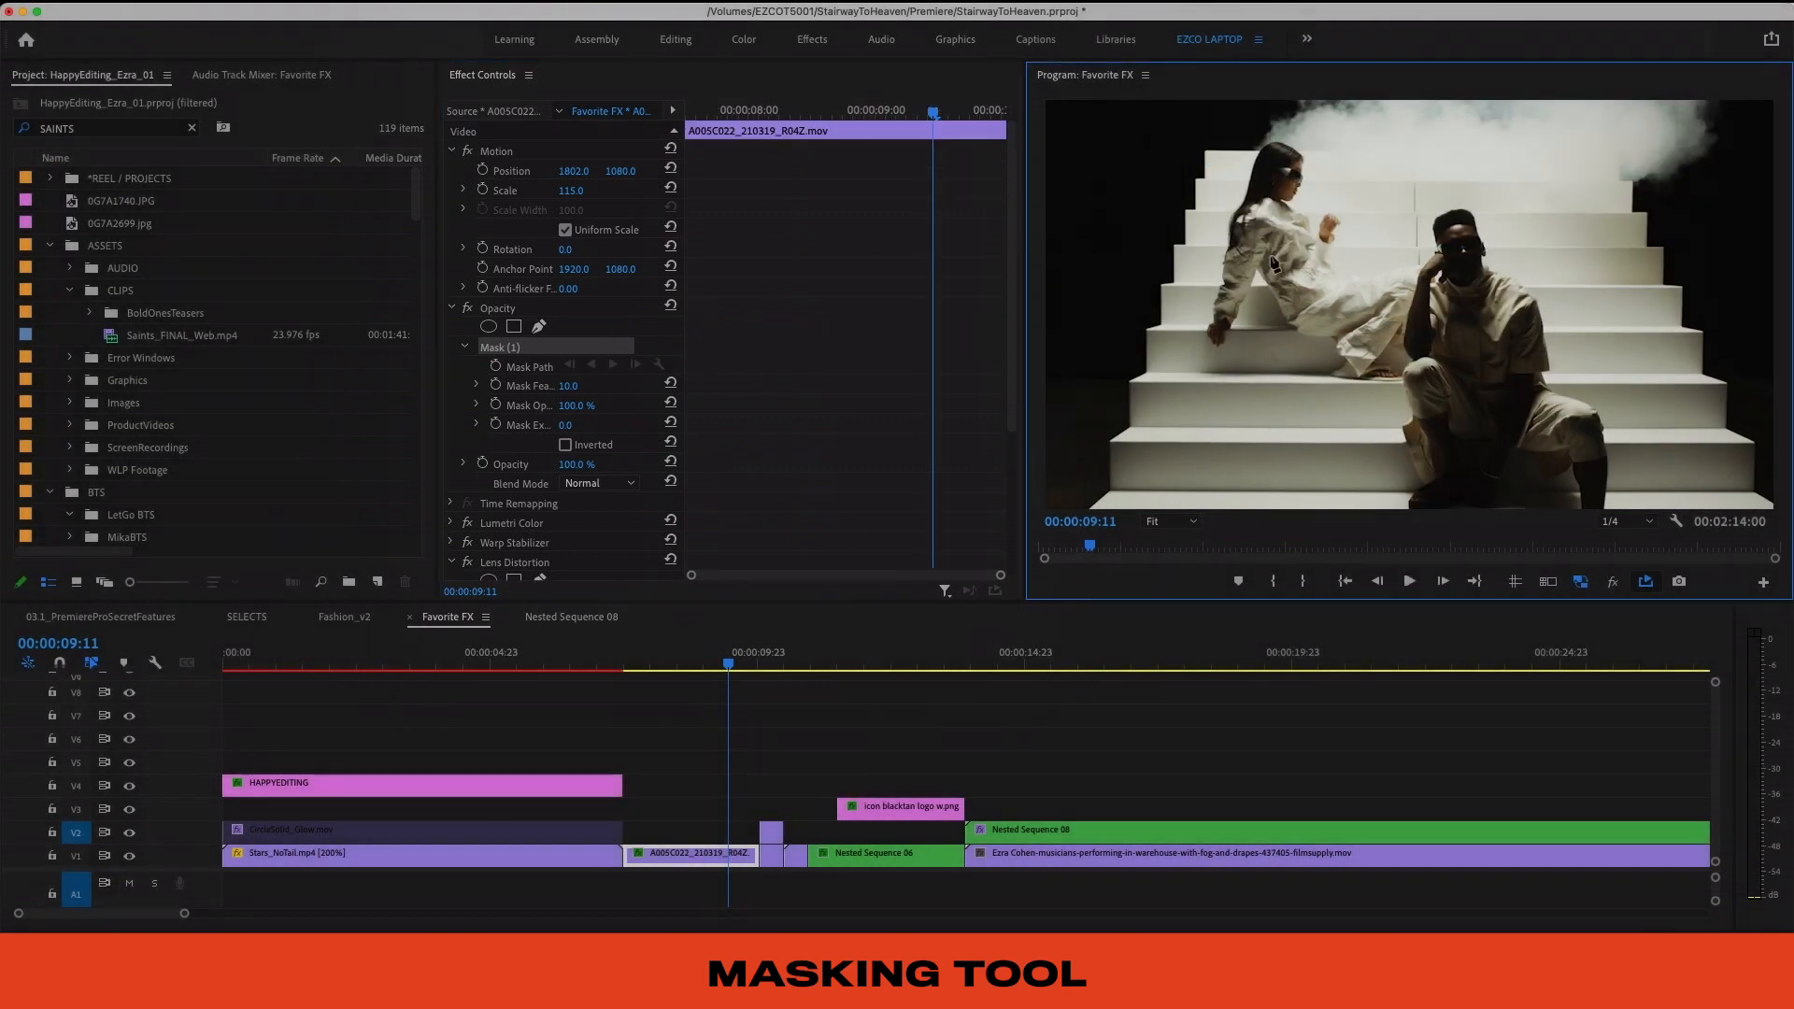
left_click(564, 445)
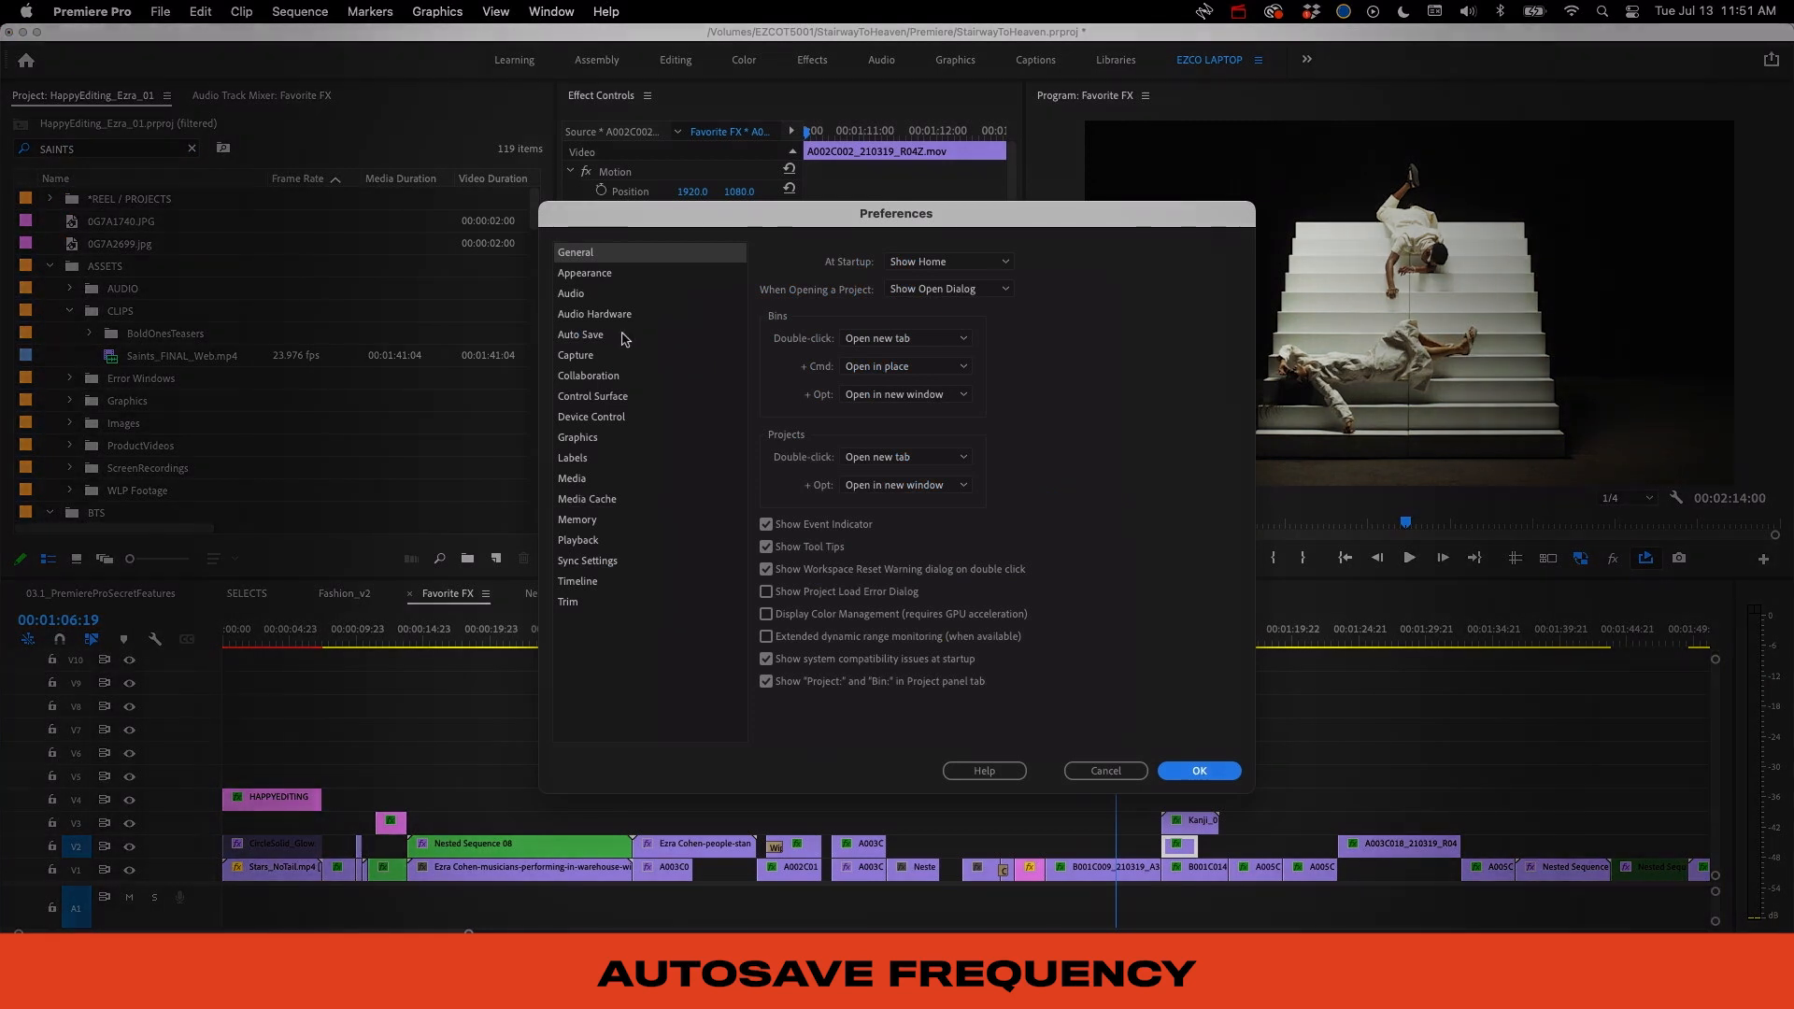
Step: Review Auto Save preferences: save every 10 minutes, keeping 20 project versions
left_click(580, 334)
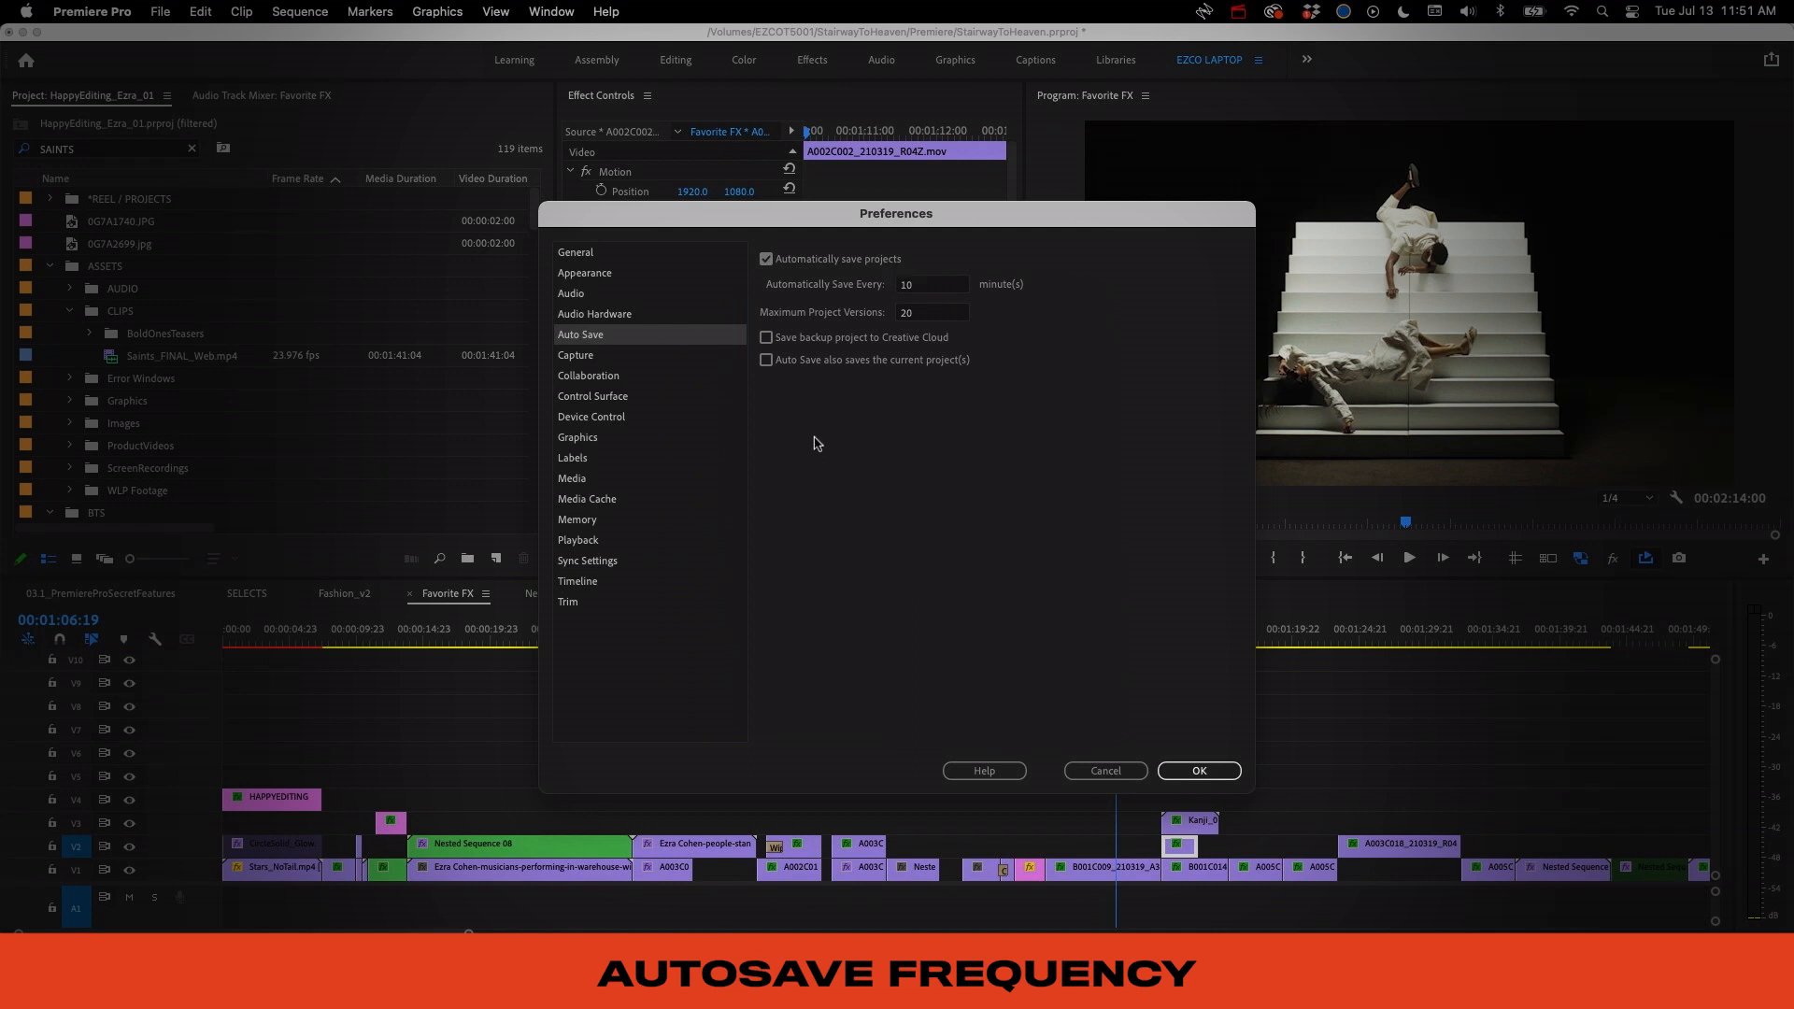
left_click(765, 359)
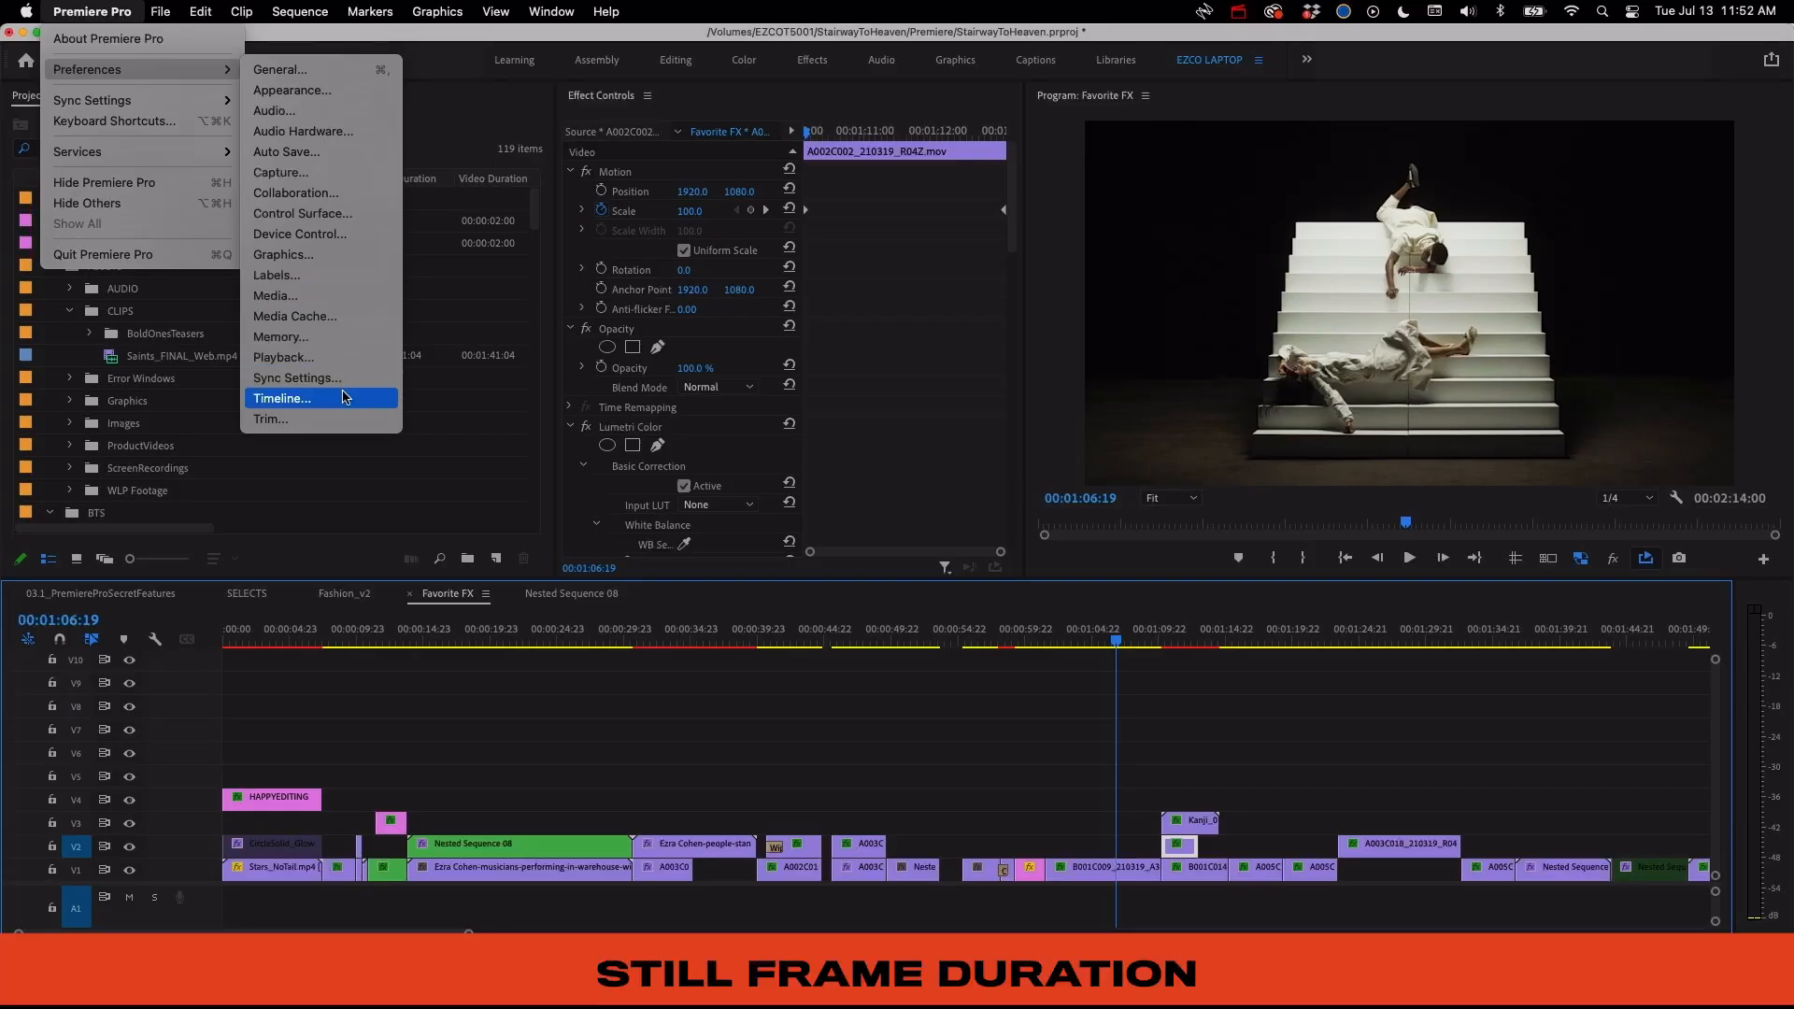
Step: Set Still Image Default Duration to 10 frames in Timeline preferences
left_click(281, 398)
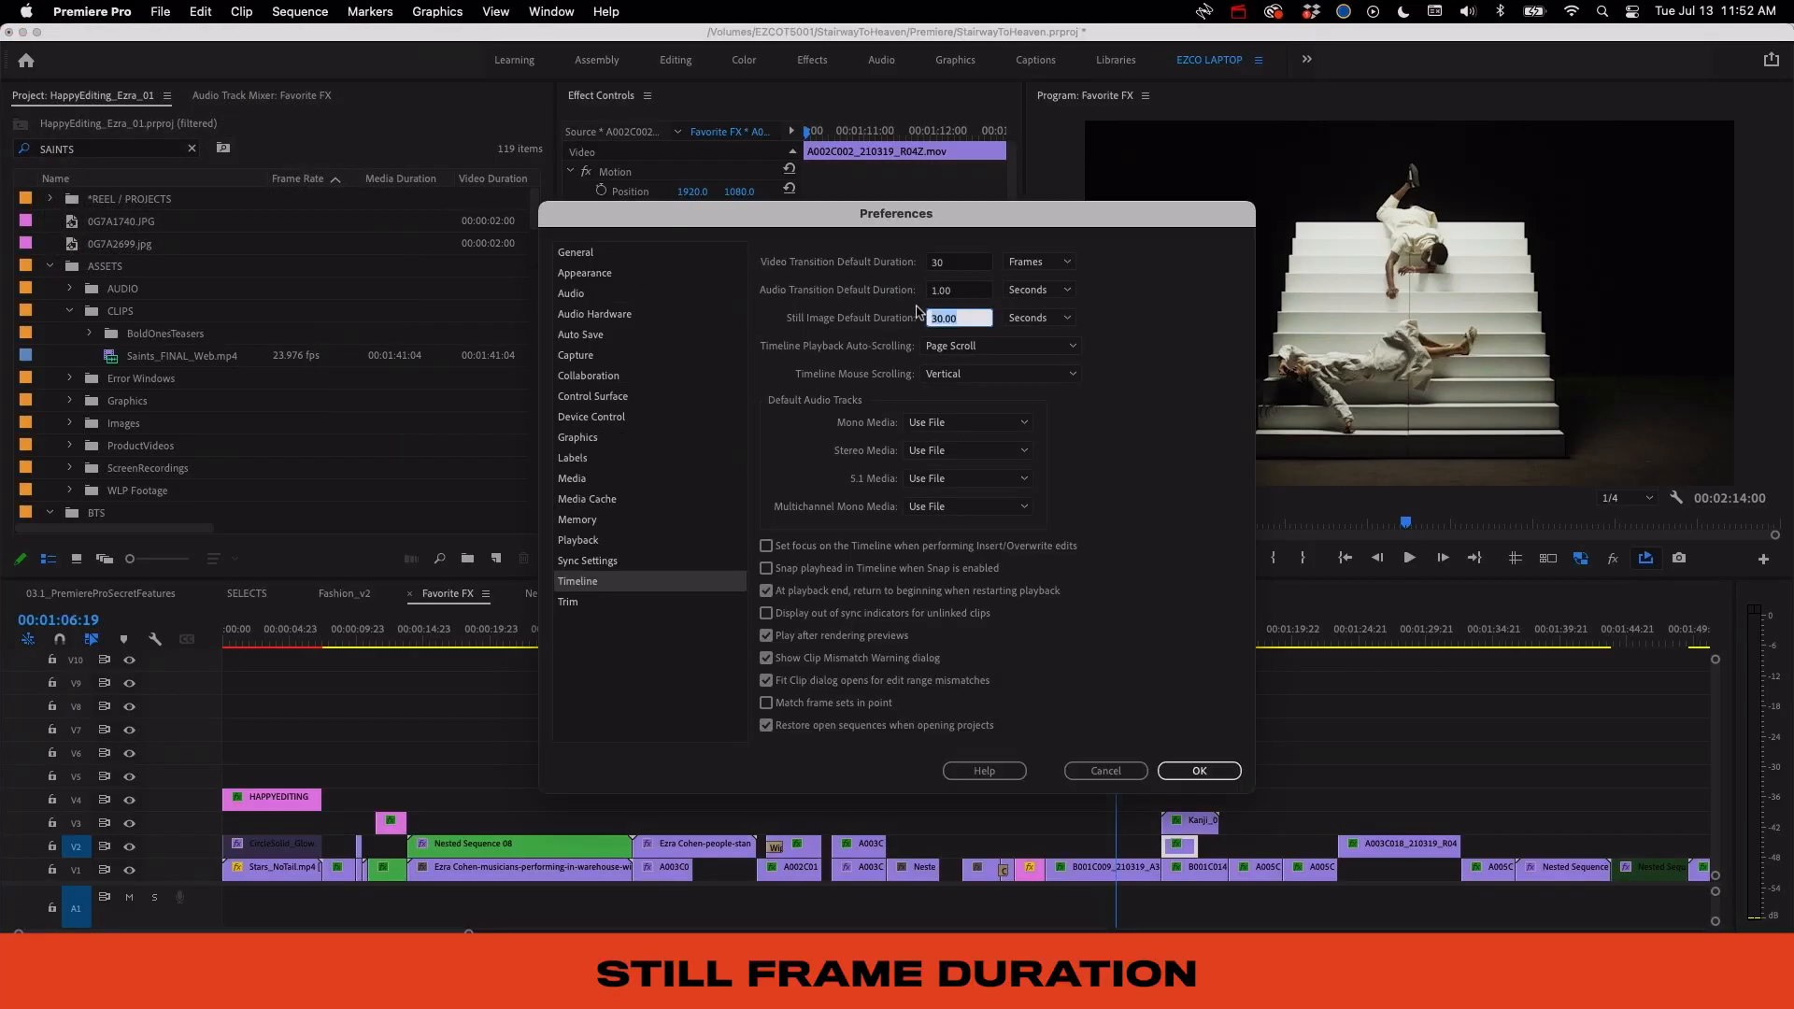
type("10.00")
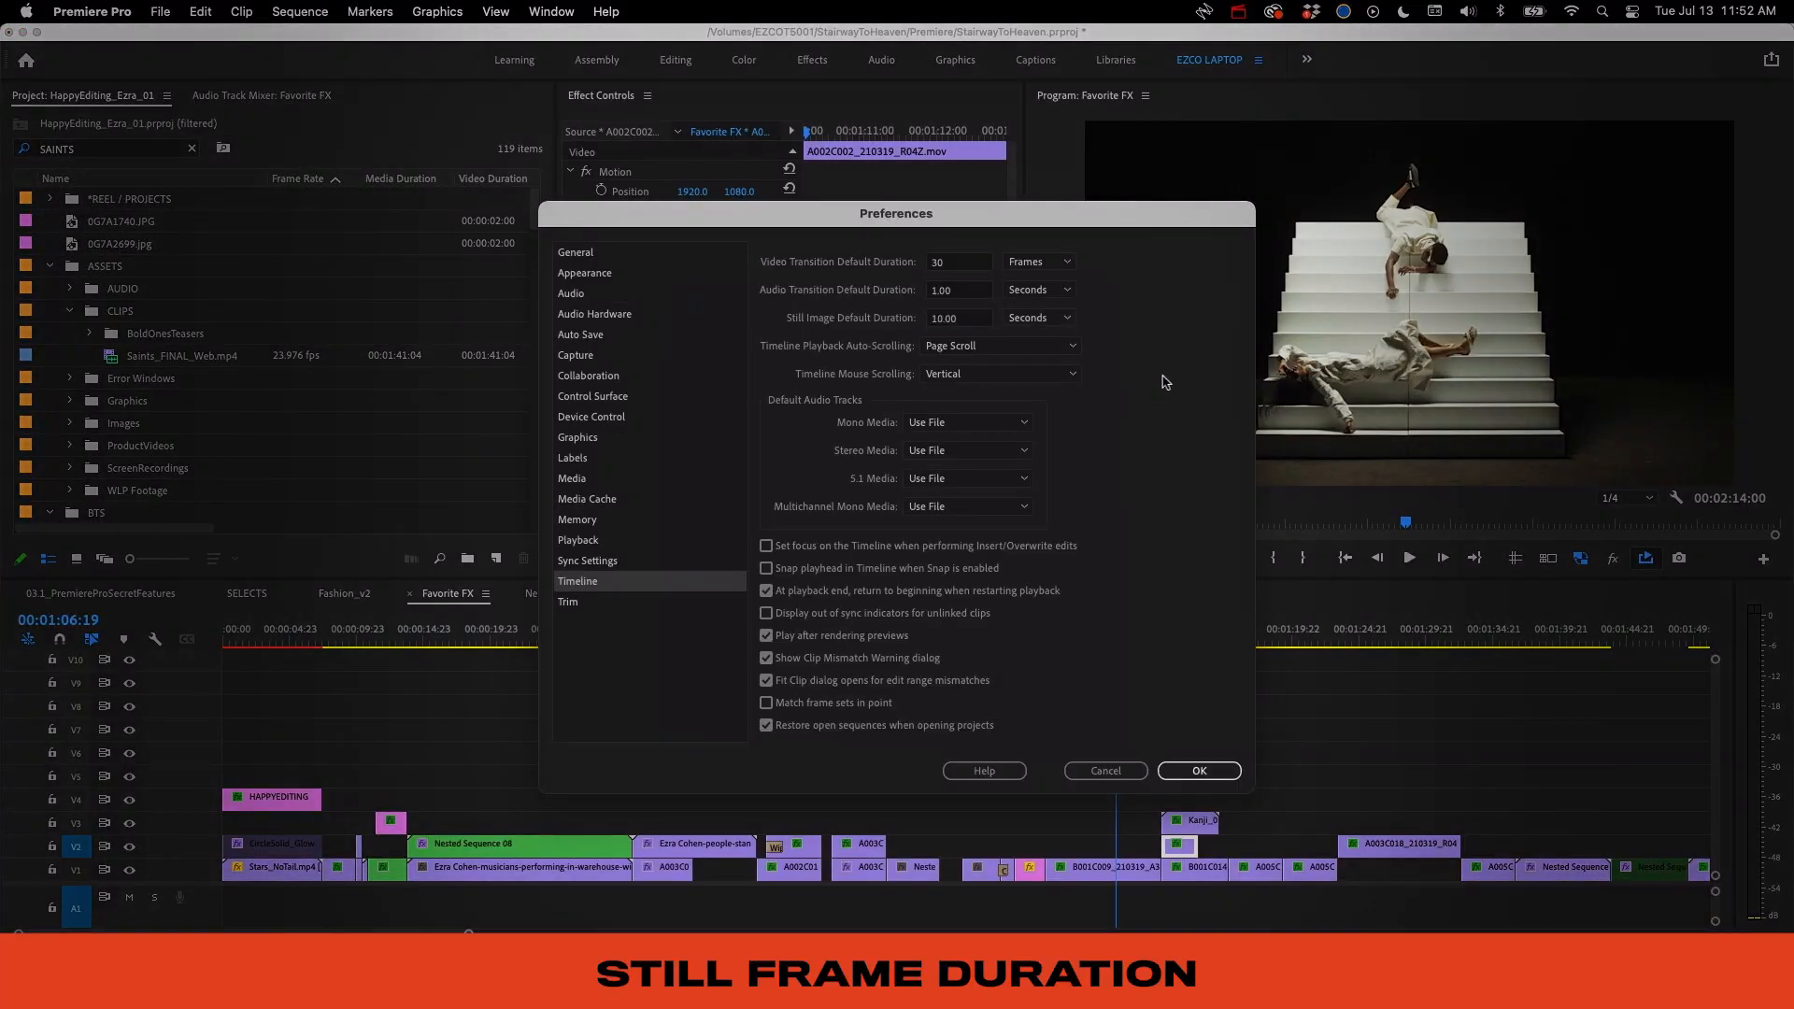
left_click(1036, 317)
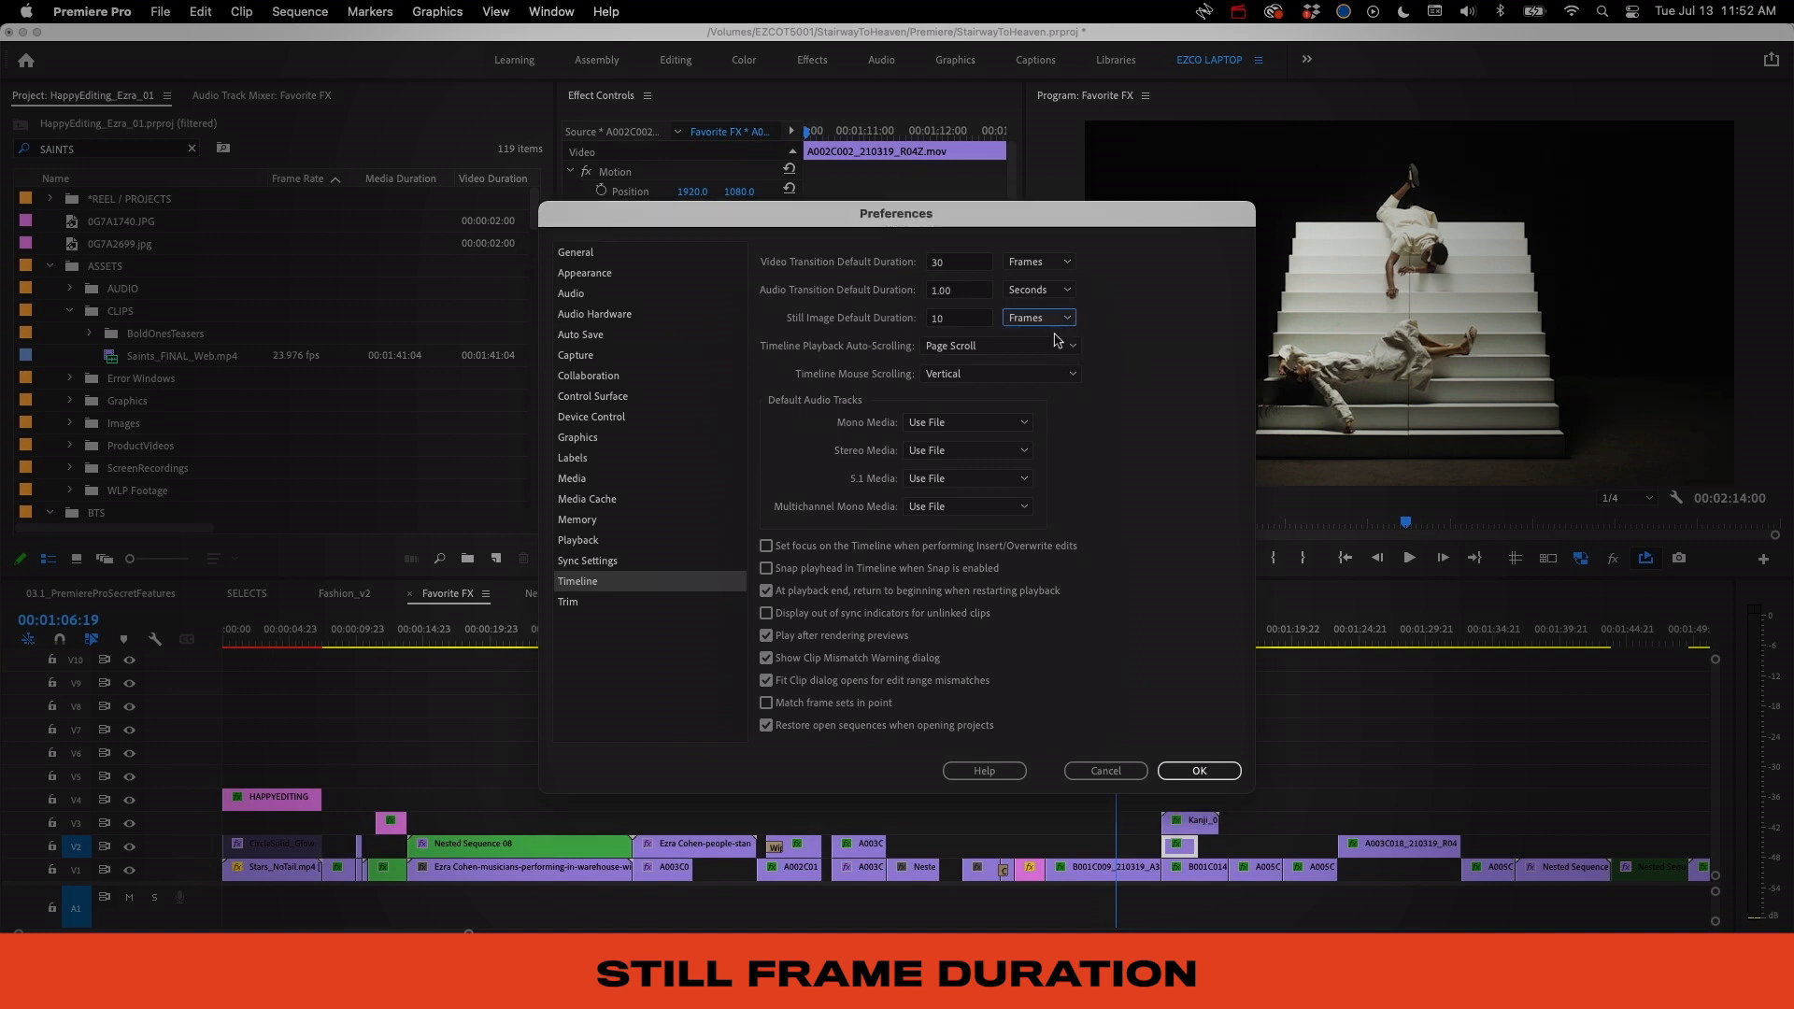
left_click(585, 271)
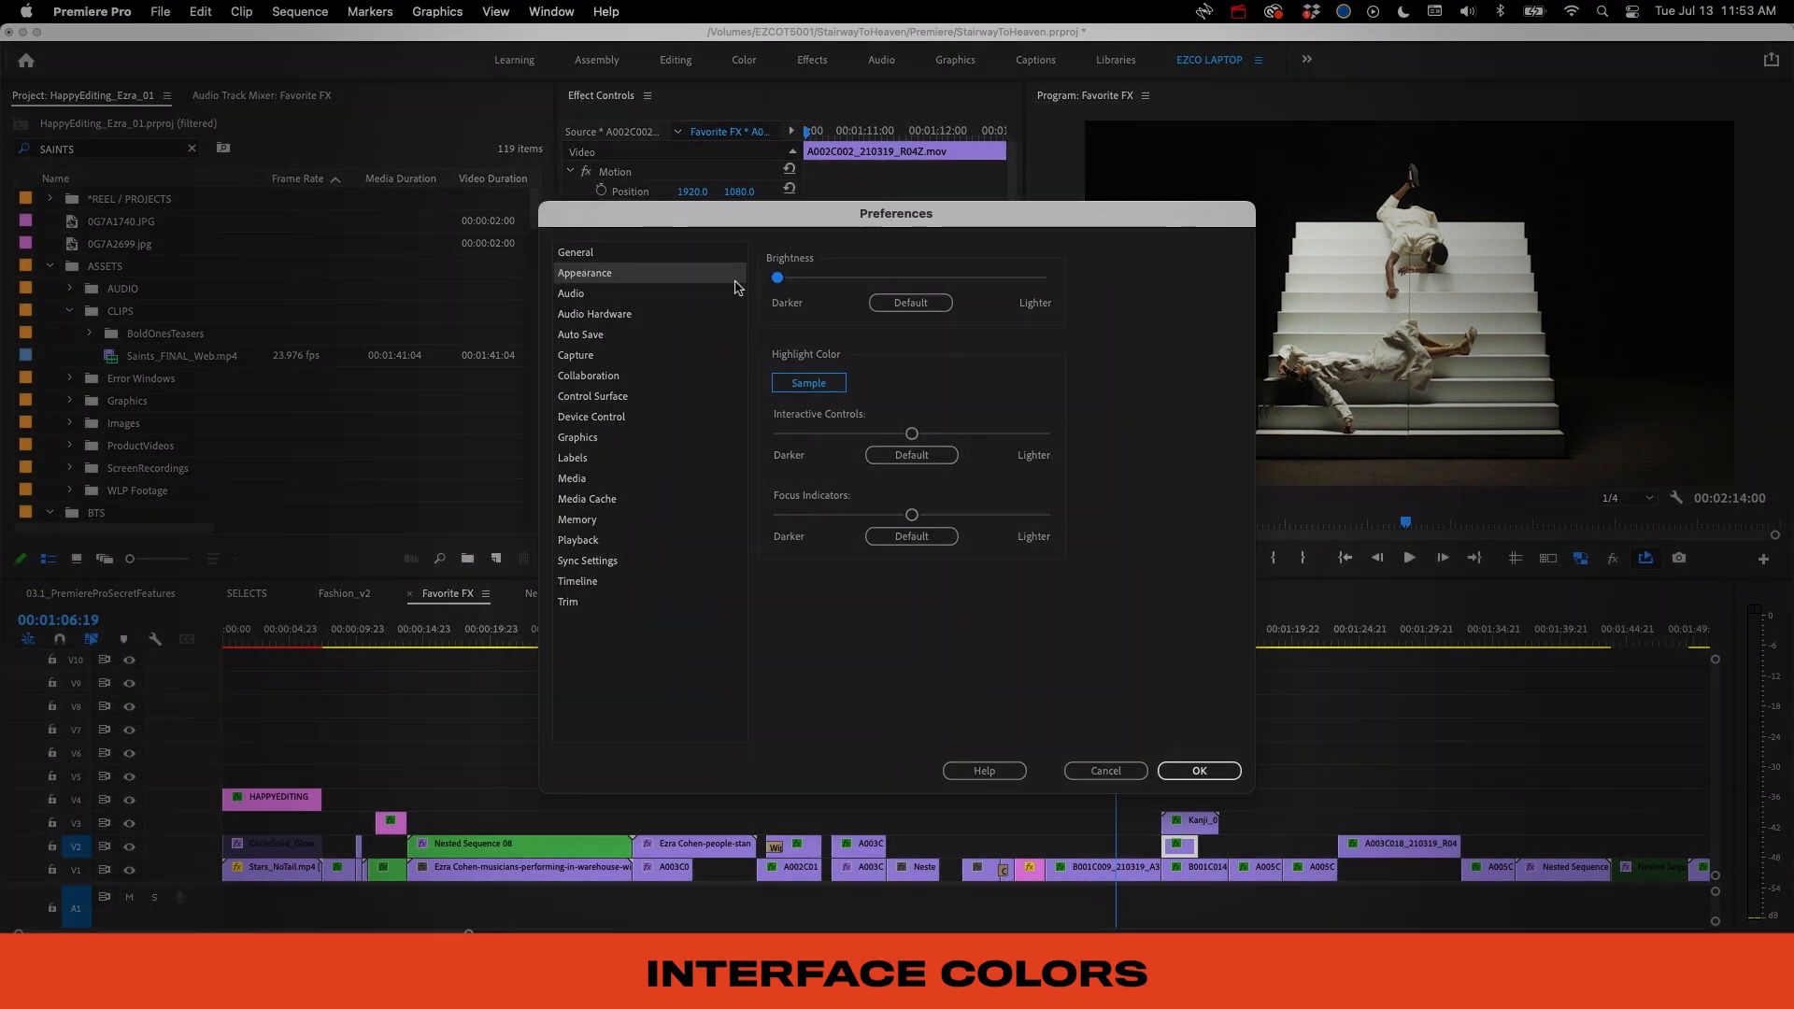
left_click(572, 459)
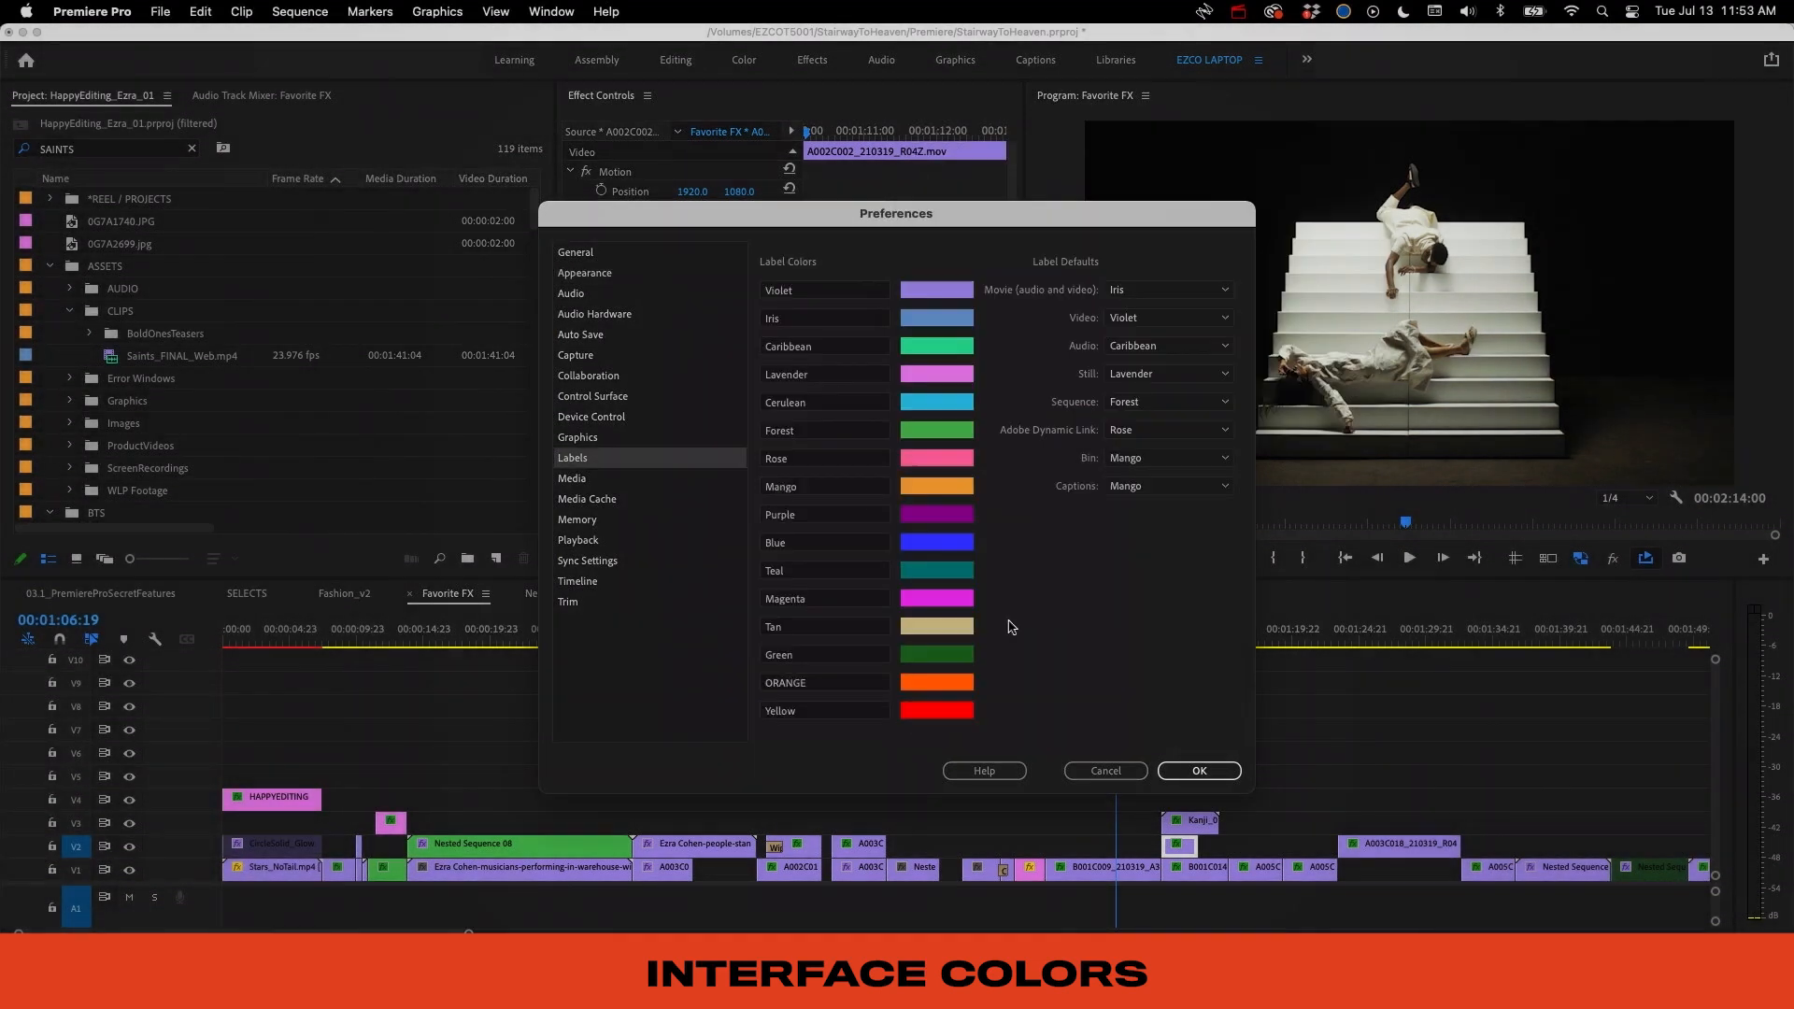